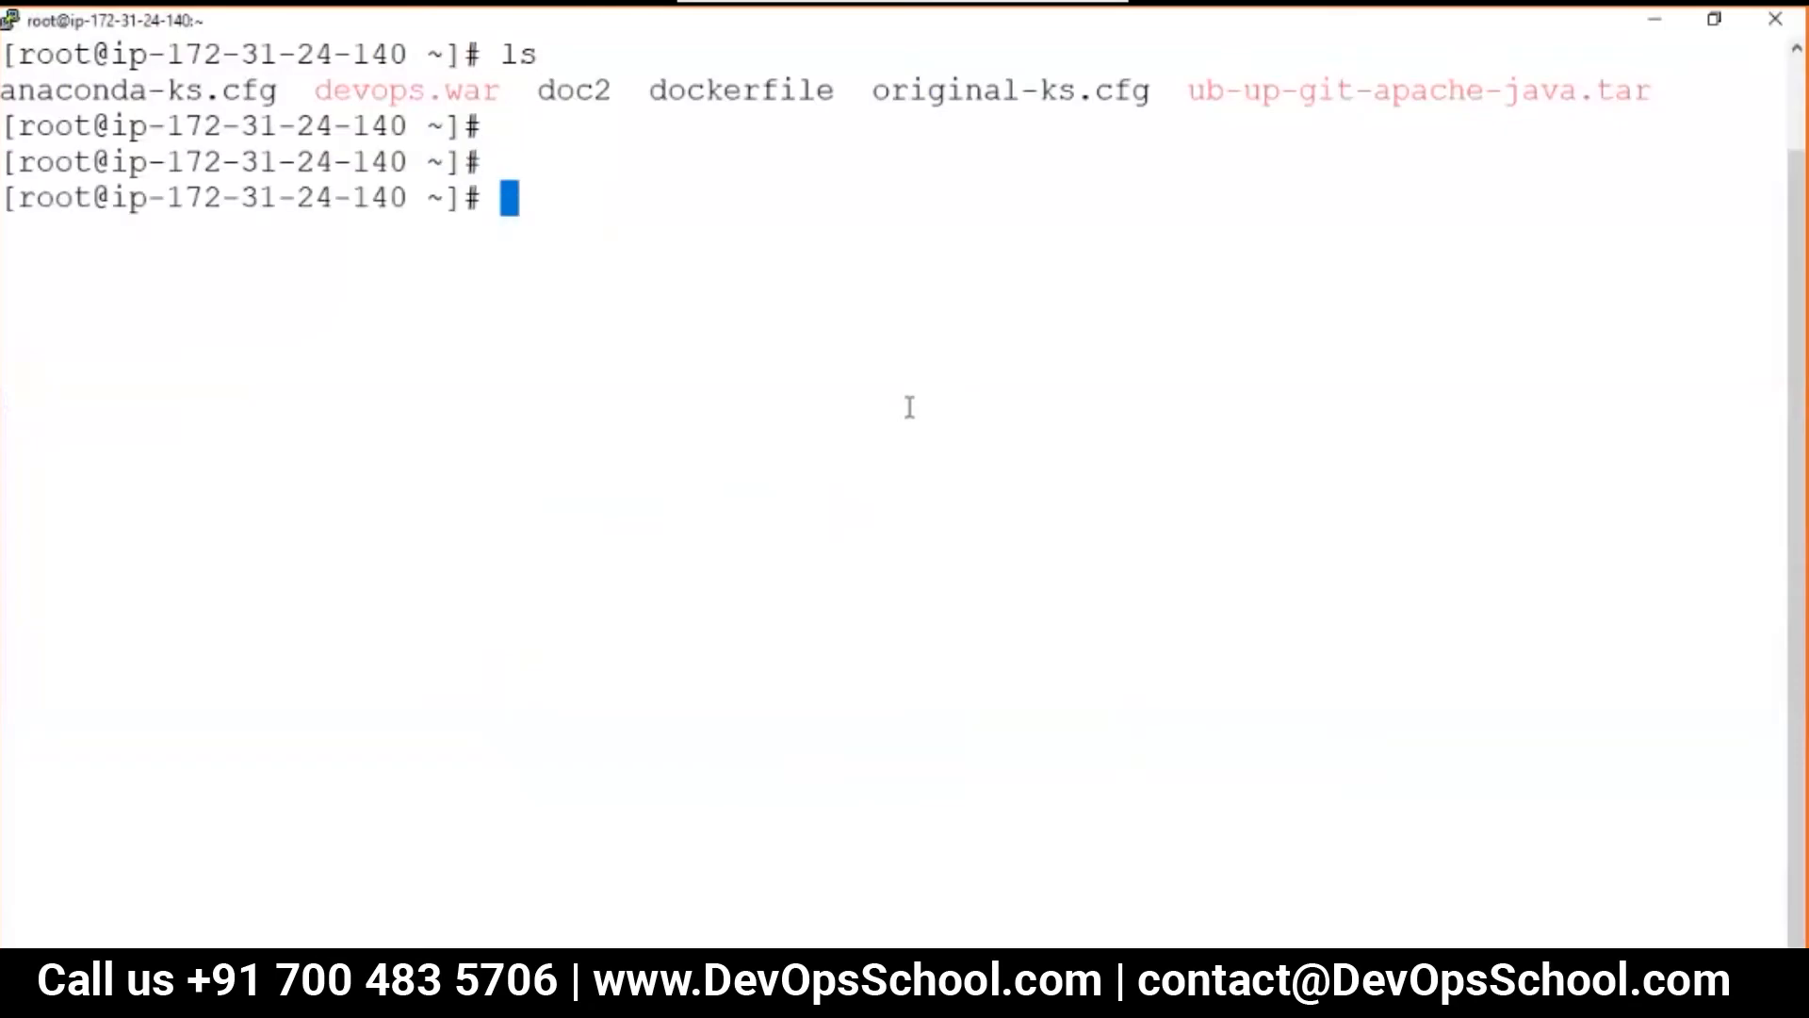
Create and enter a docu directory, then start opening docker-compose.yaml in vi.
type("mkdir docu")
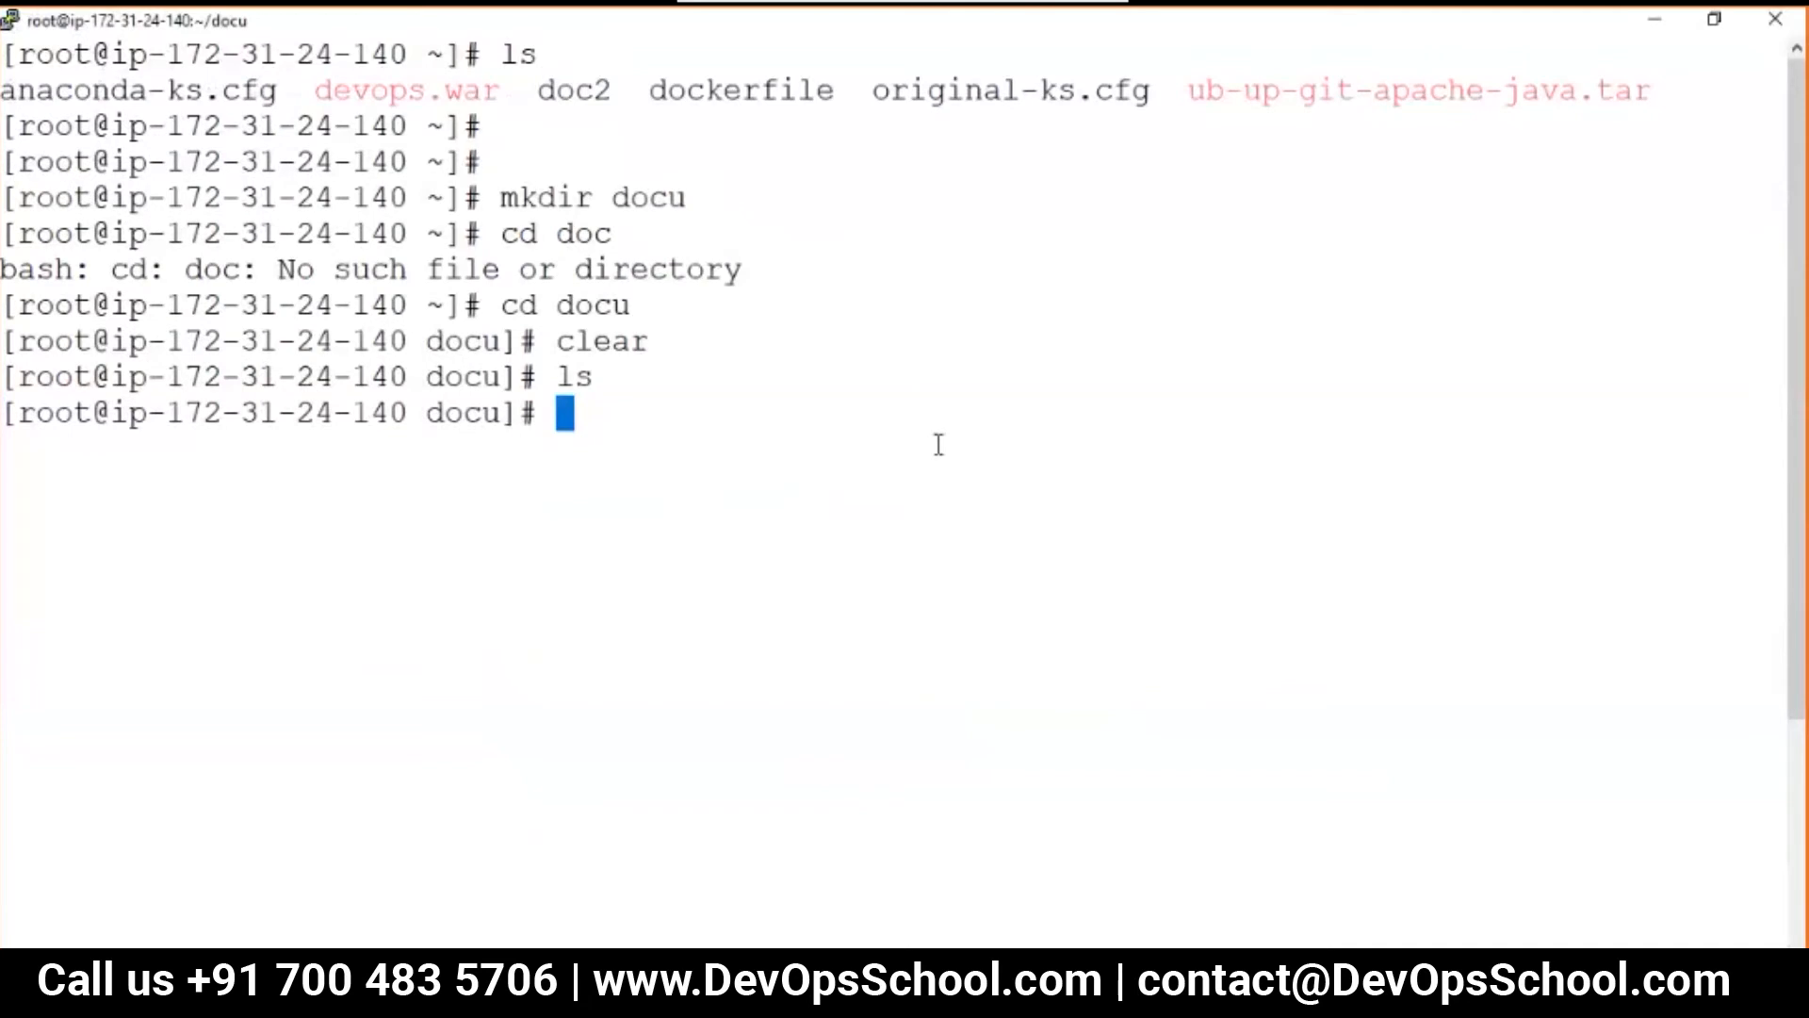
type("vi docker-")
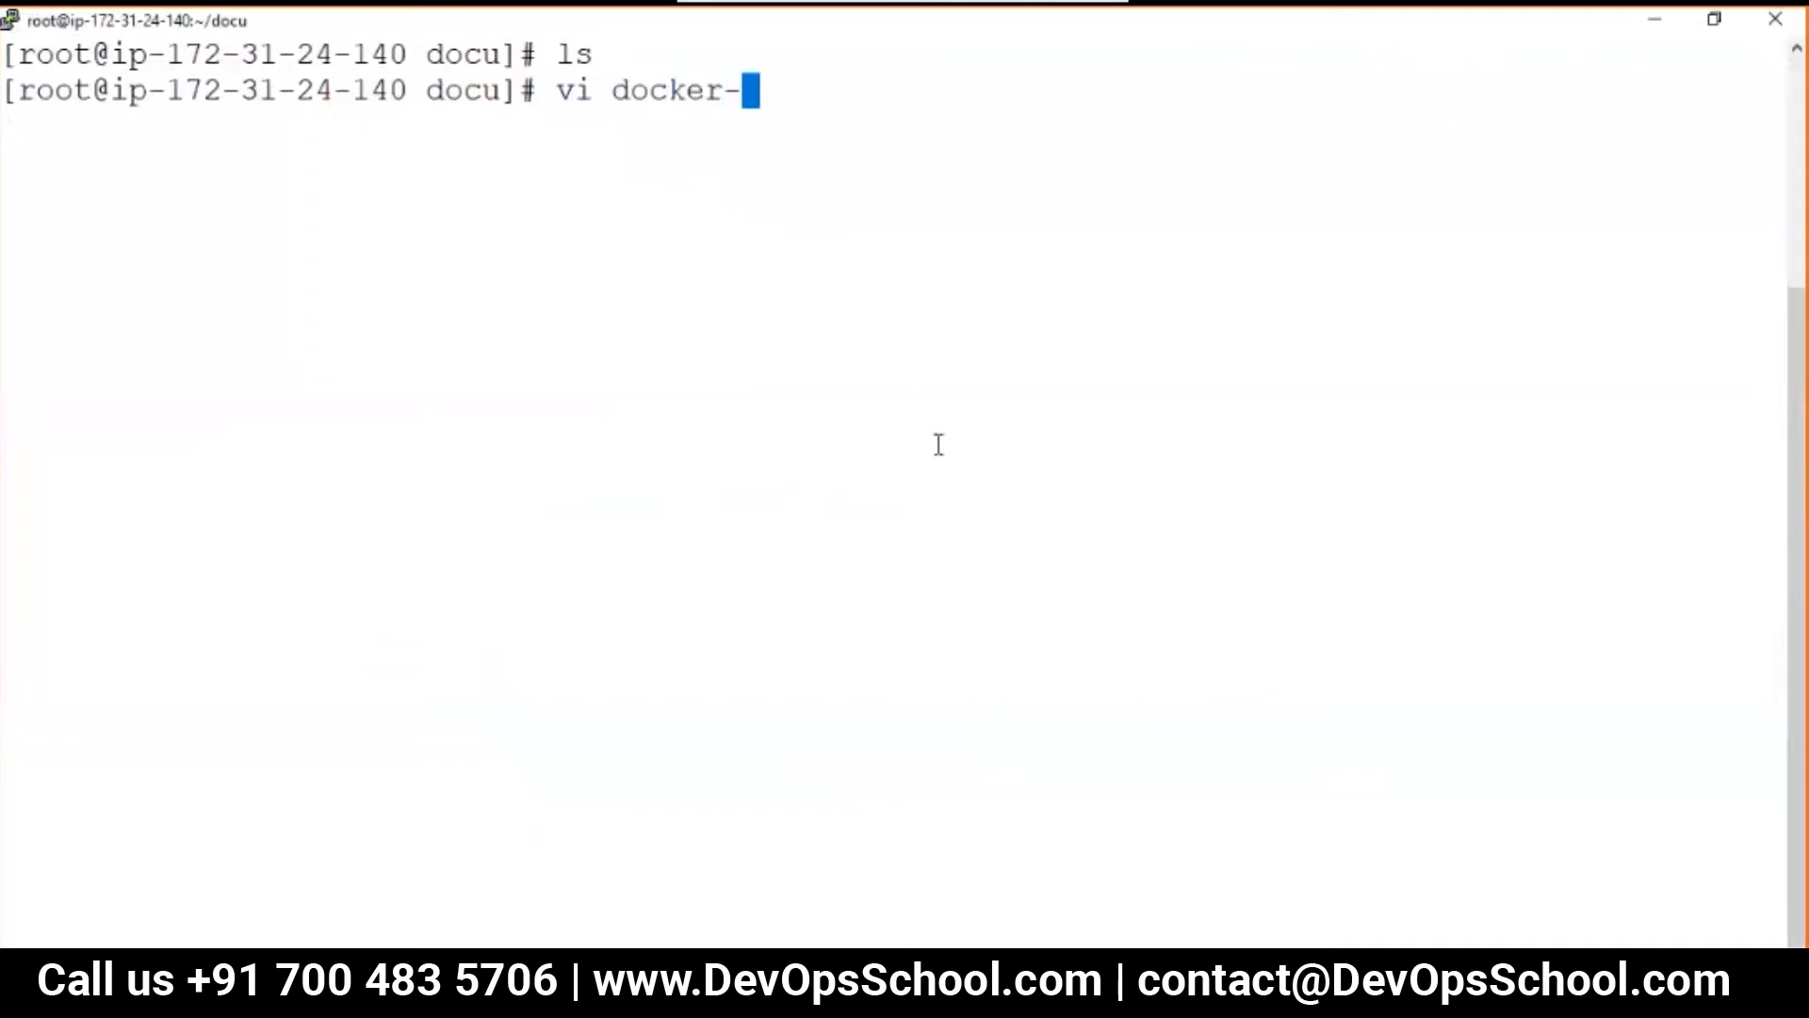
mouse_move(911, 124)
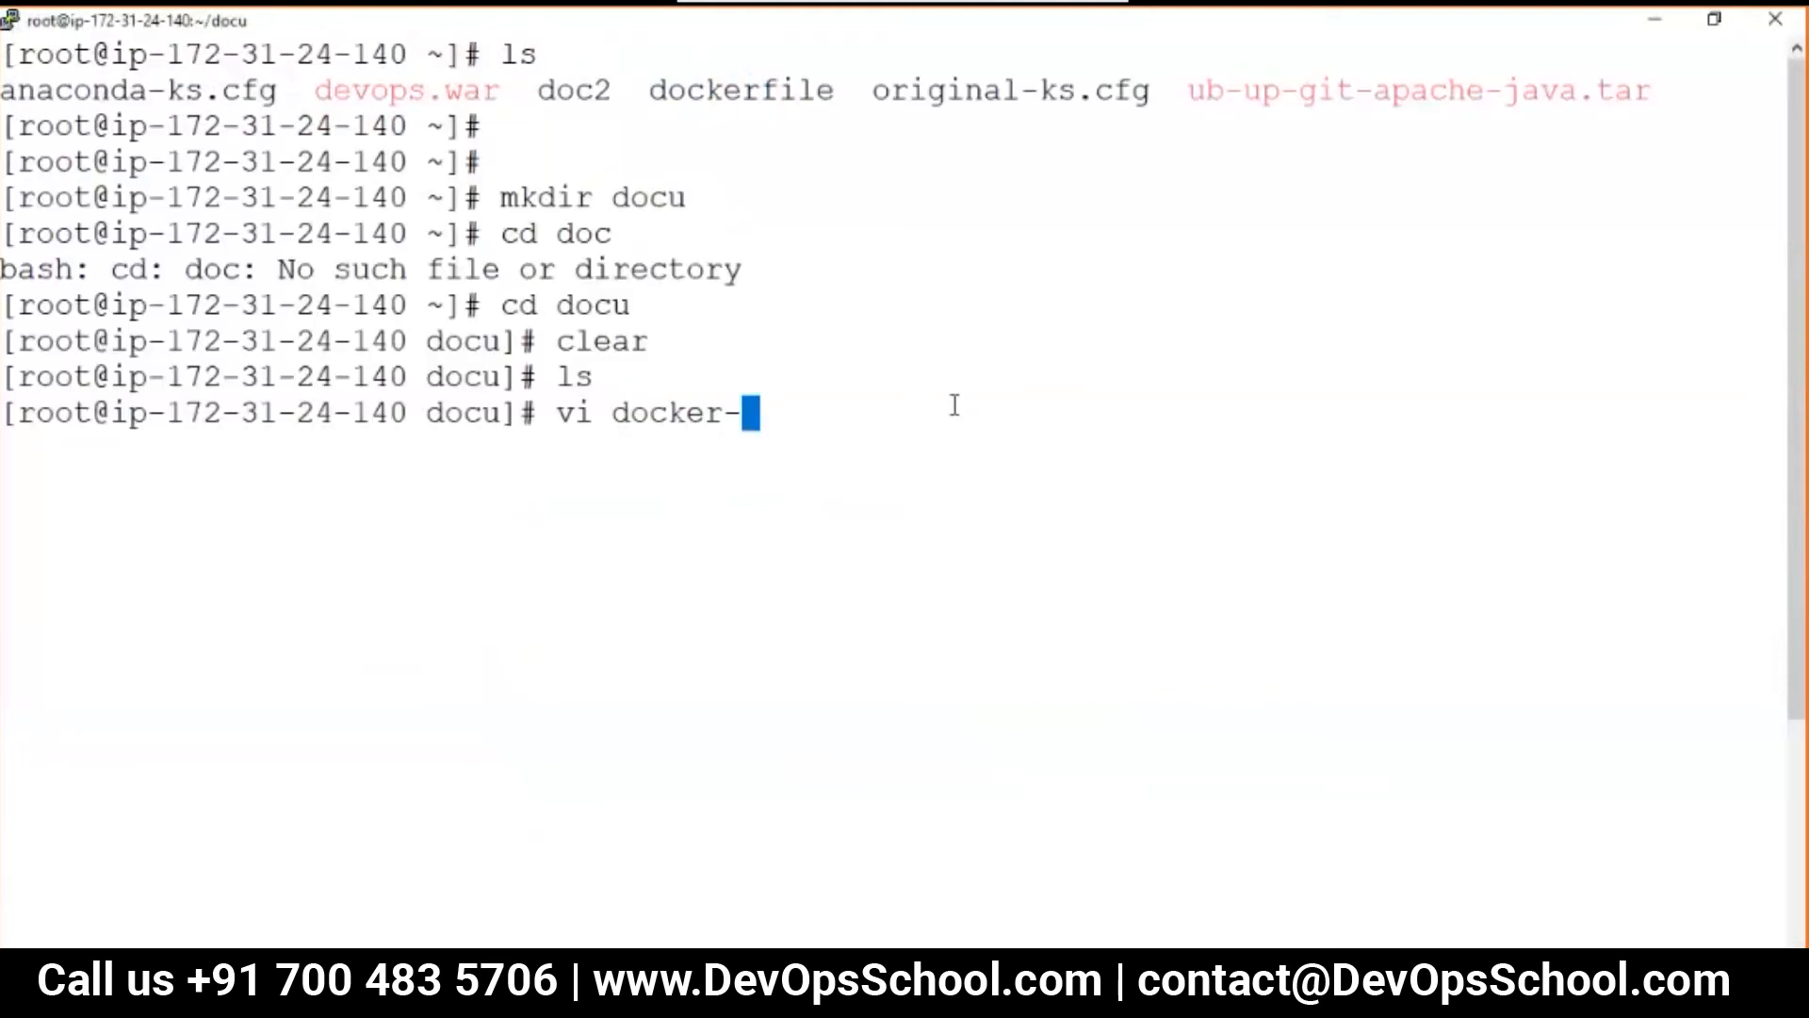
type("compos")
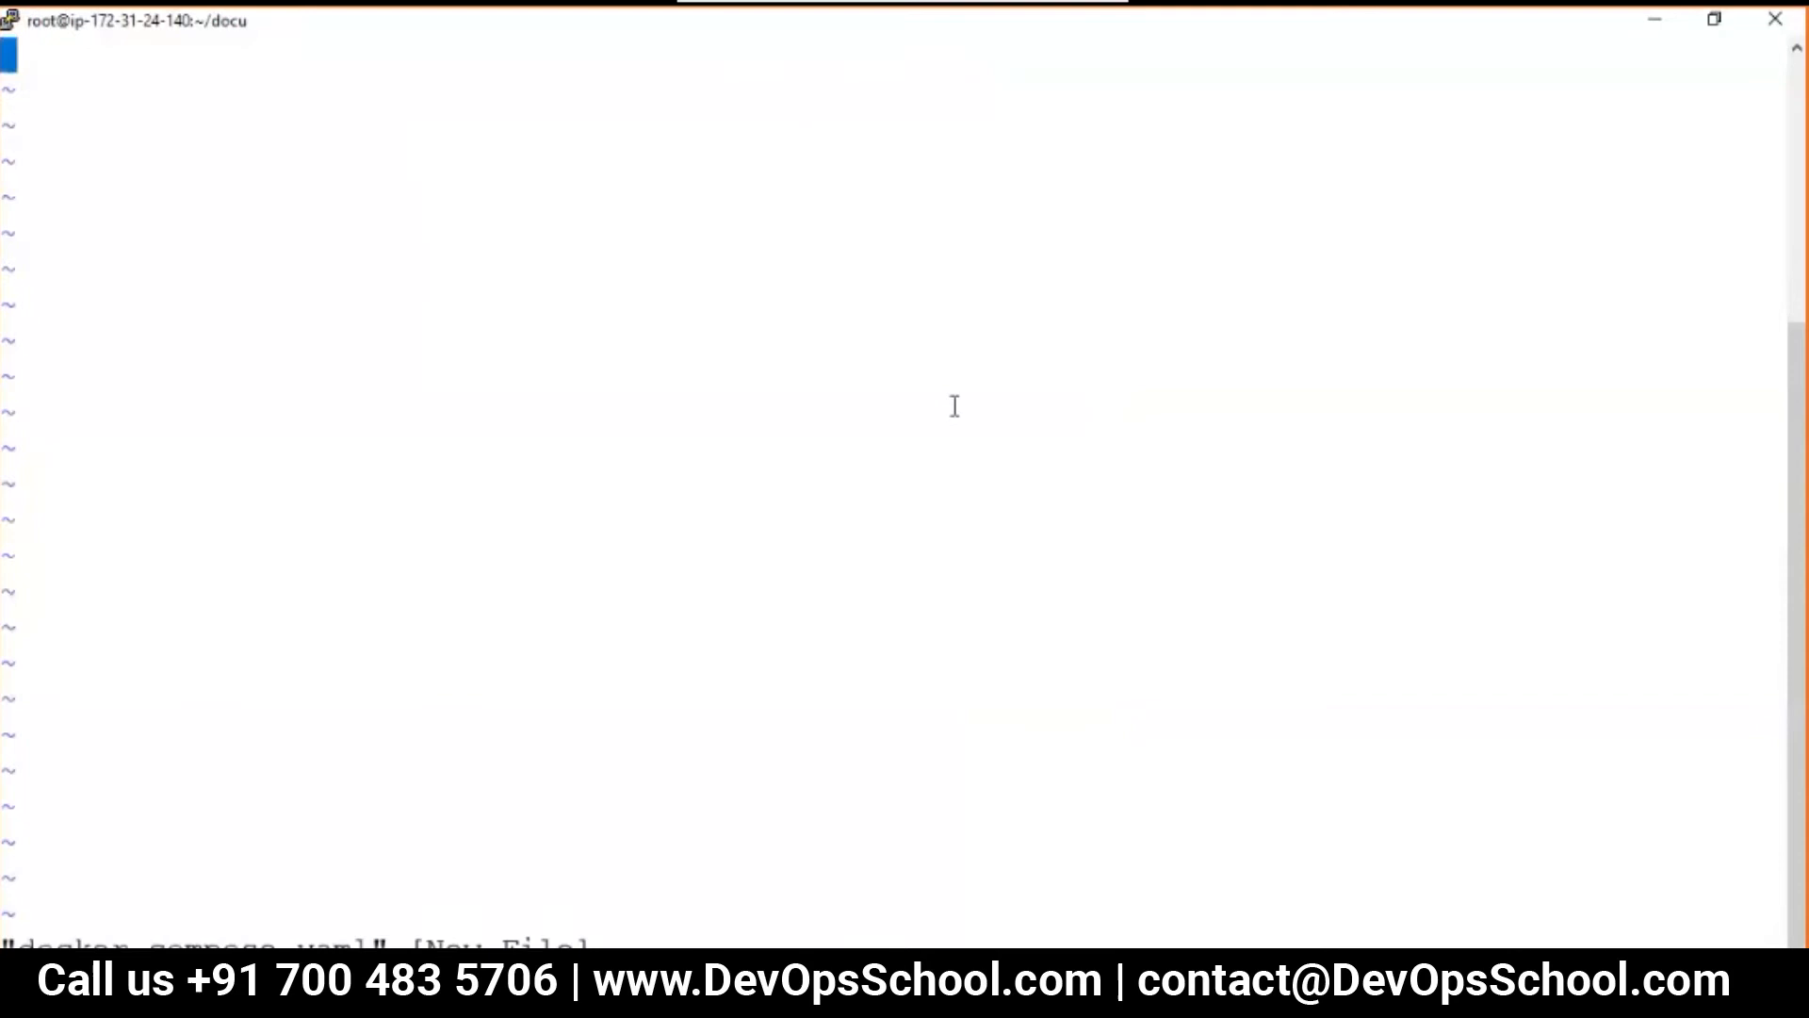
Save docker-compose.yaml, confirm /root/docu with pwd, and check docker-compose ps shows no containers.
key("i")
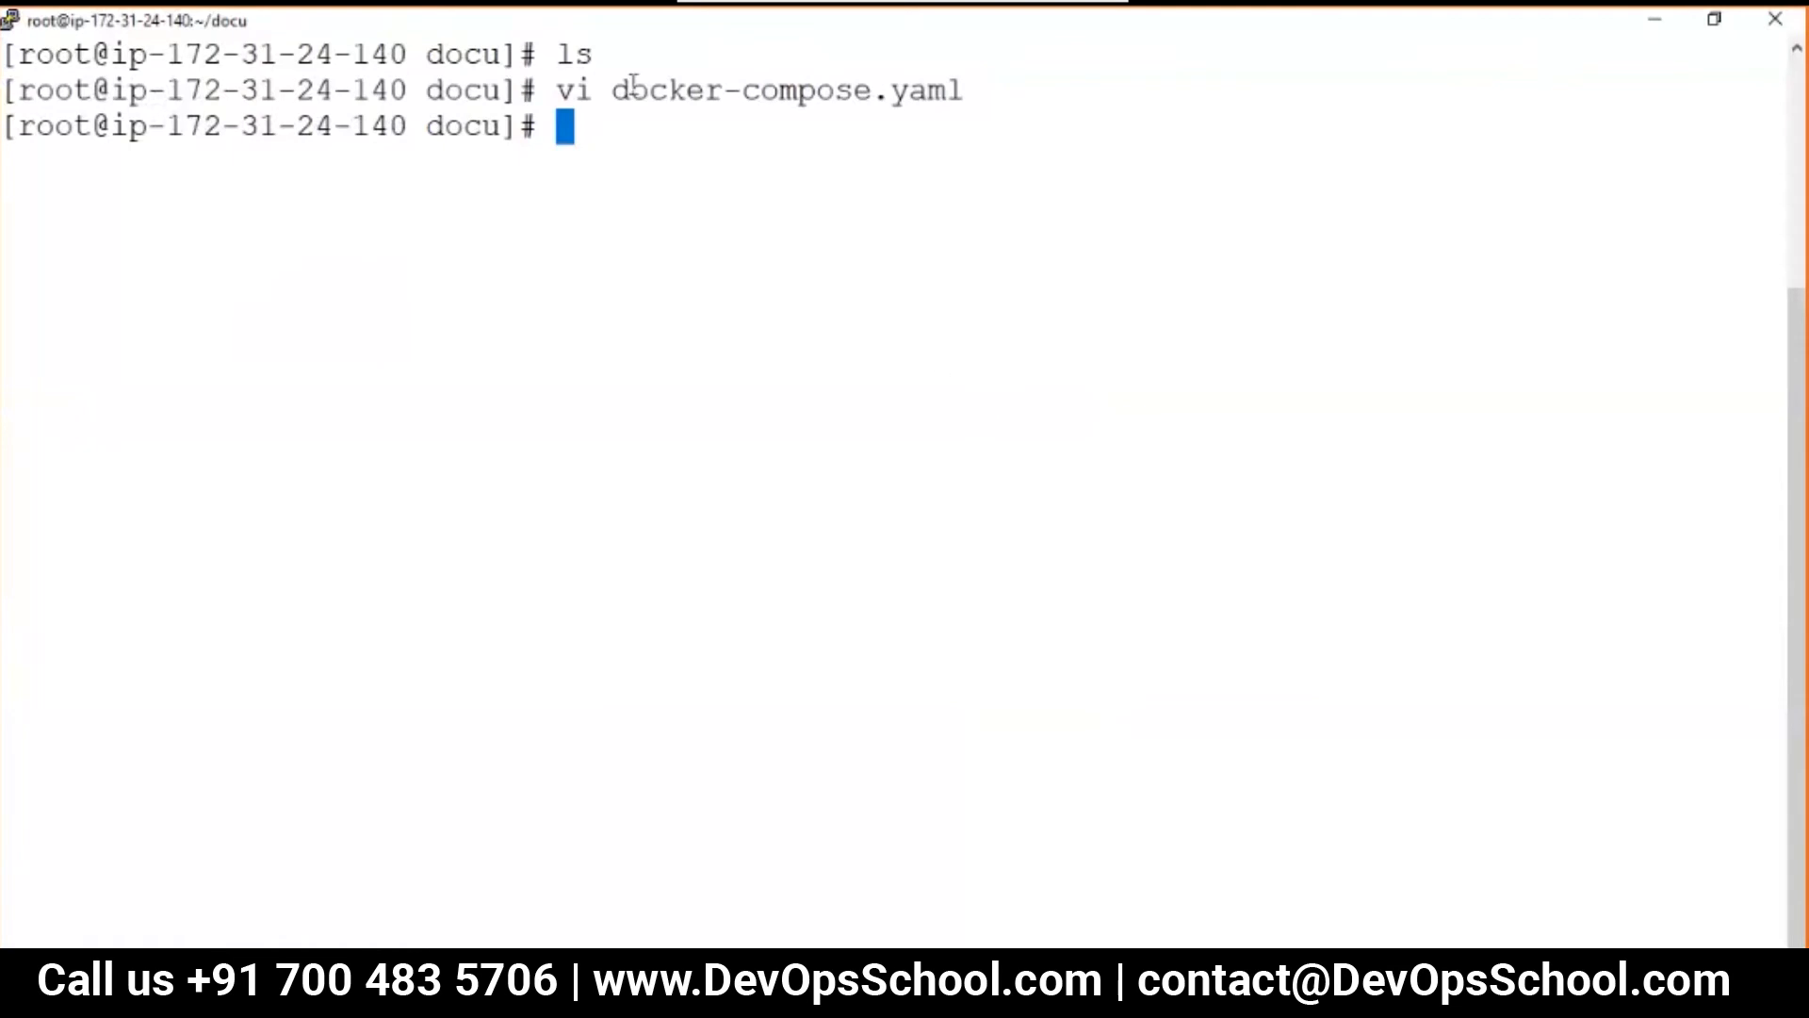
double_click(740, 90)
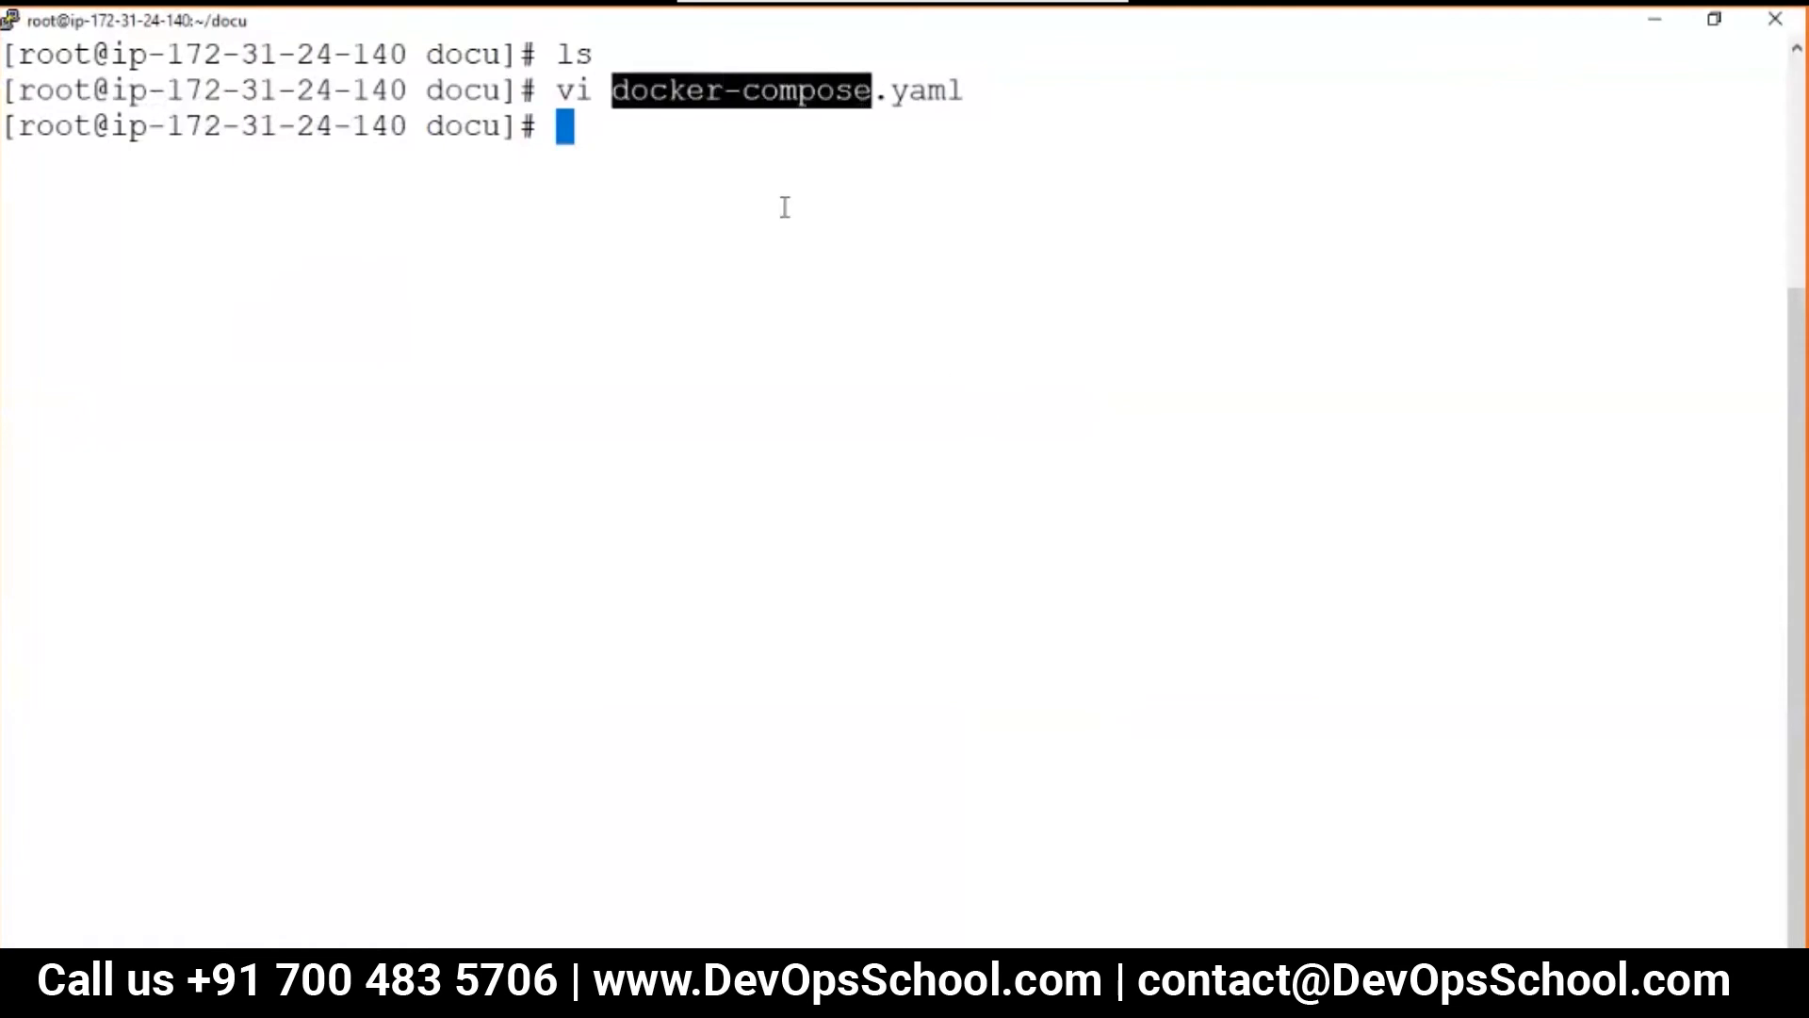
type("pwd")
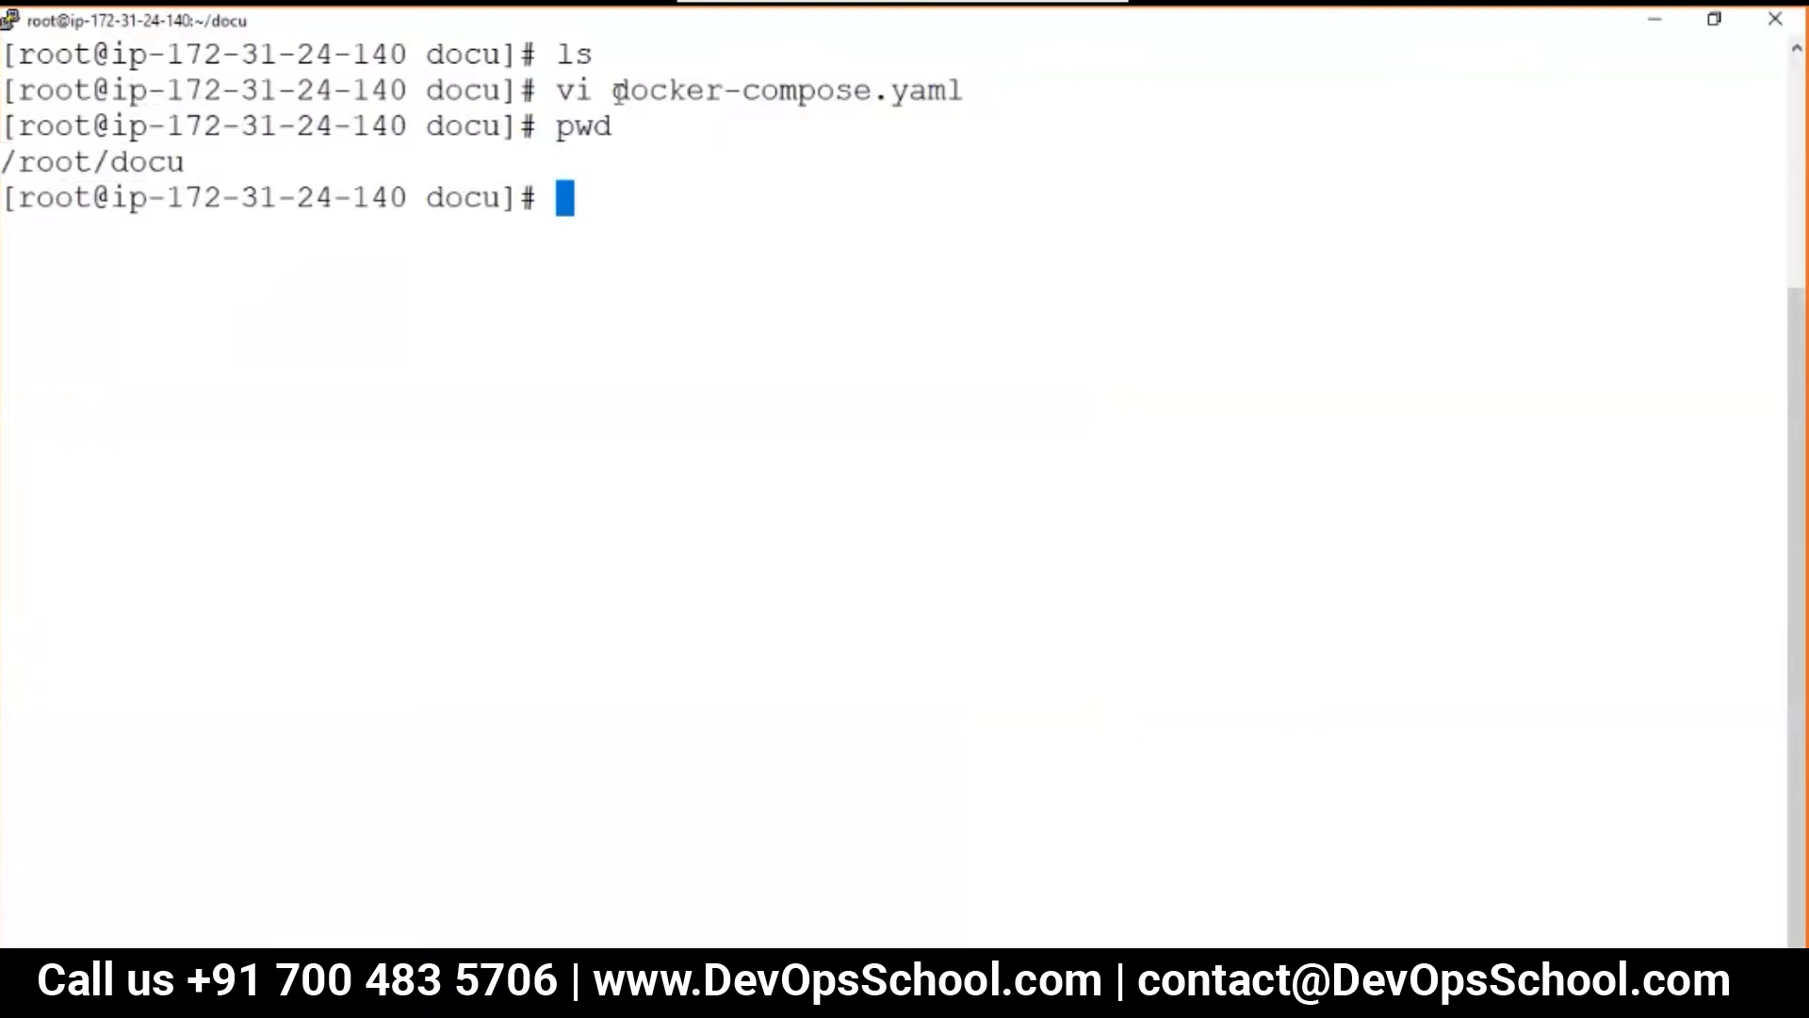
double_click(741, 91)
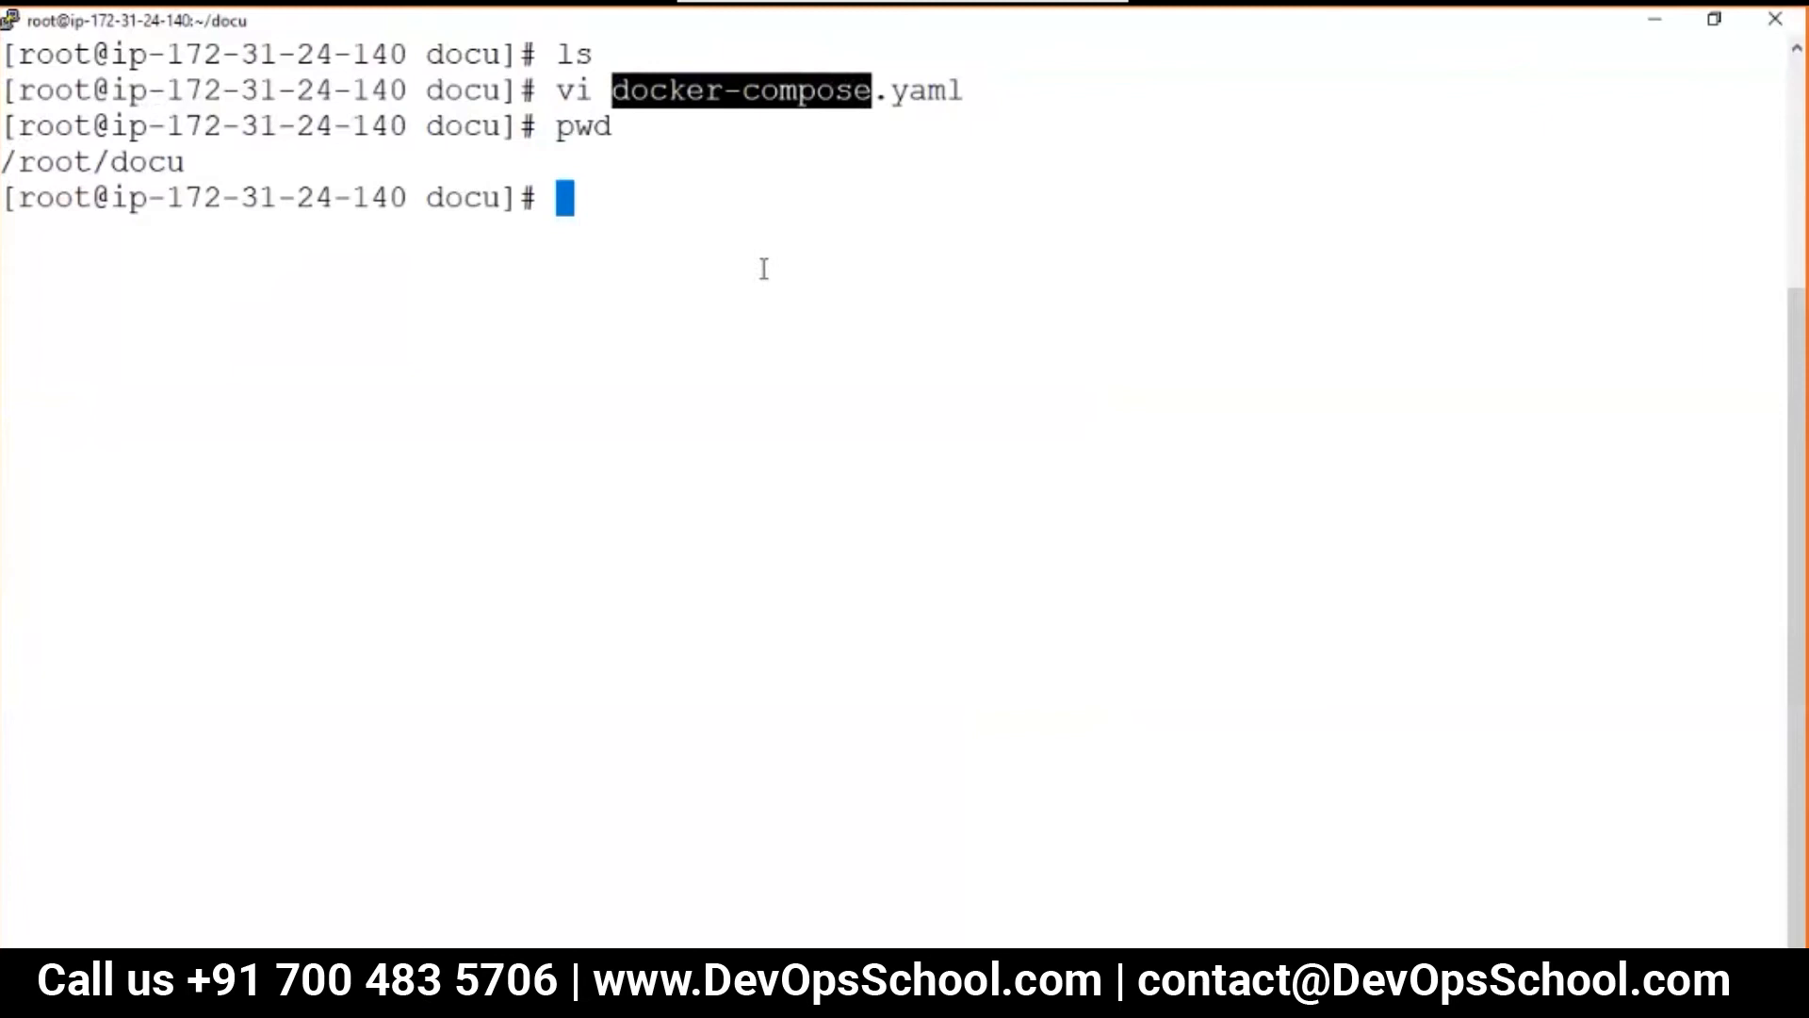
type("docker-compose ps")
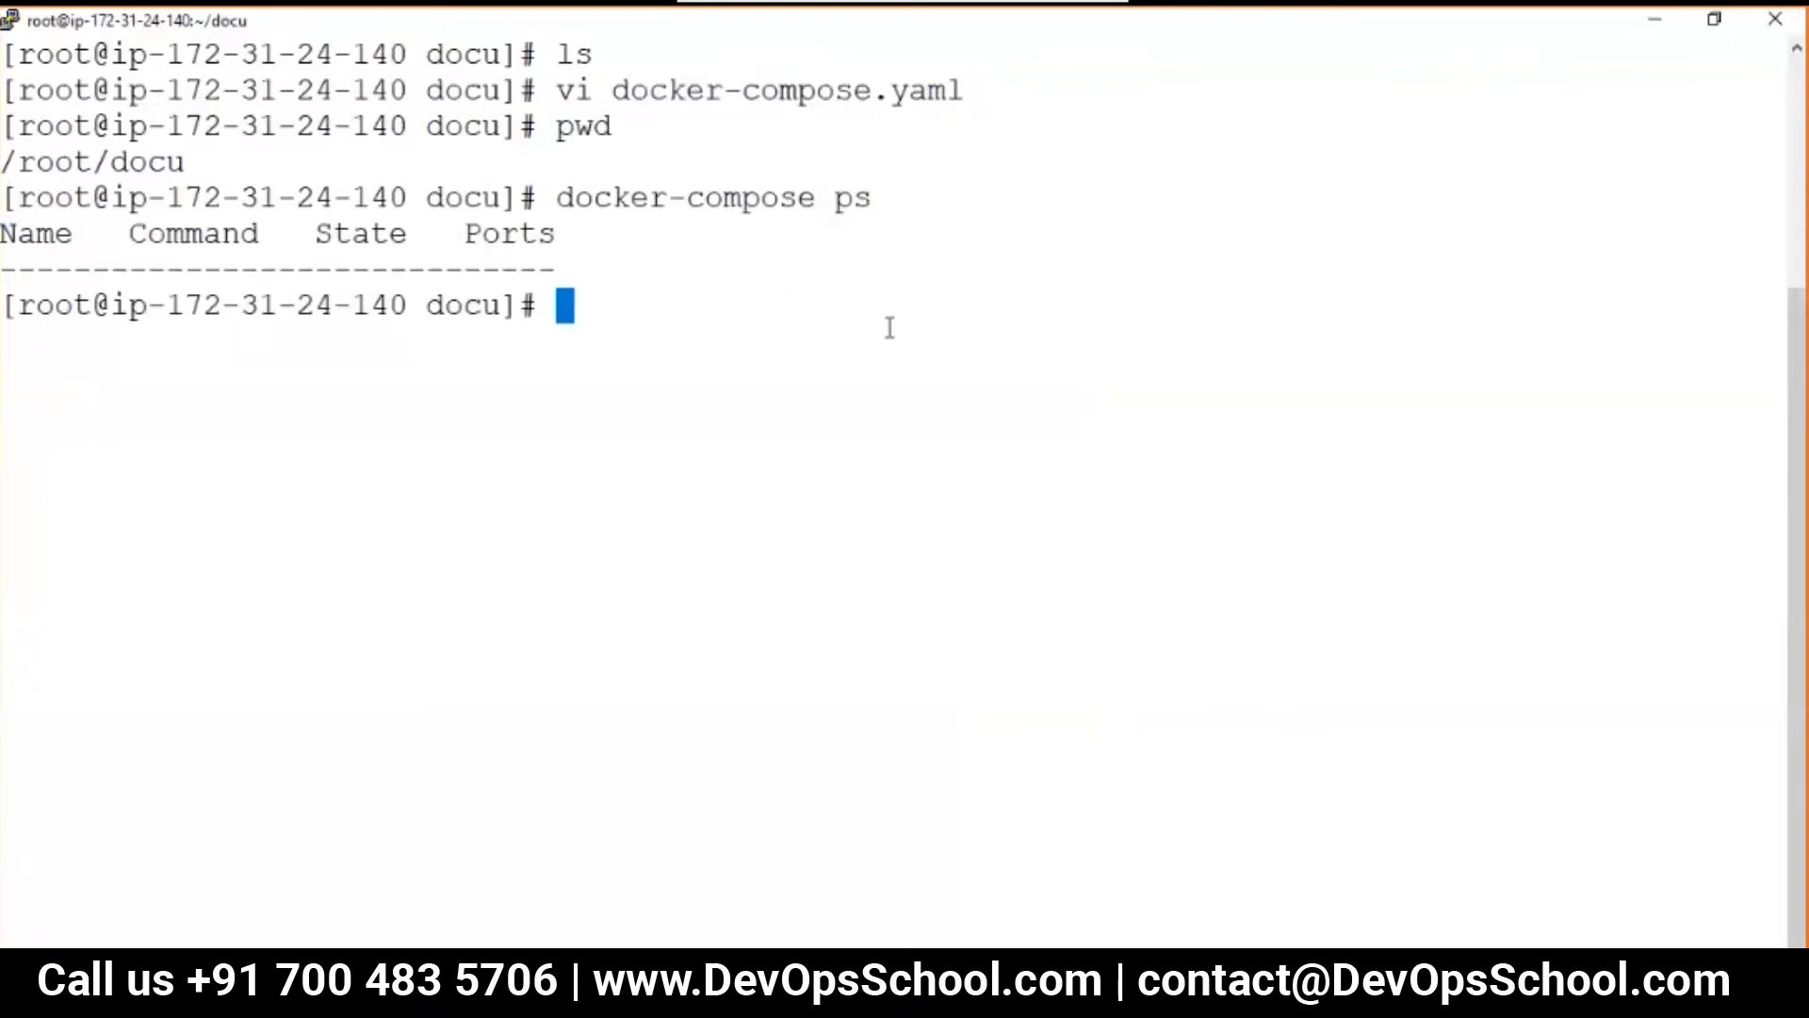
Start the compose services detached with docker-compose up -d.
type("docker-compose")
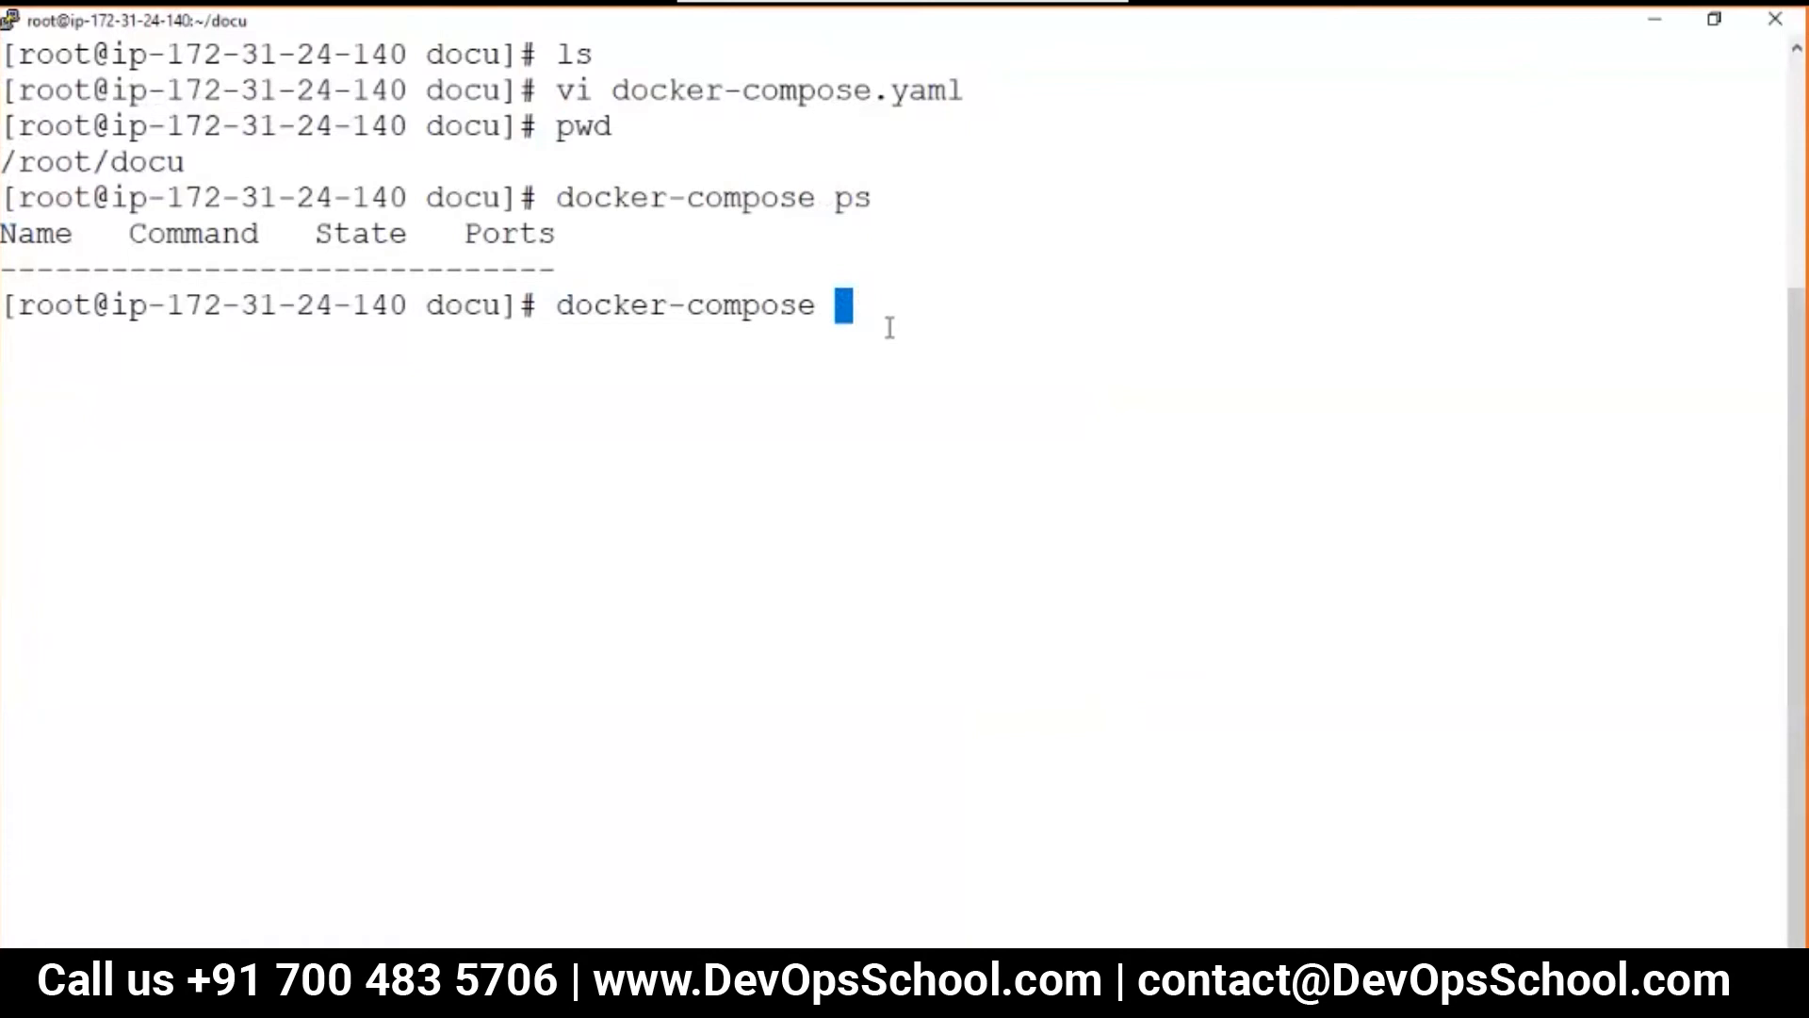
type("up -d")
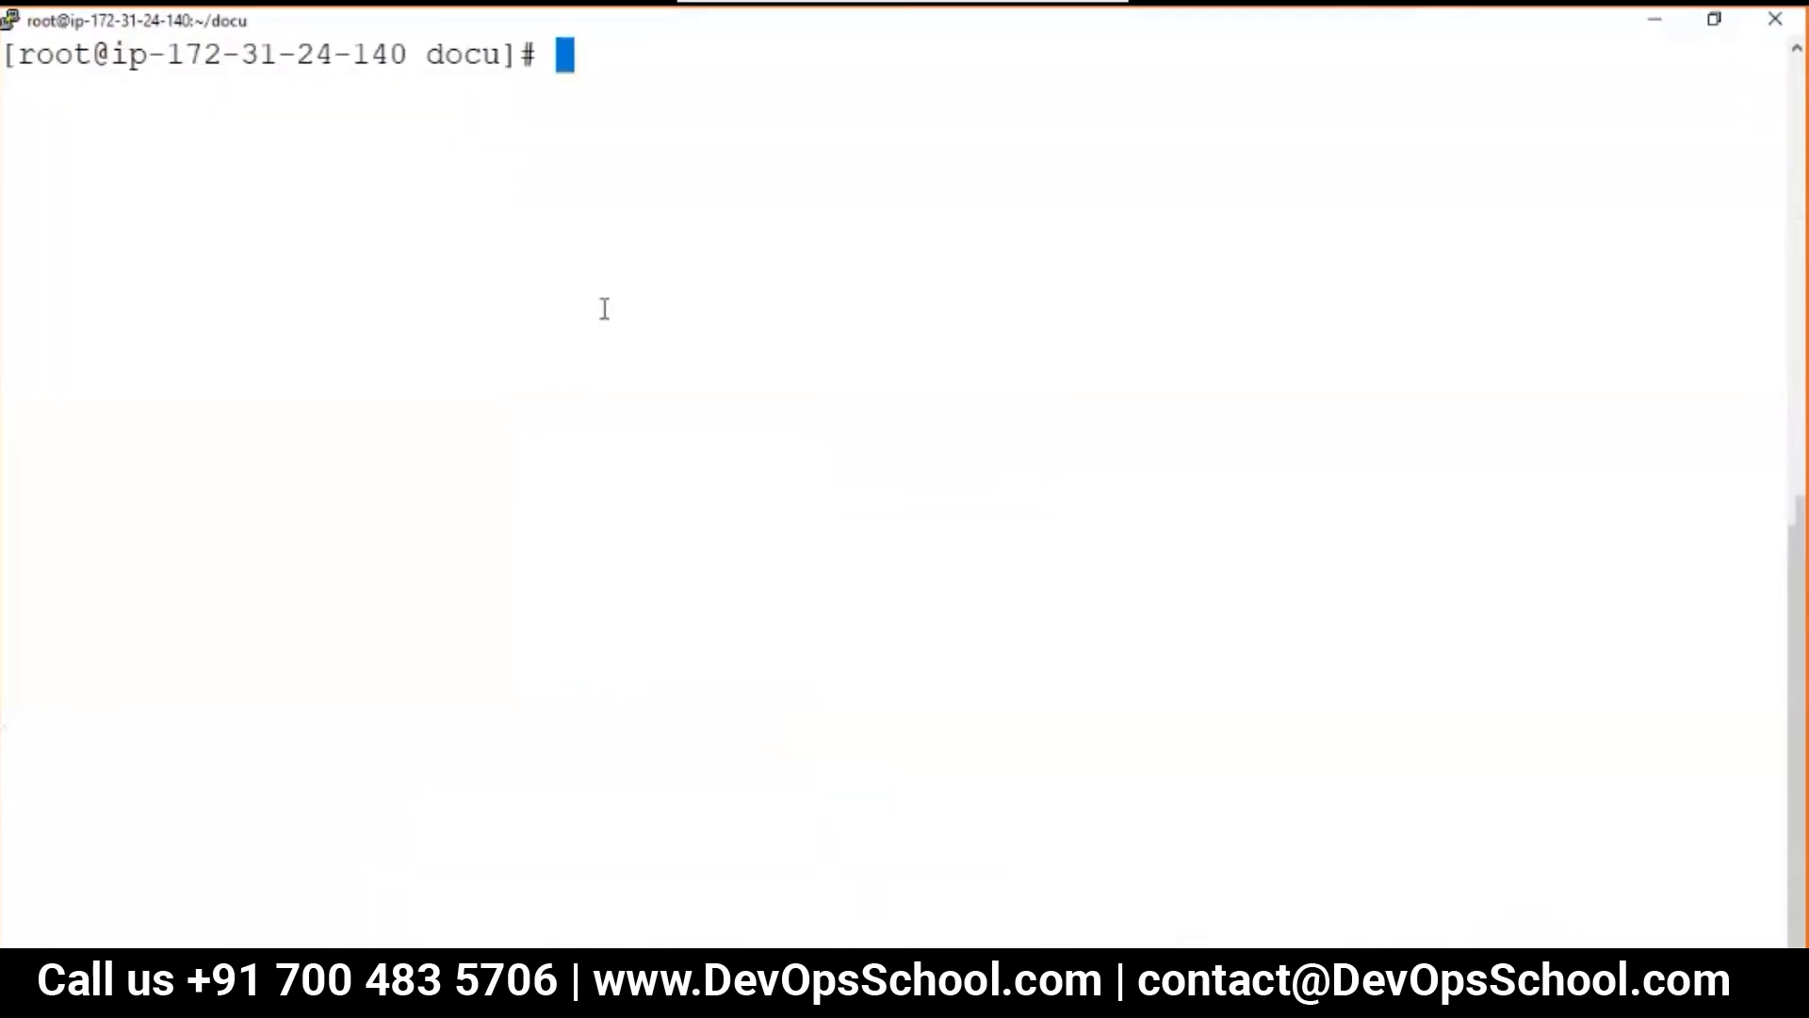
Stop the db and wordpress containers, check ps, then start them again.
type("docker-compose p")
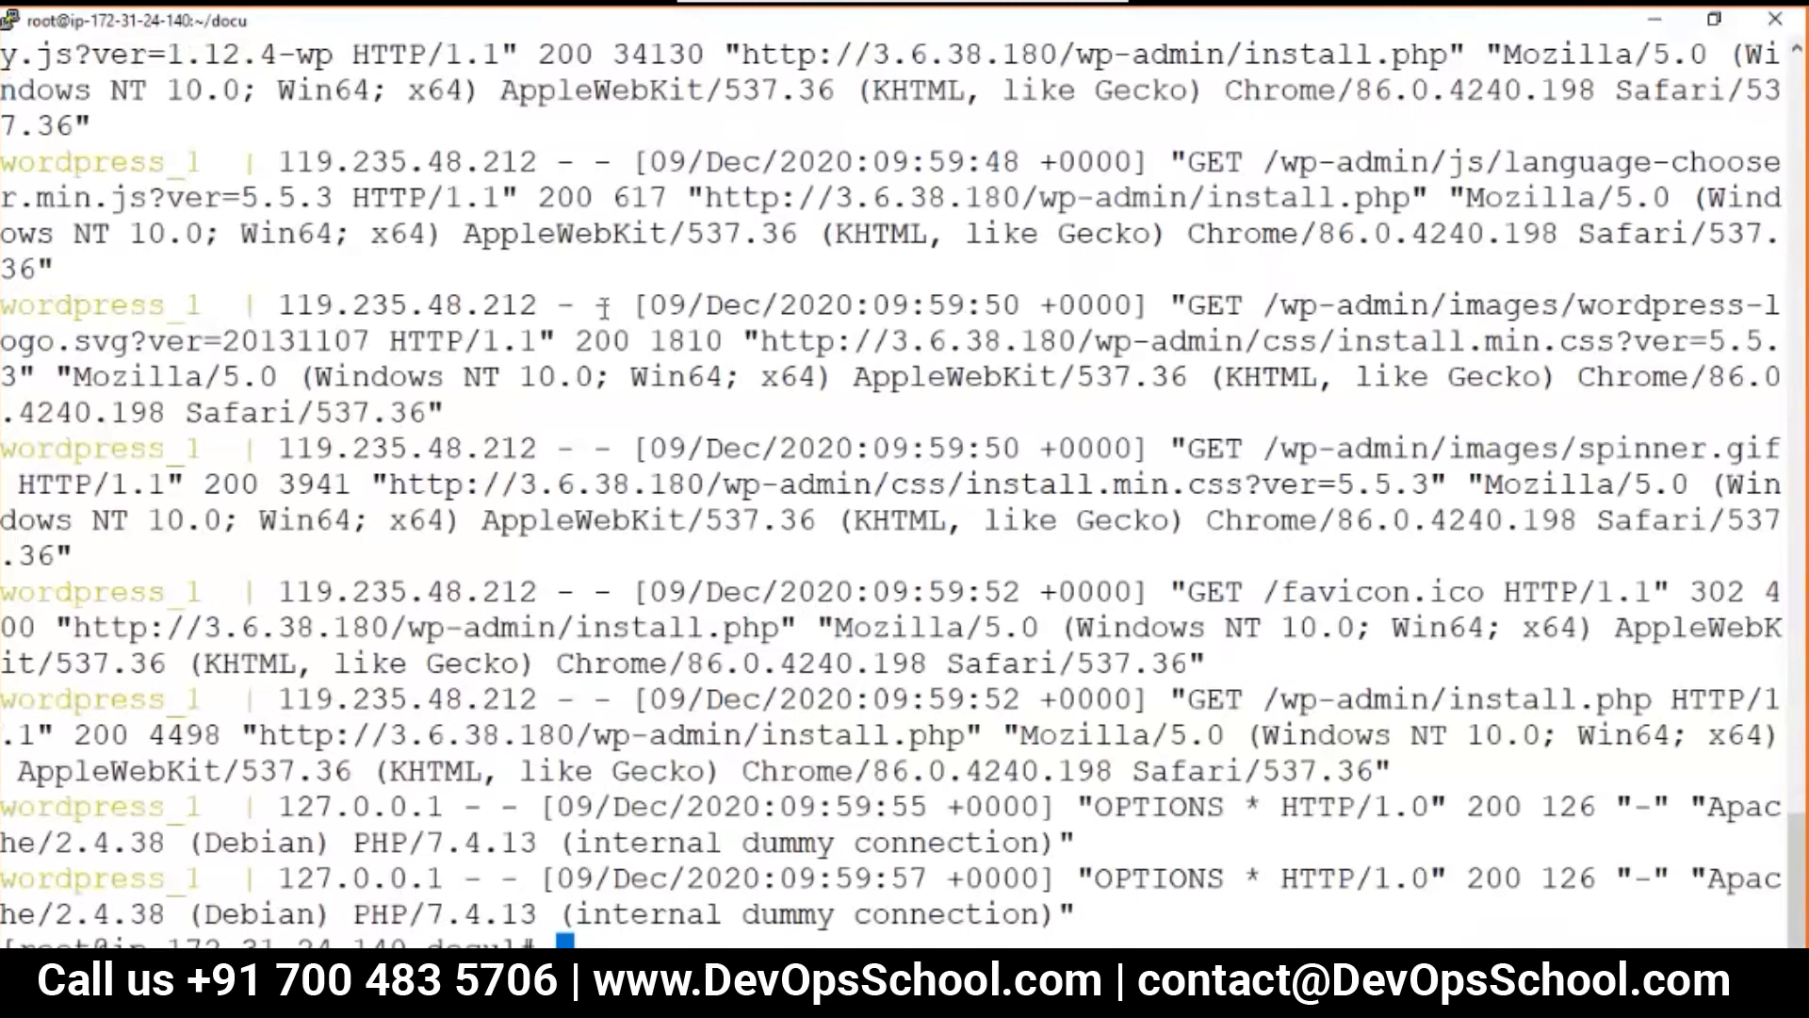
type("docker-compose stop")
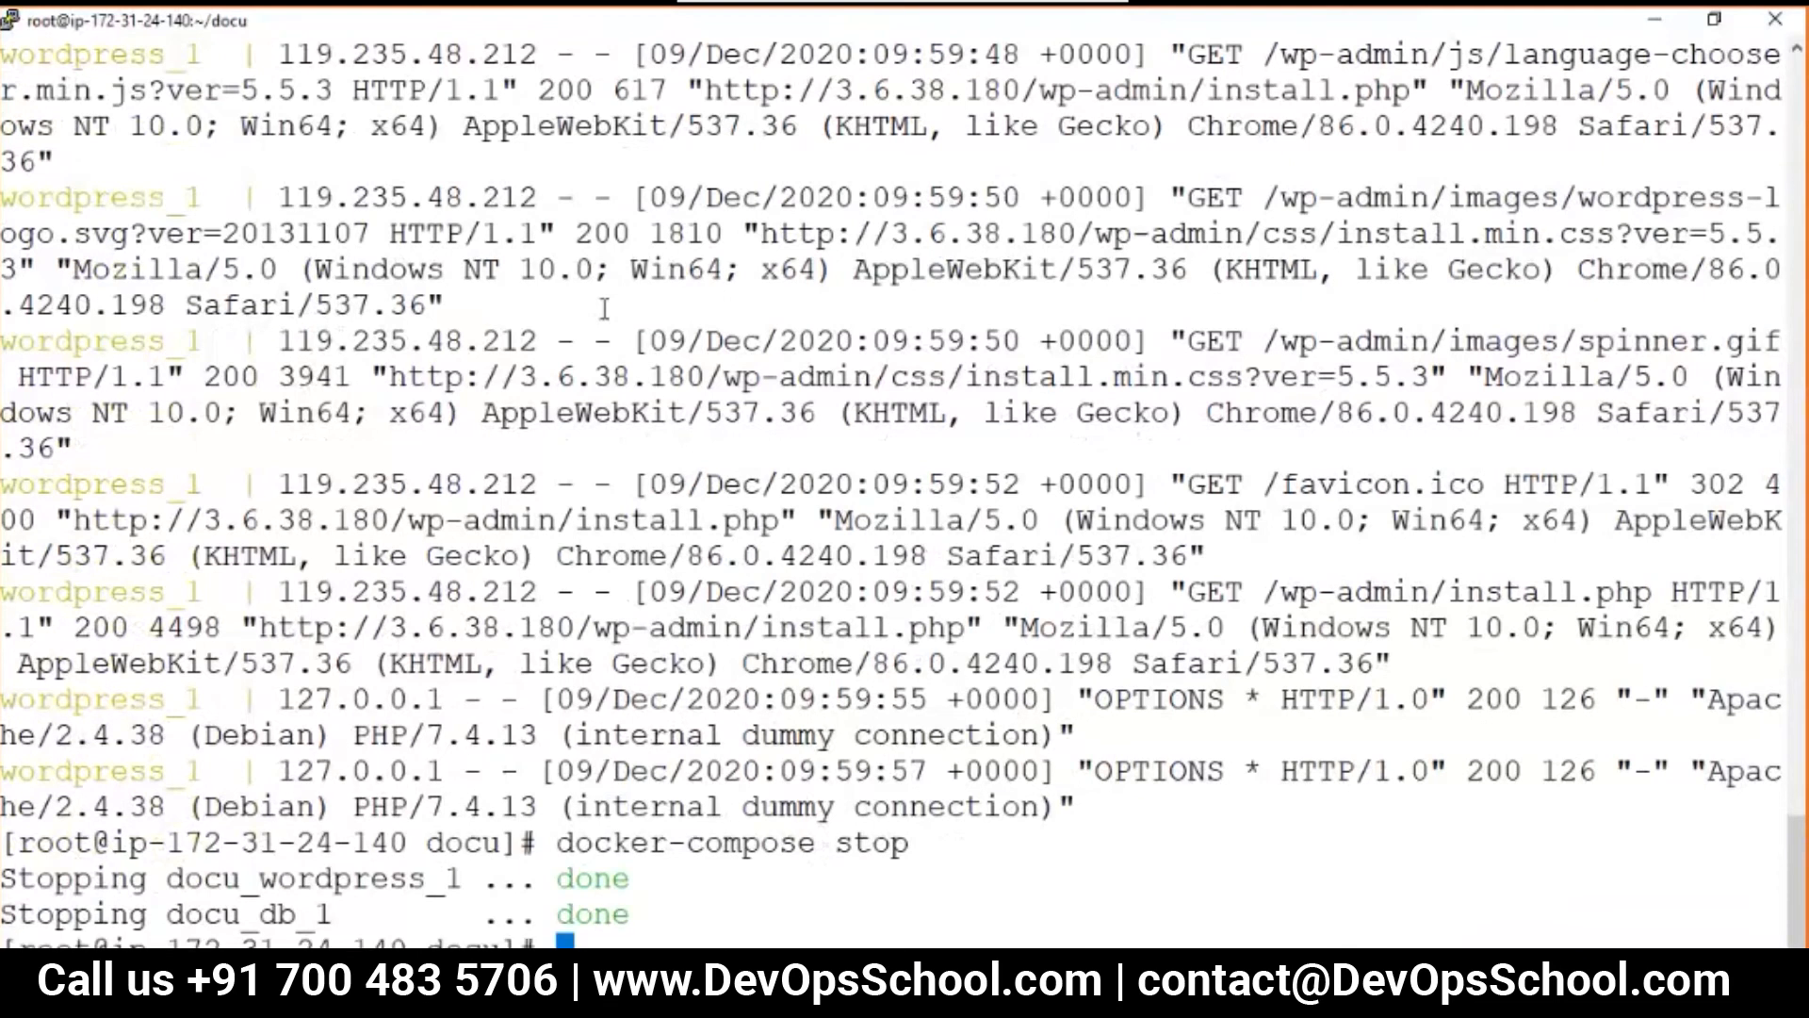
type("clear")
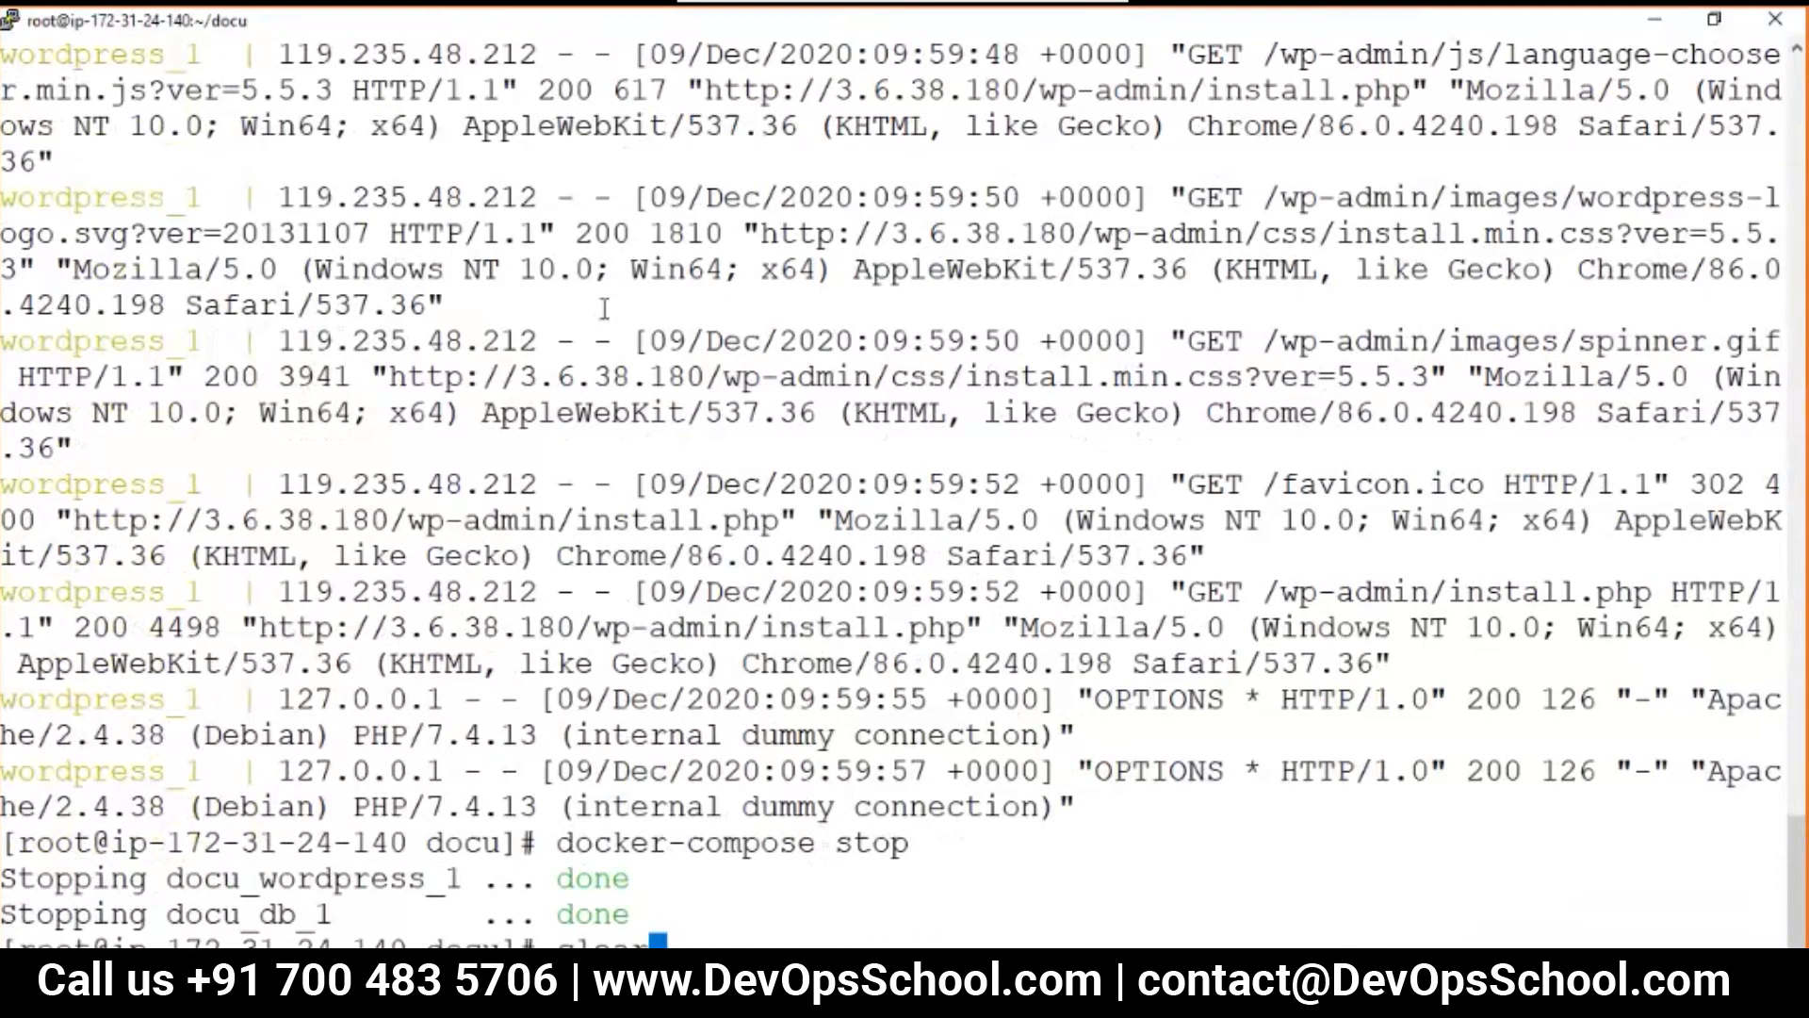
type("docker-compose ps")
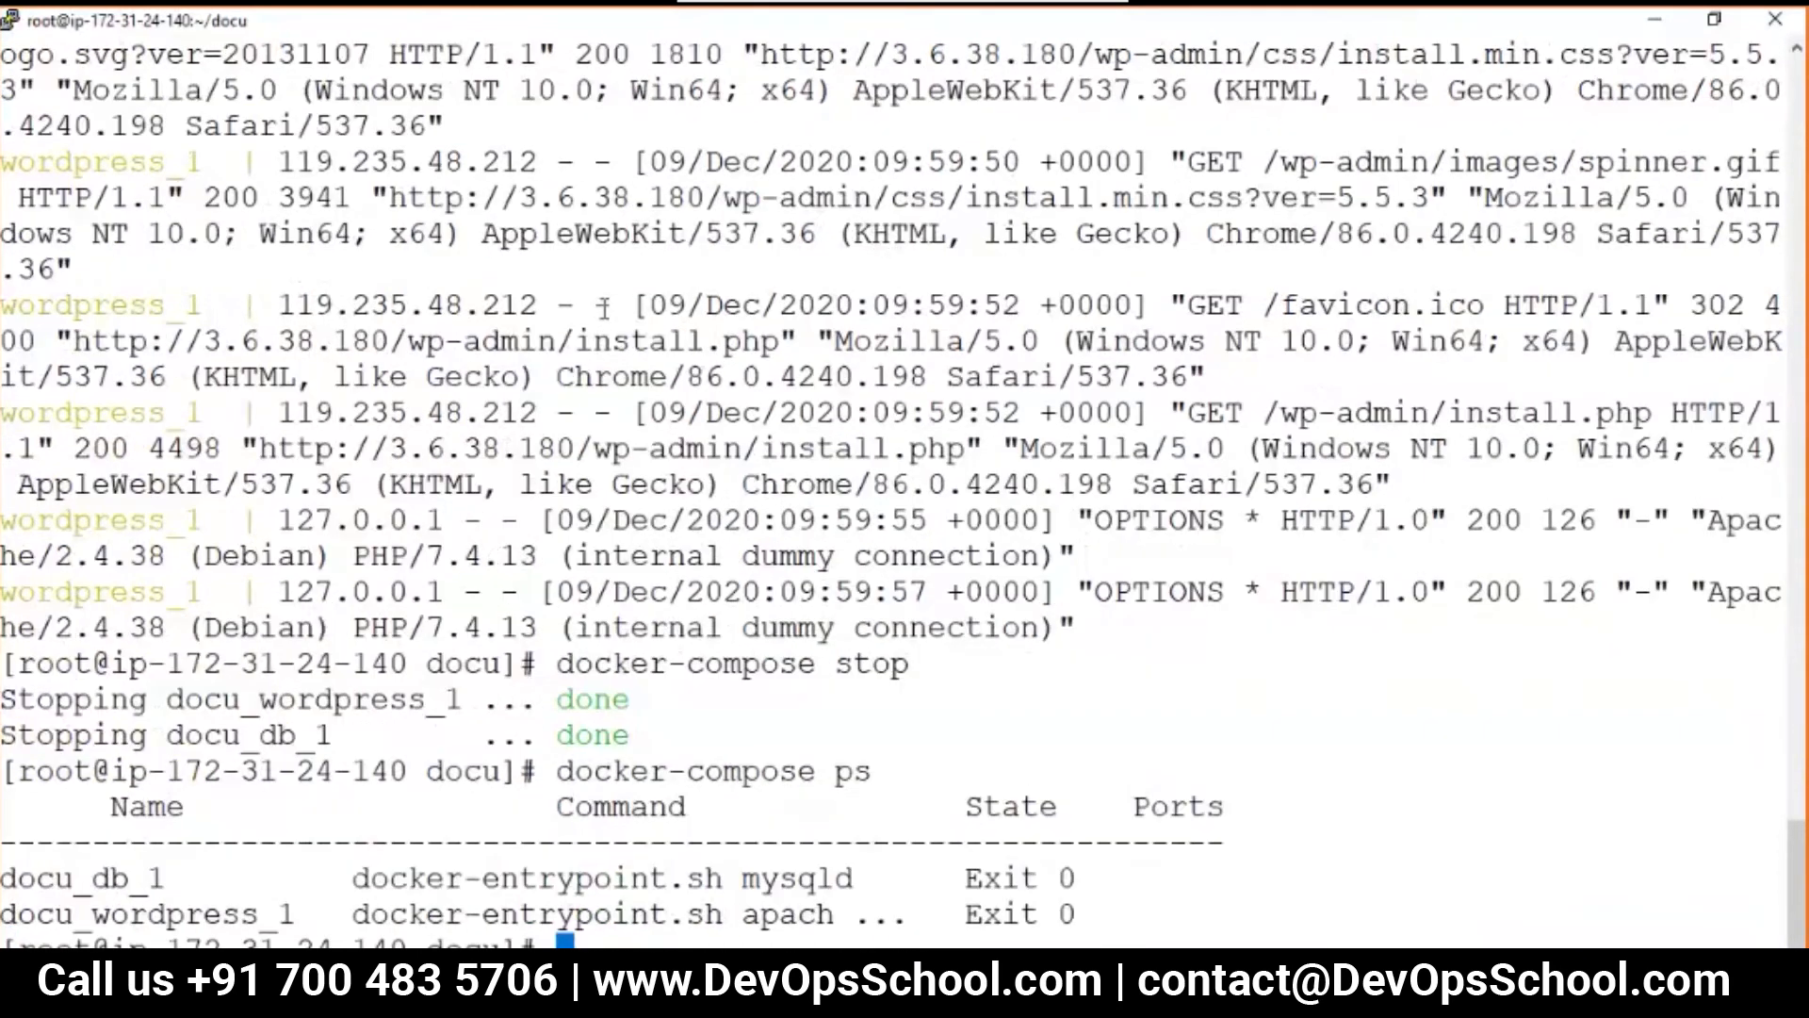
type("docker-compose start")
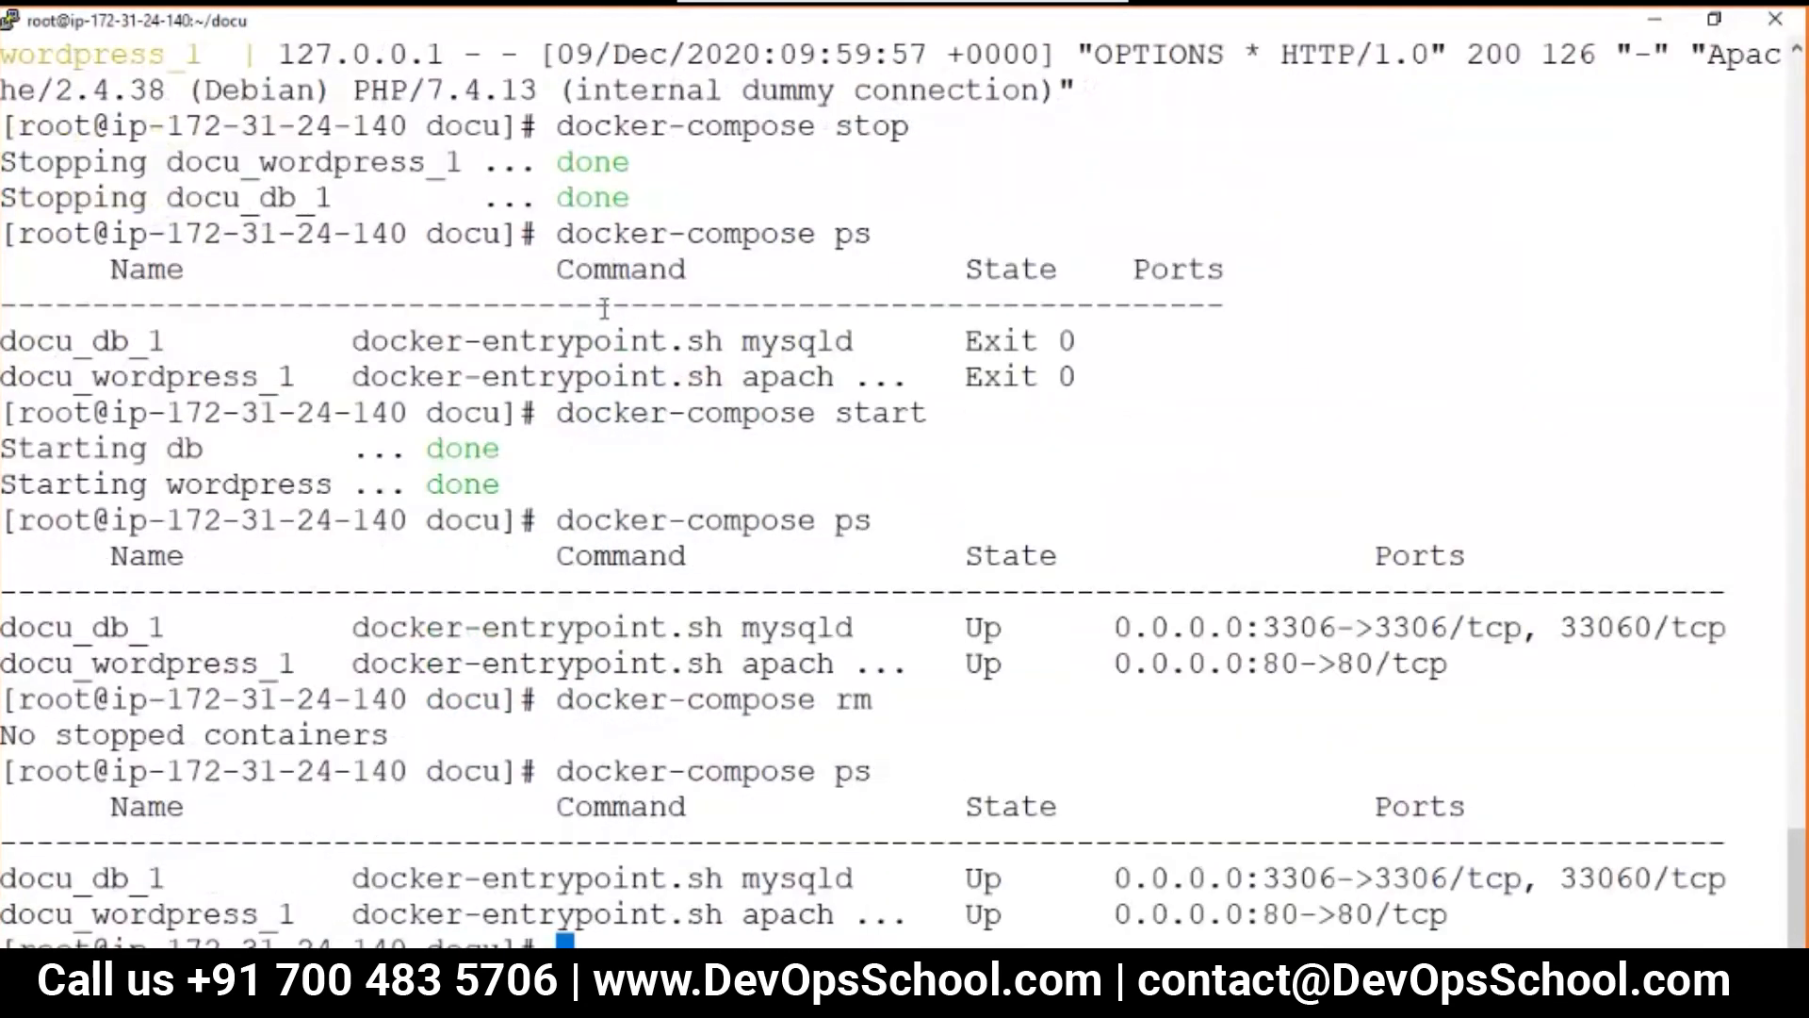
Remove and recreate the containers with docker-compose up -d, then begin the history command.
type("docker-compose ps")
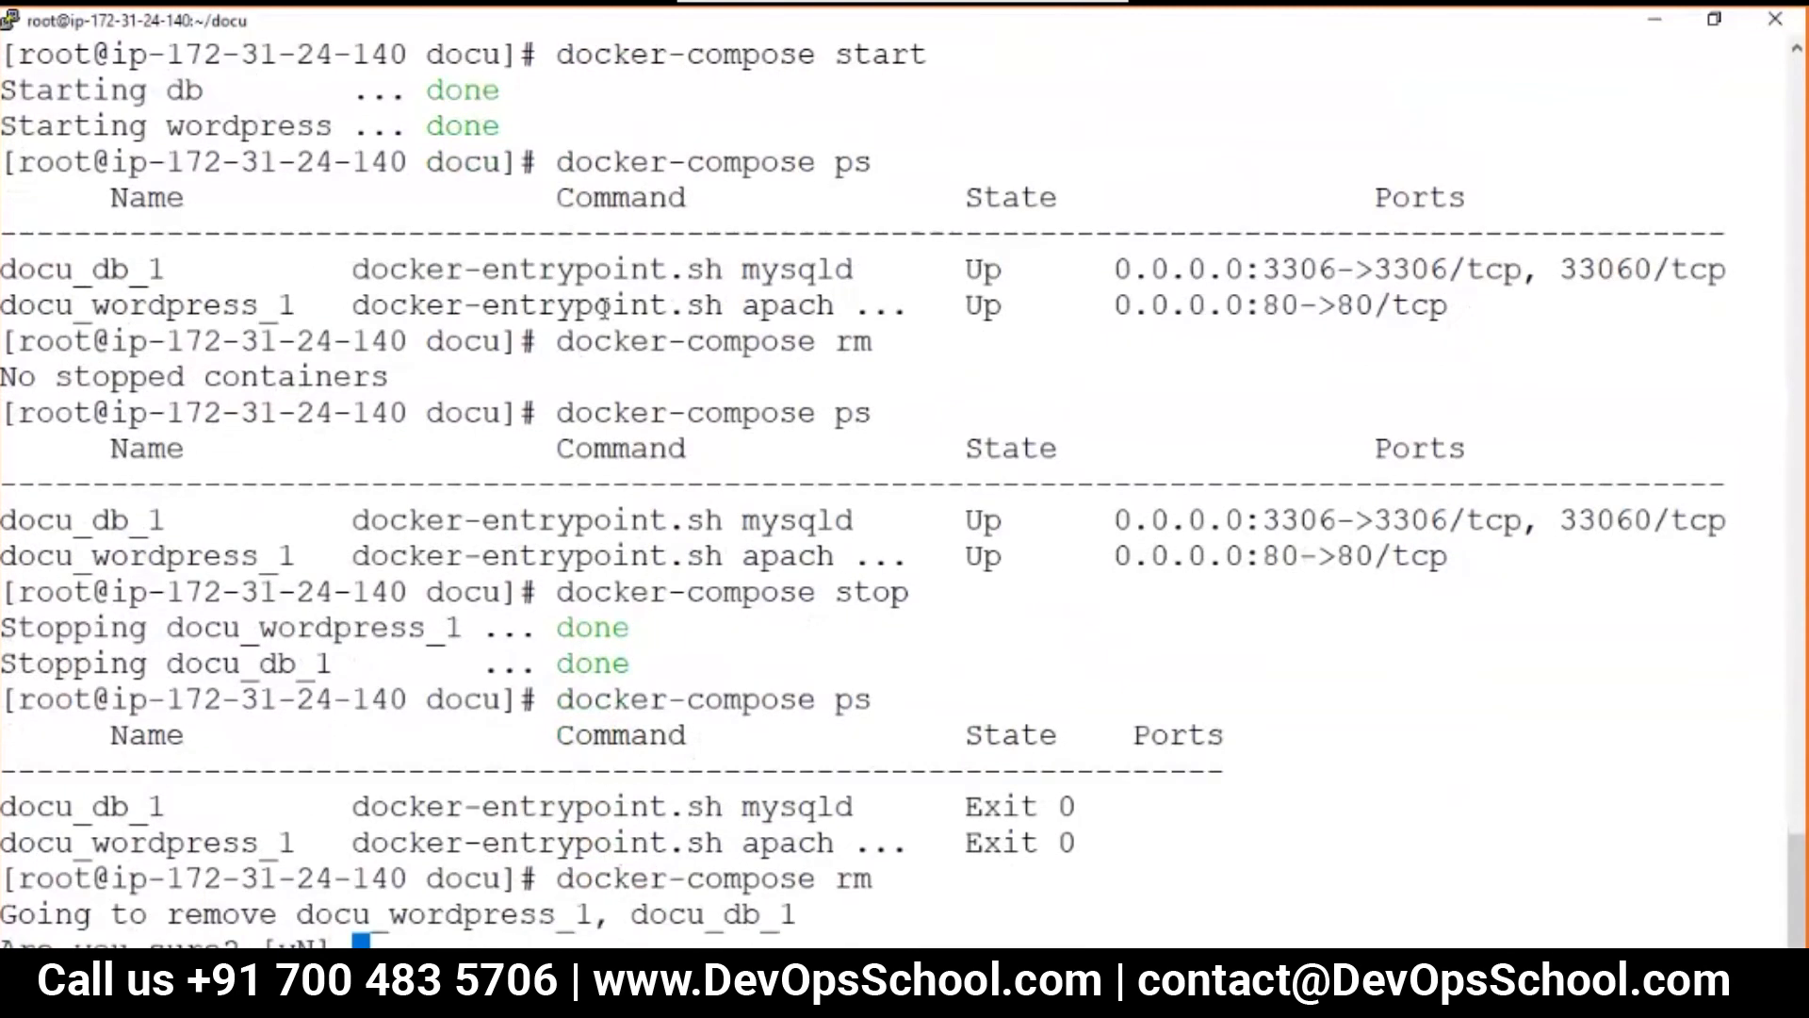
type("y")
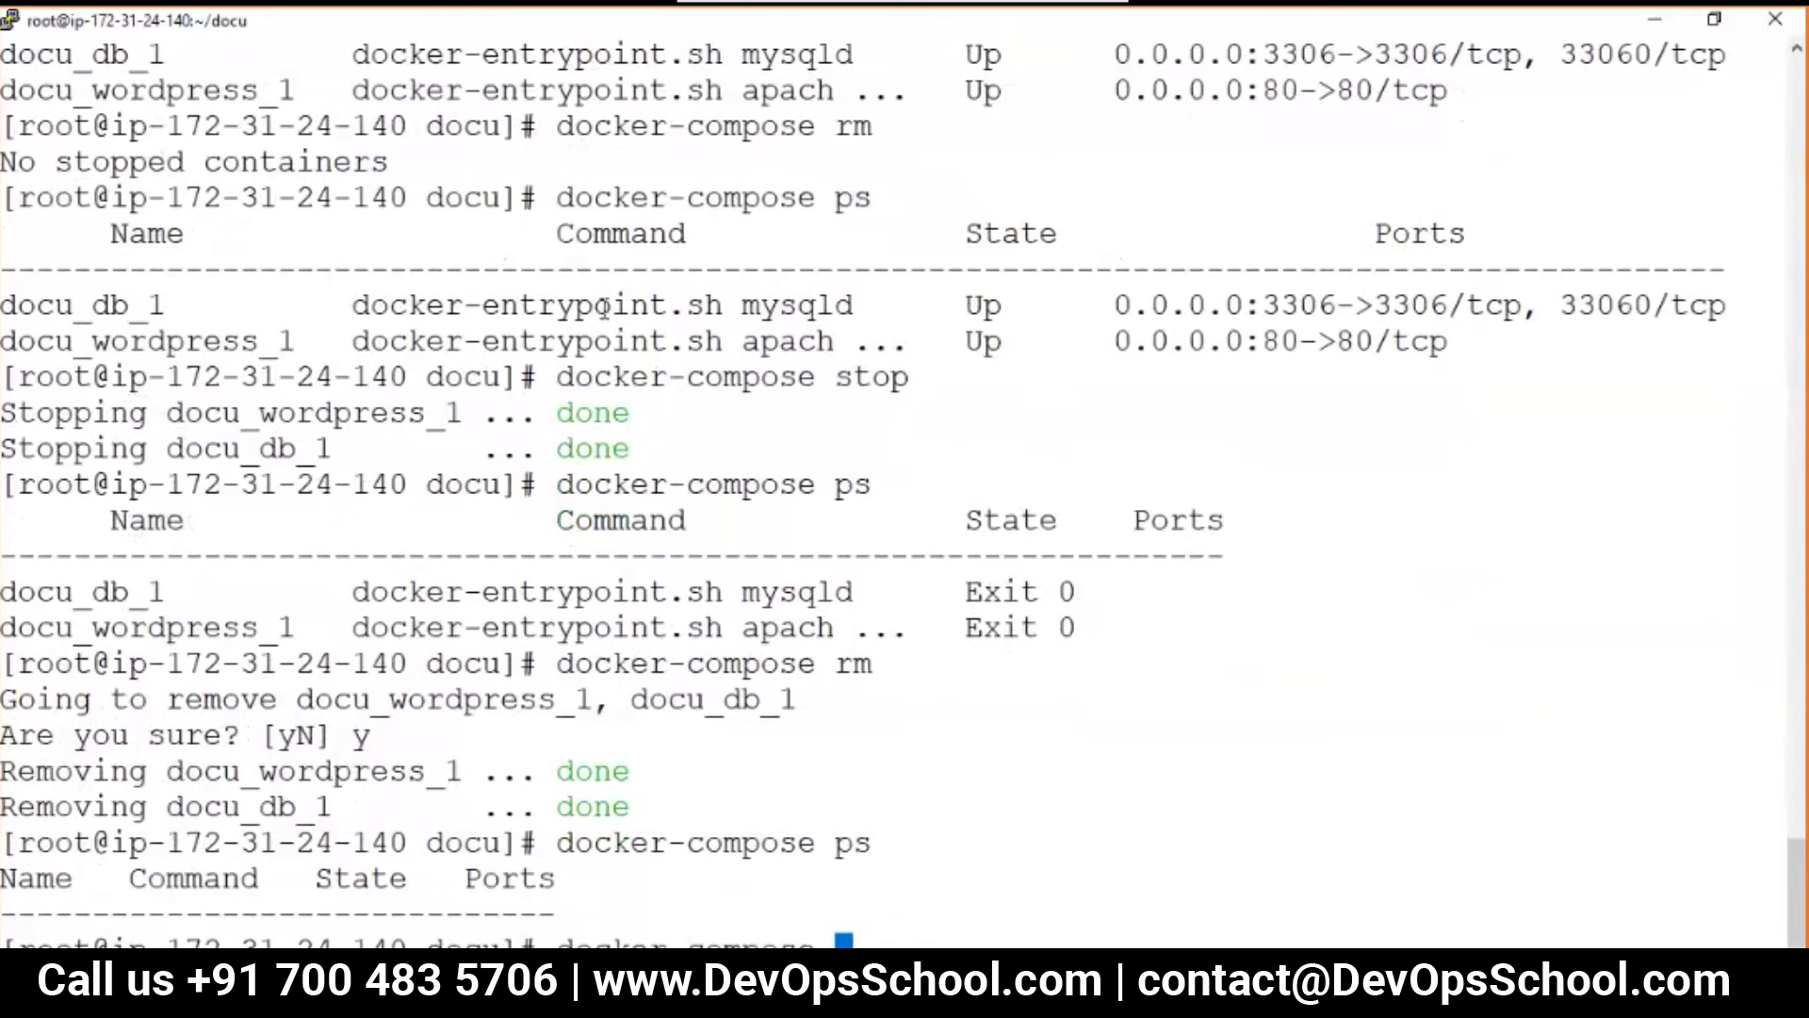
type("docker-compose up -d")
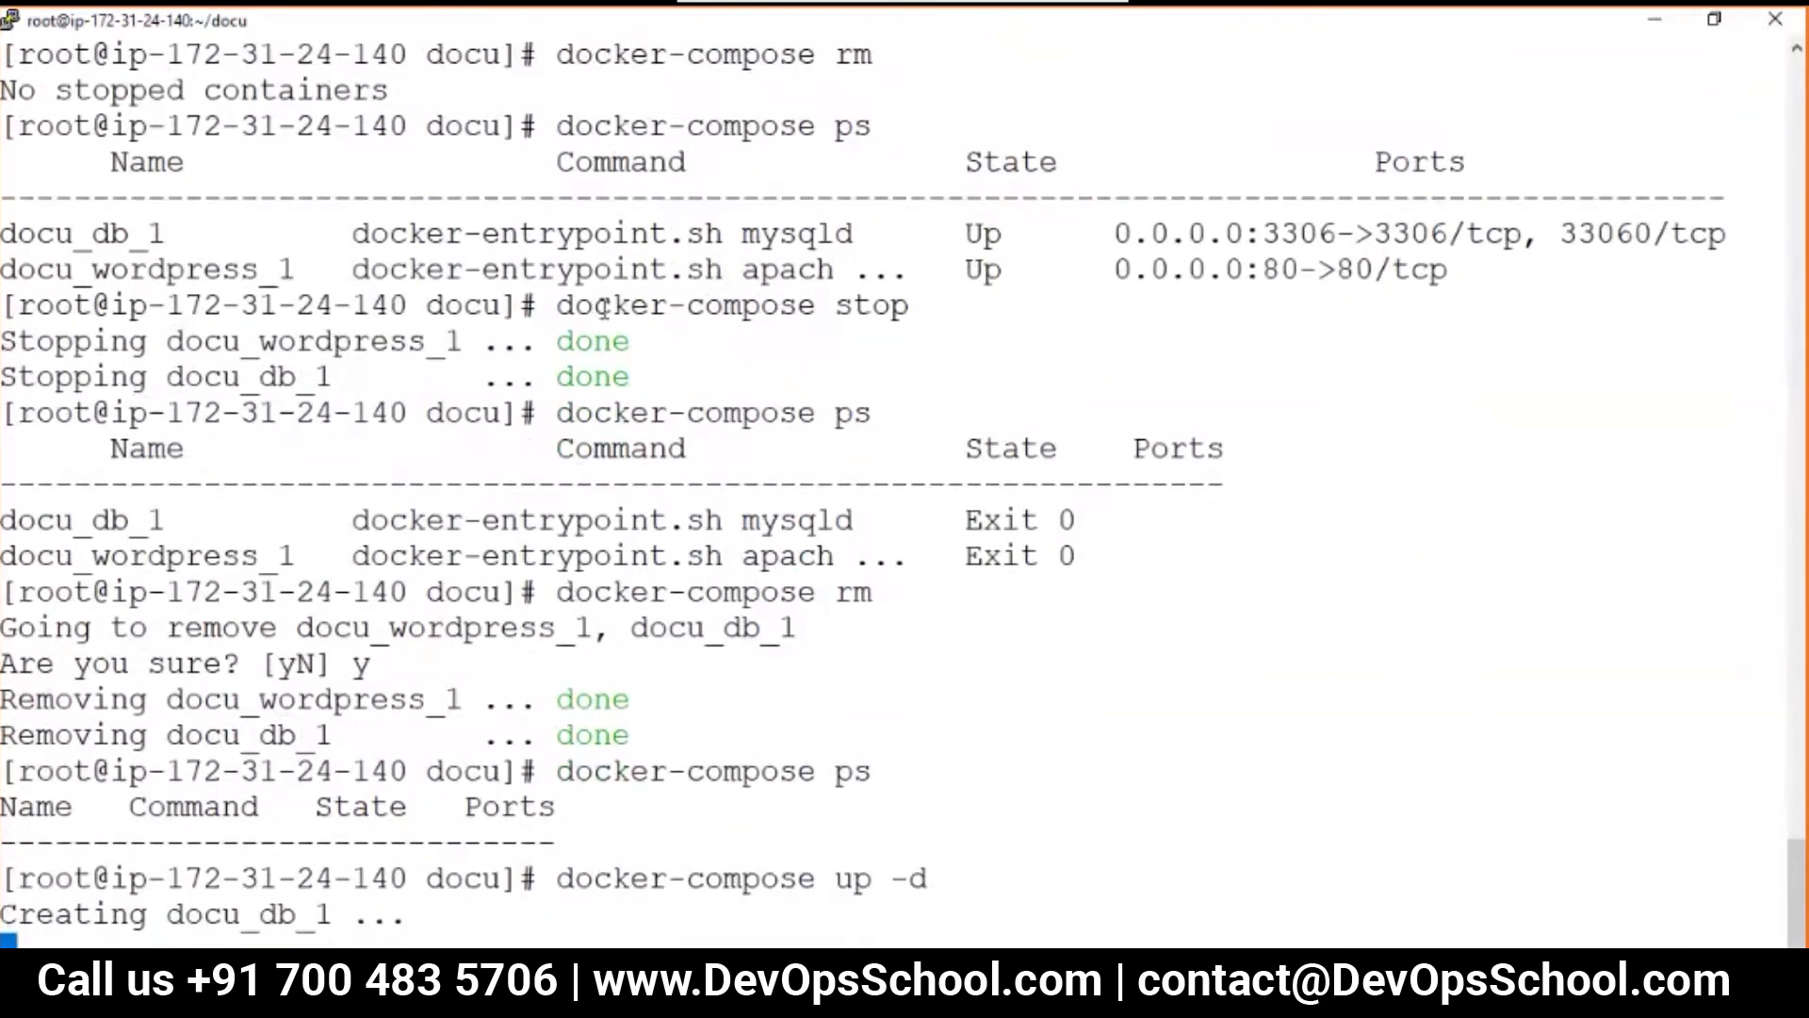
scroll("down", 3)
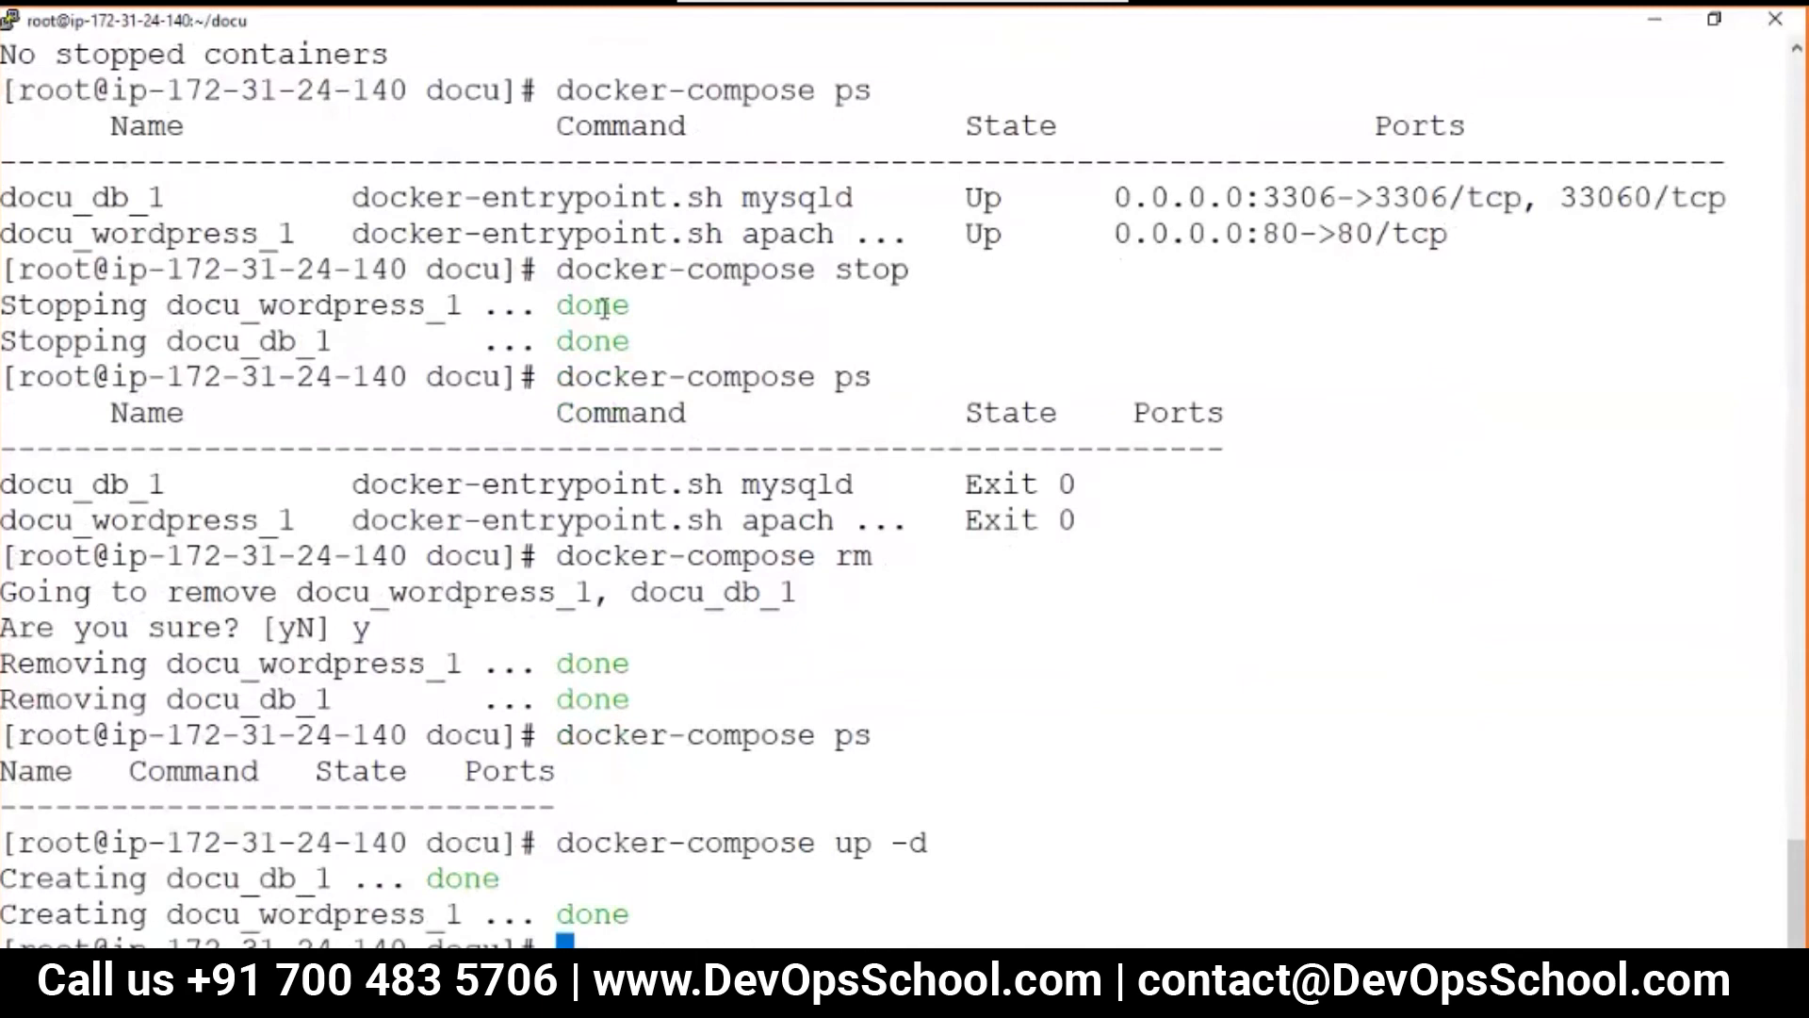
scroll("down", 3)
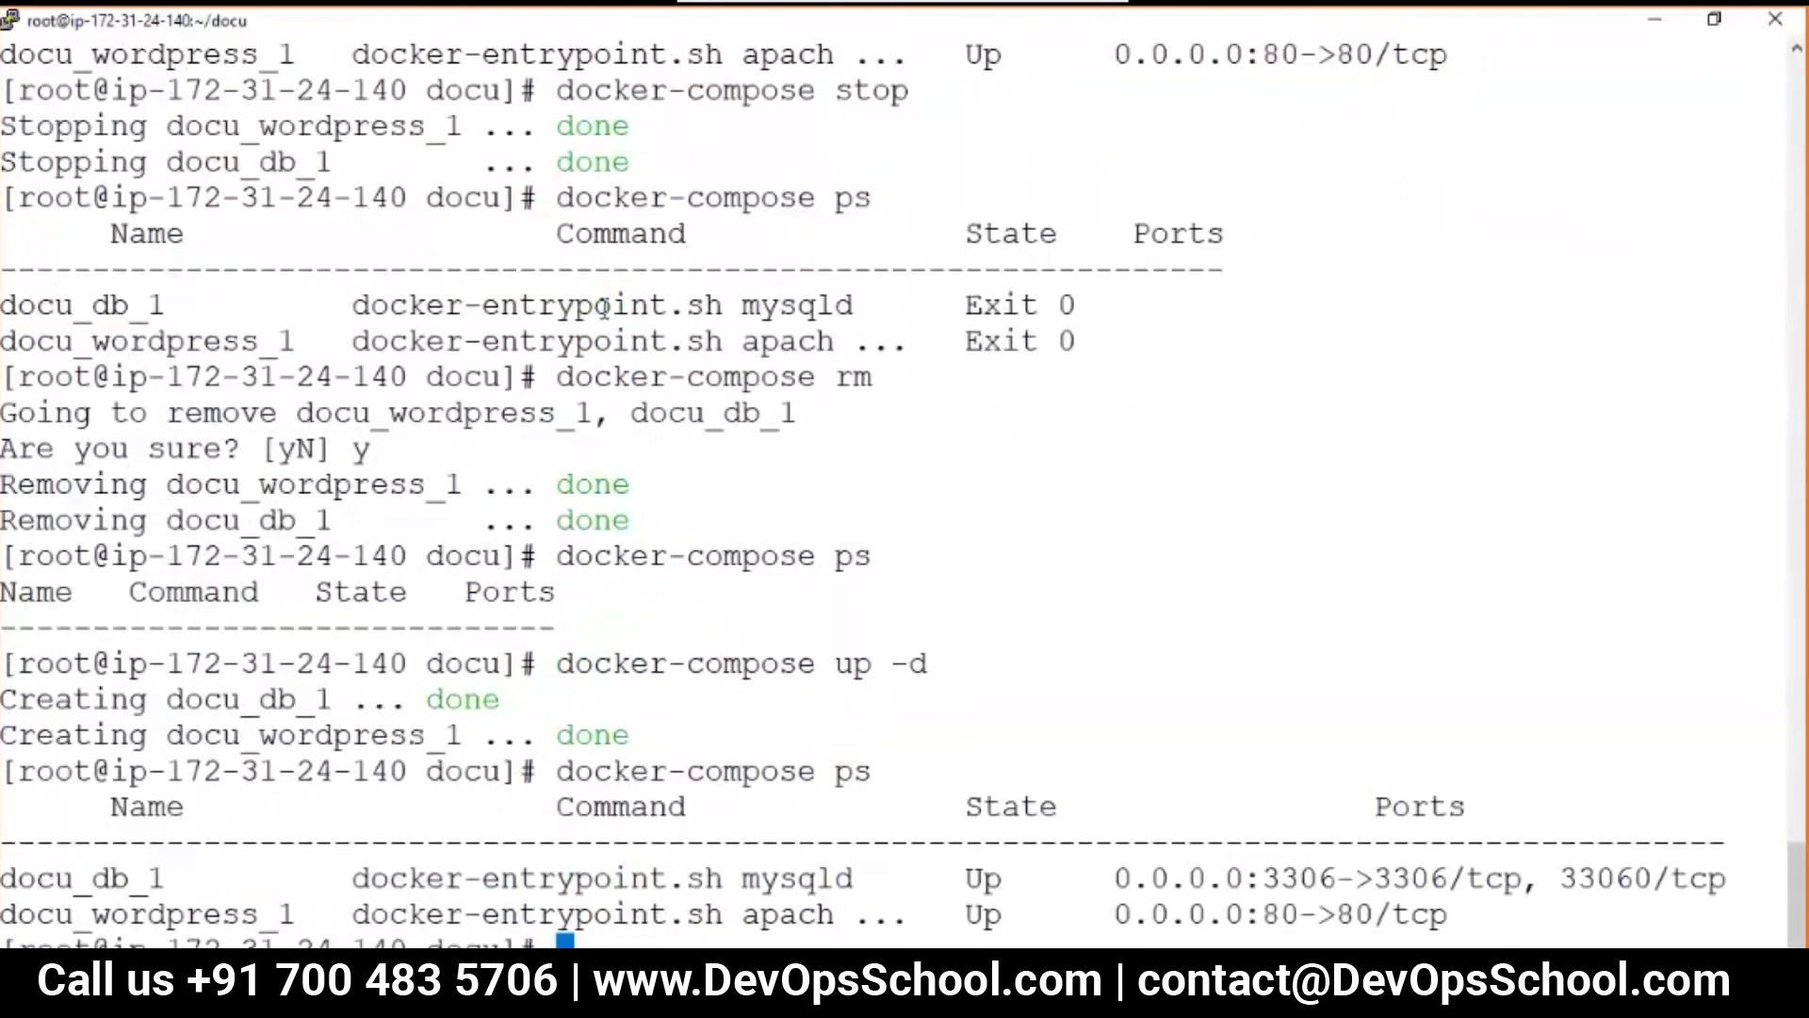
type("histo")
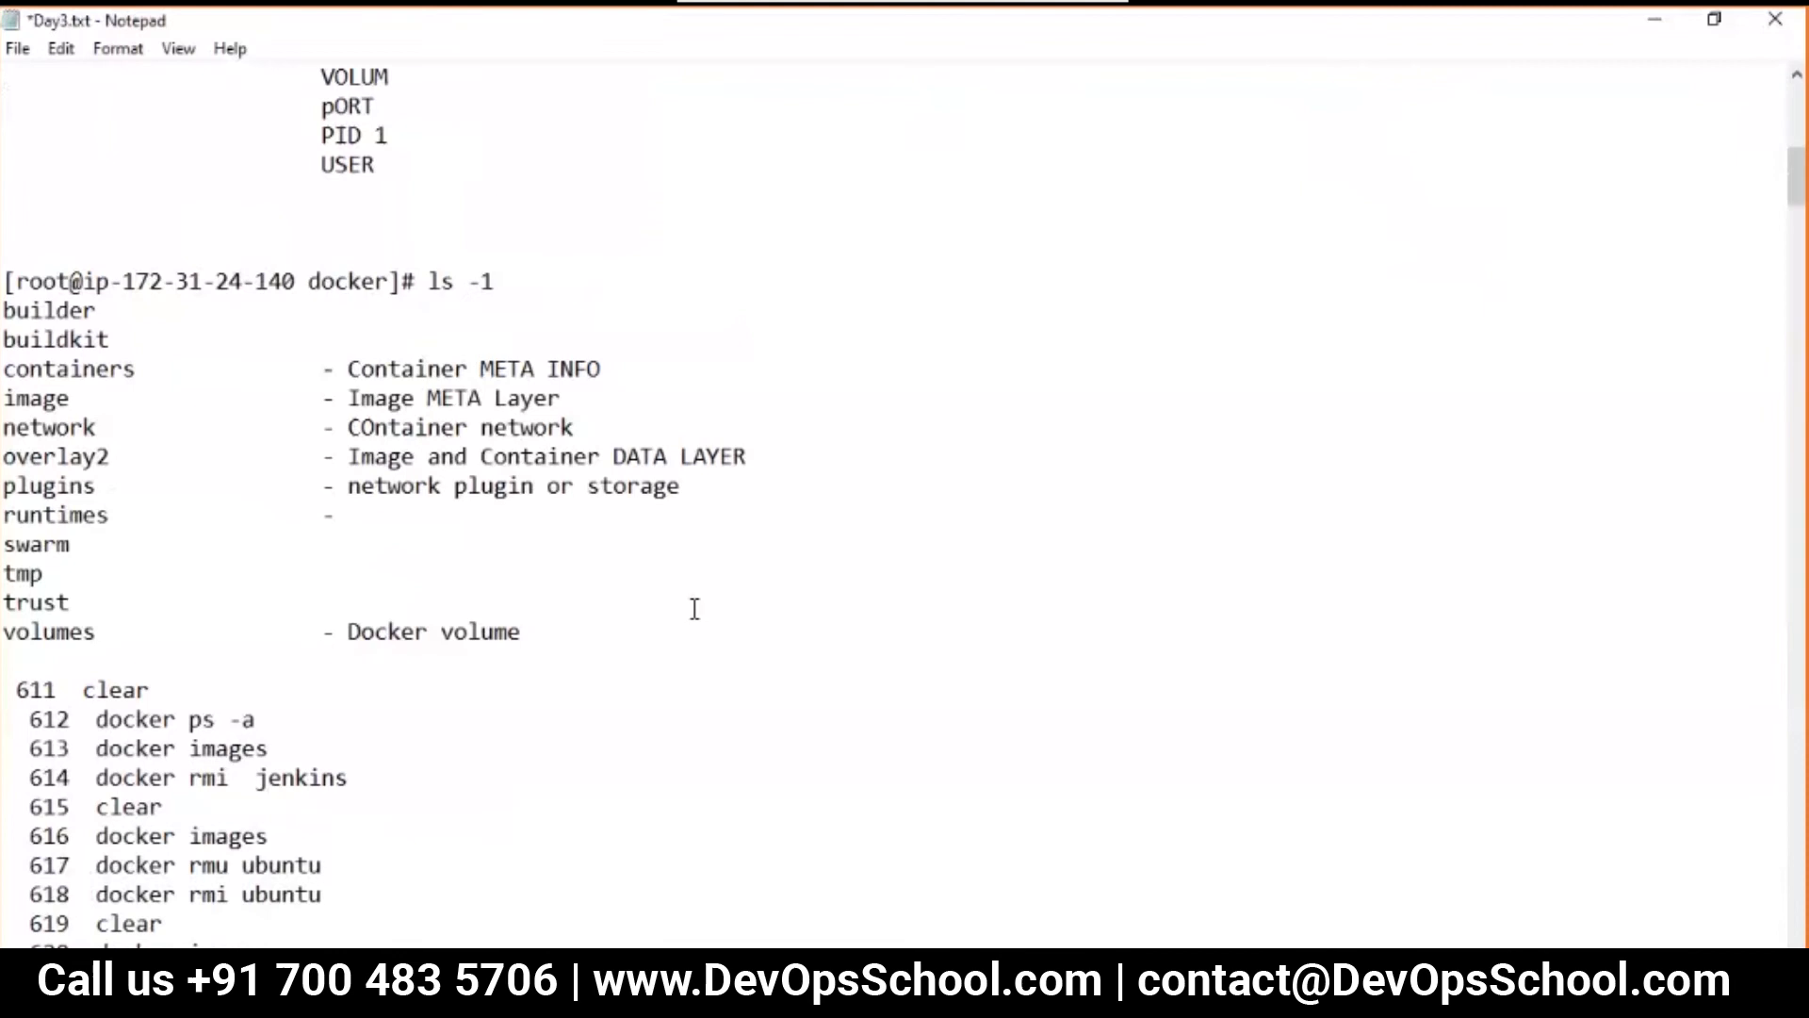
Add the command history, a '=========' divider, and Step 1/Step 2 headings to Day3.txt.
scroll("down", 3)
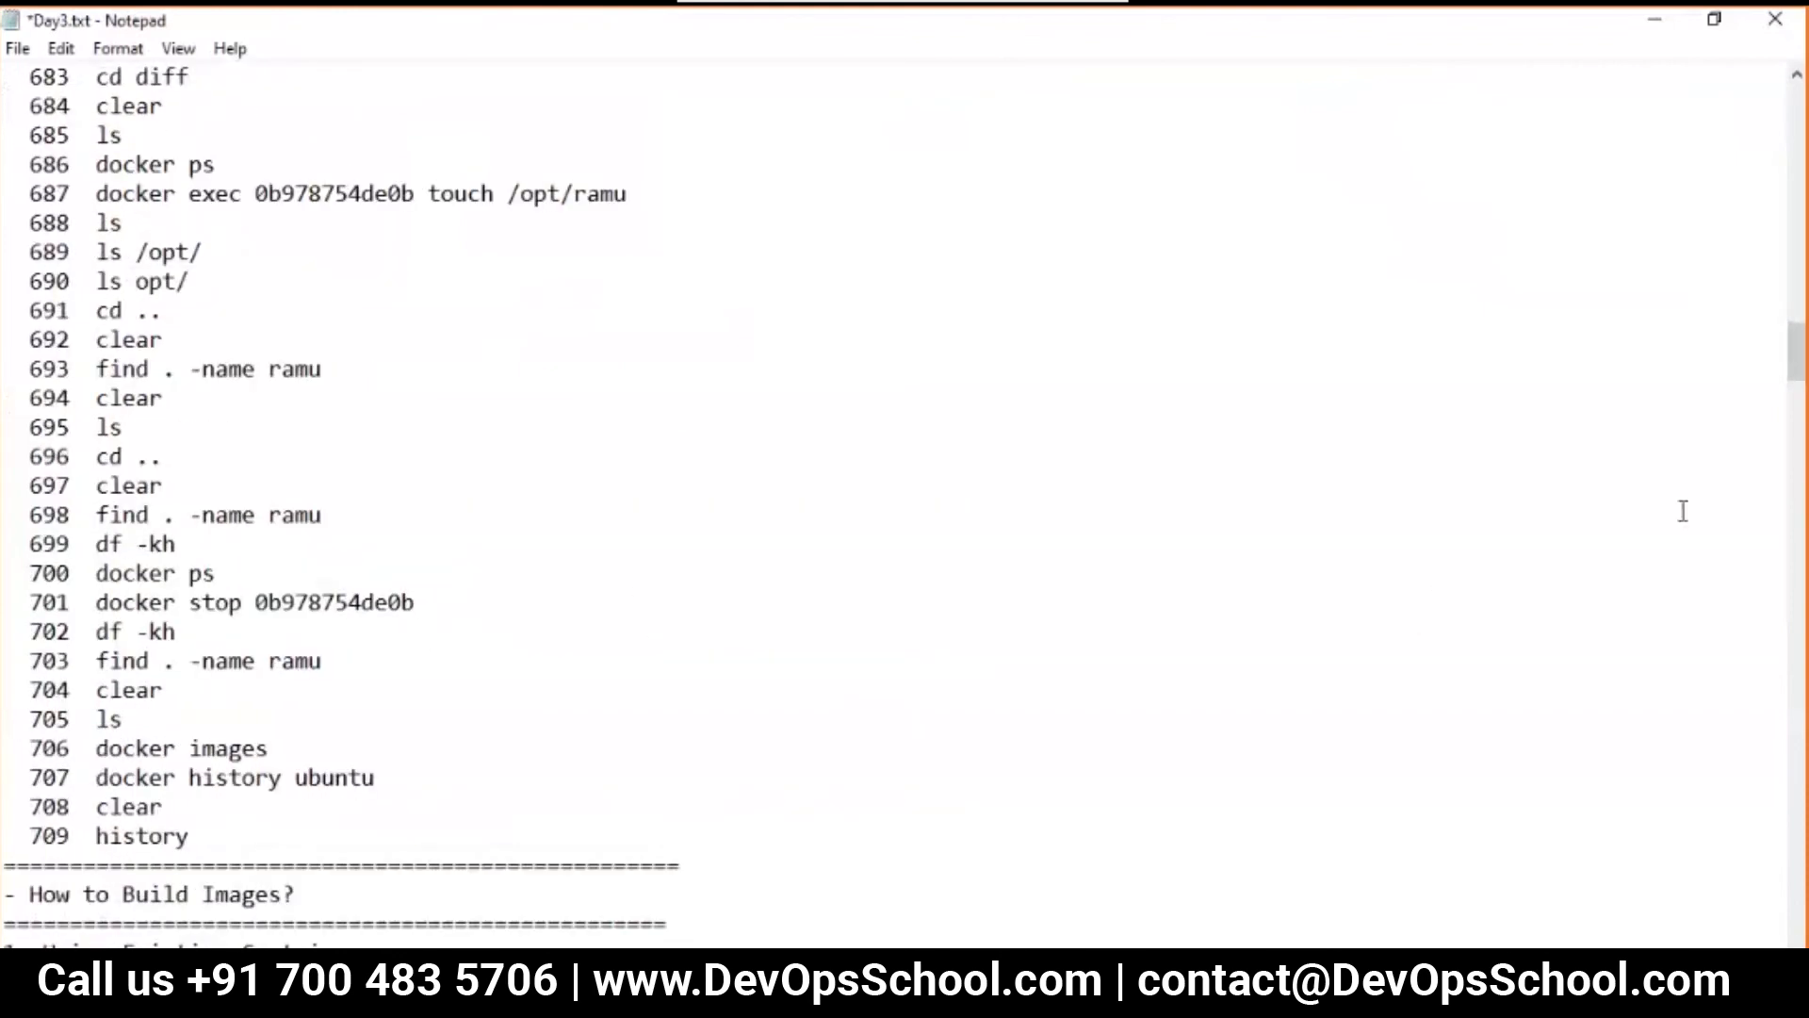
scroll("down", 3)
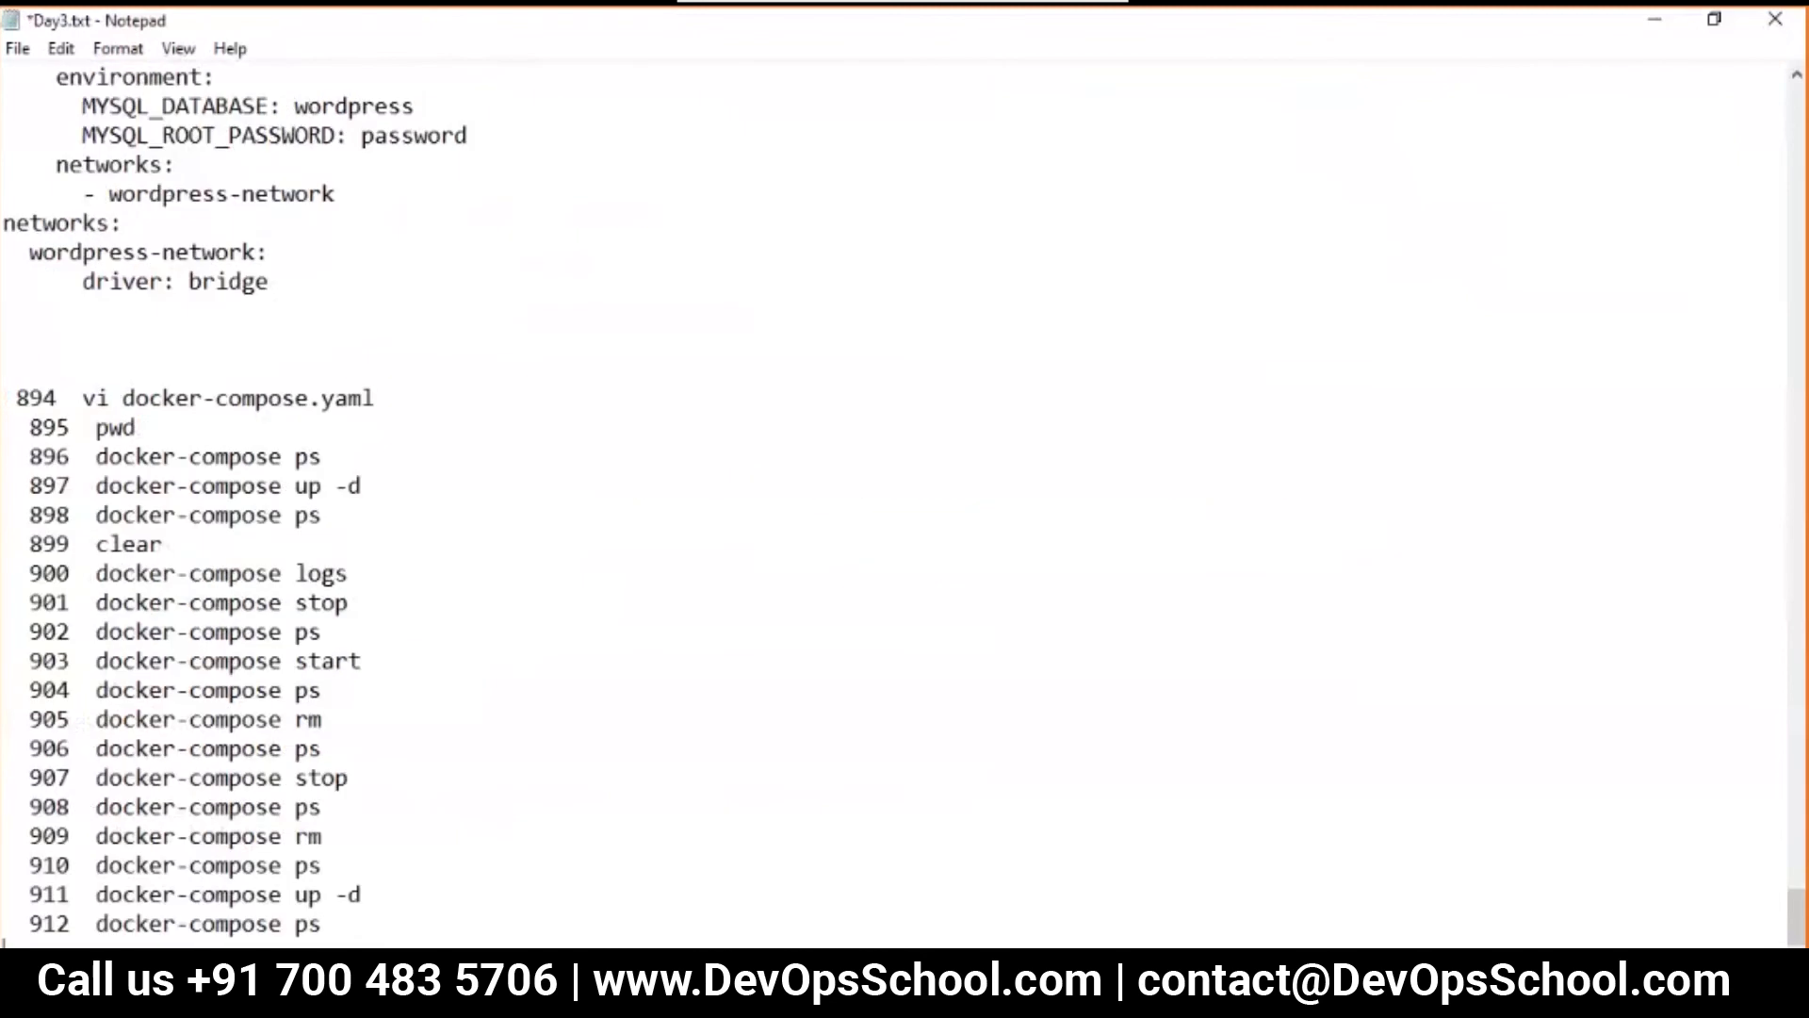
scroll("down", 3)
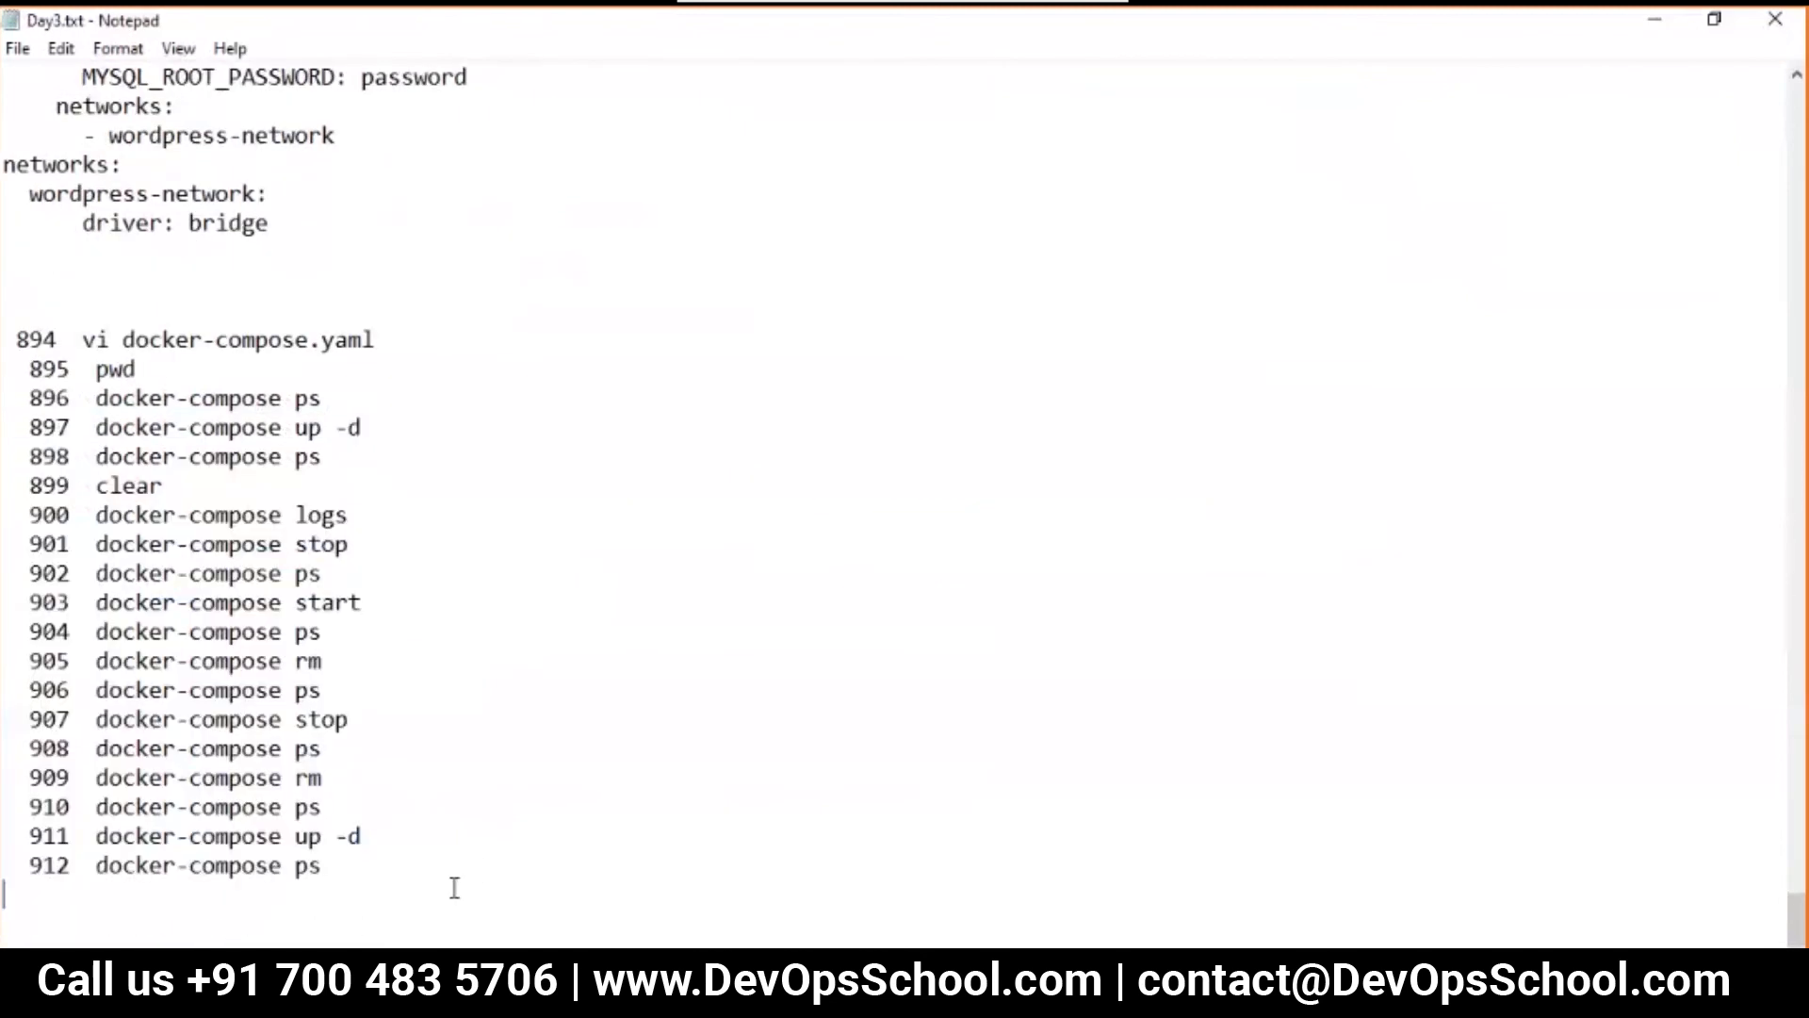
type("=======================================")
type("Step 1-")
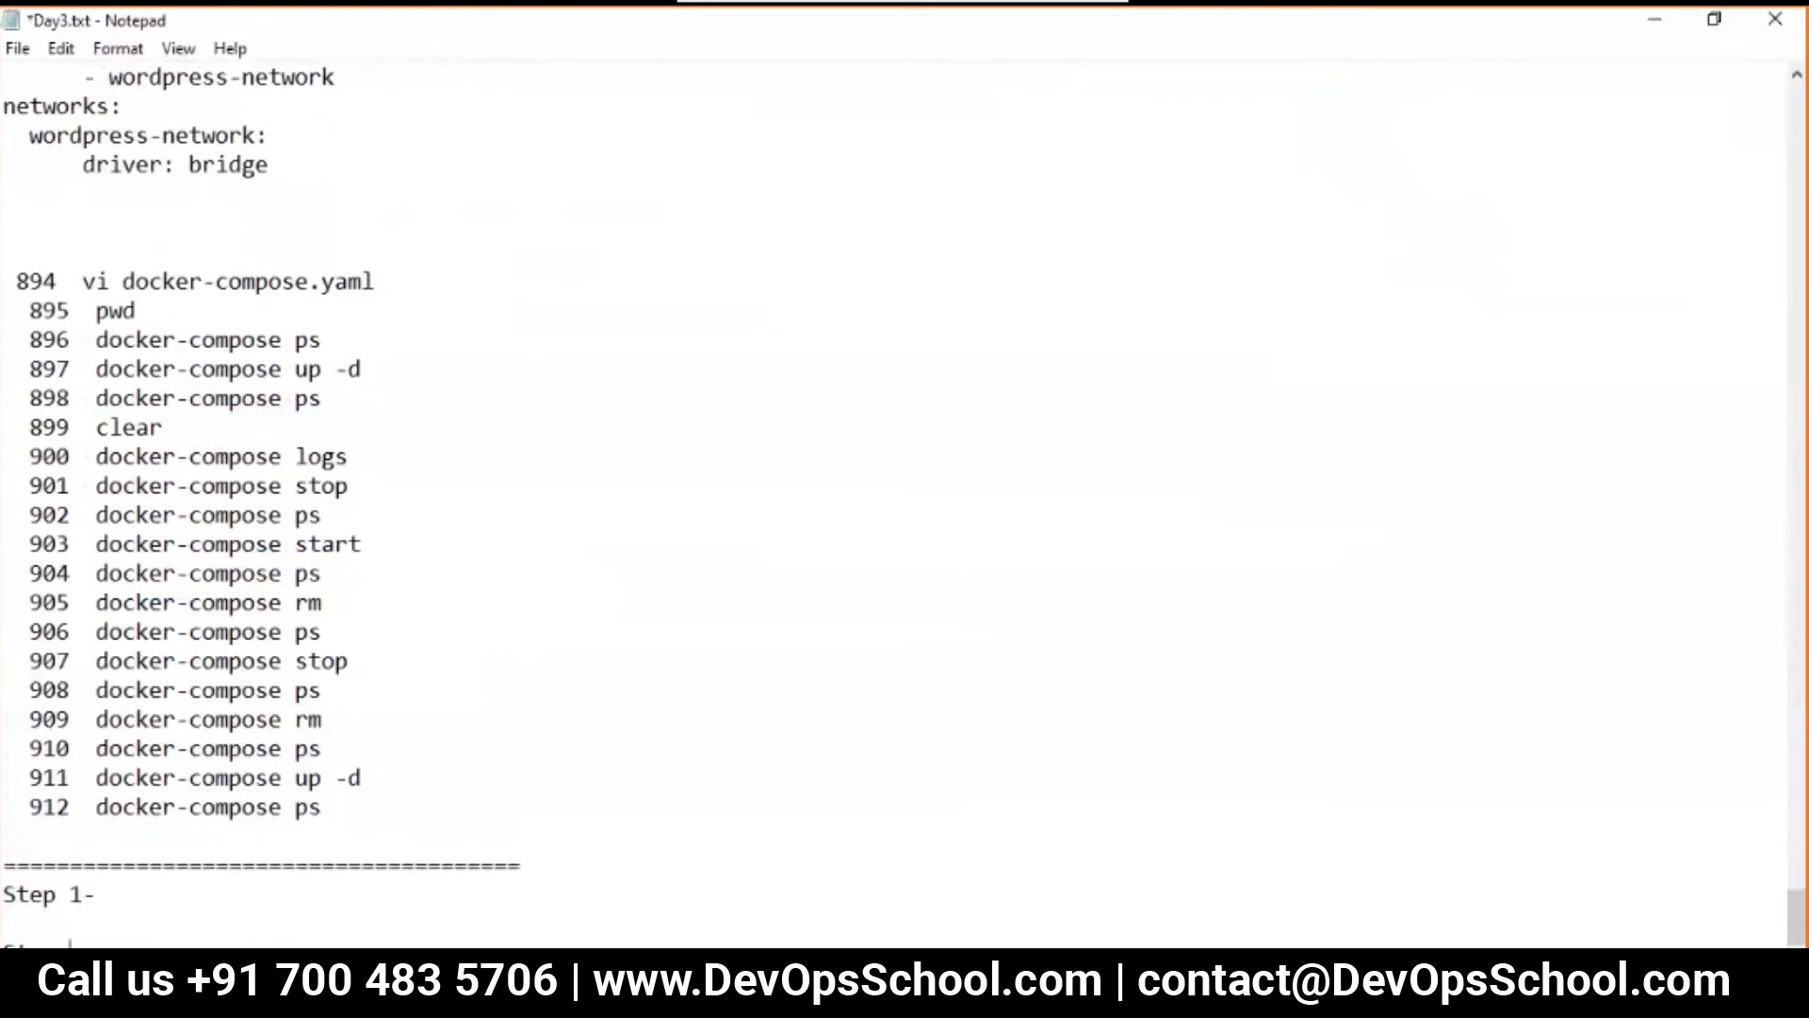
scroll("down", 3)
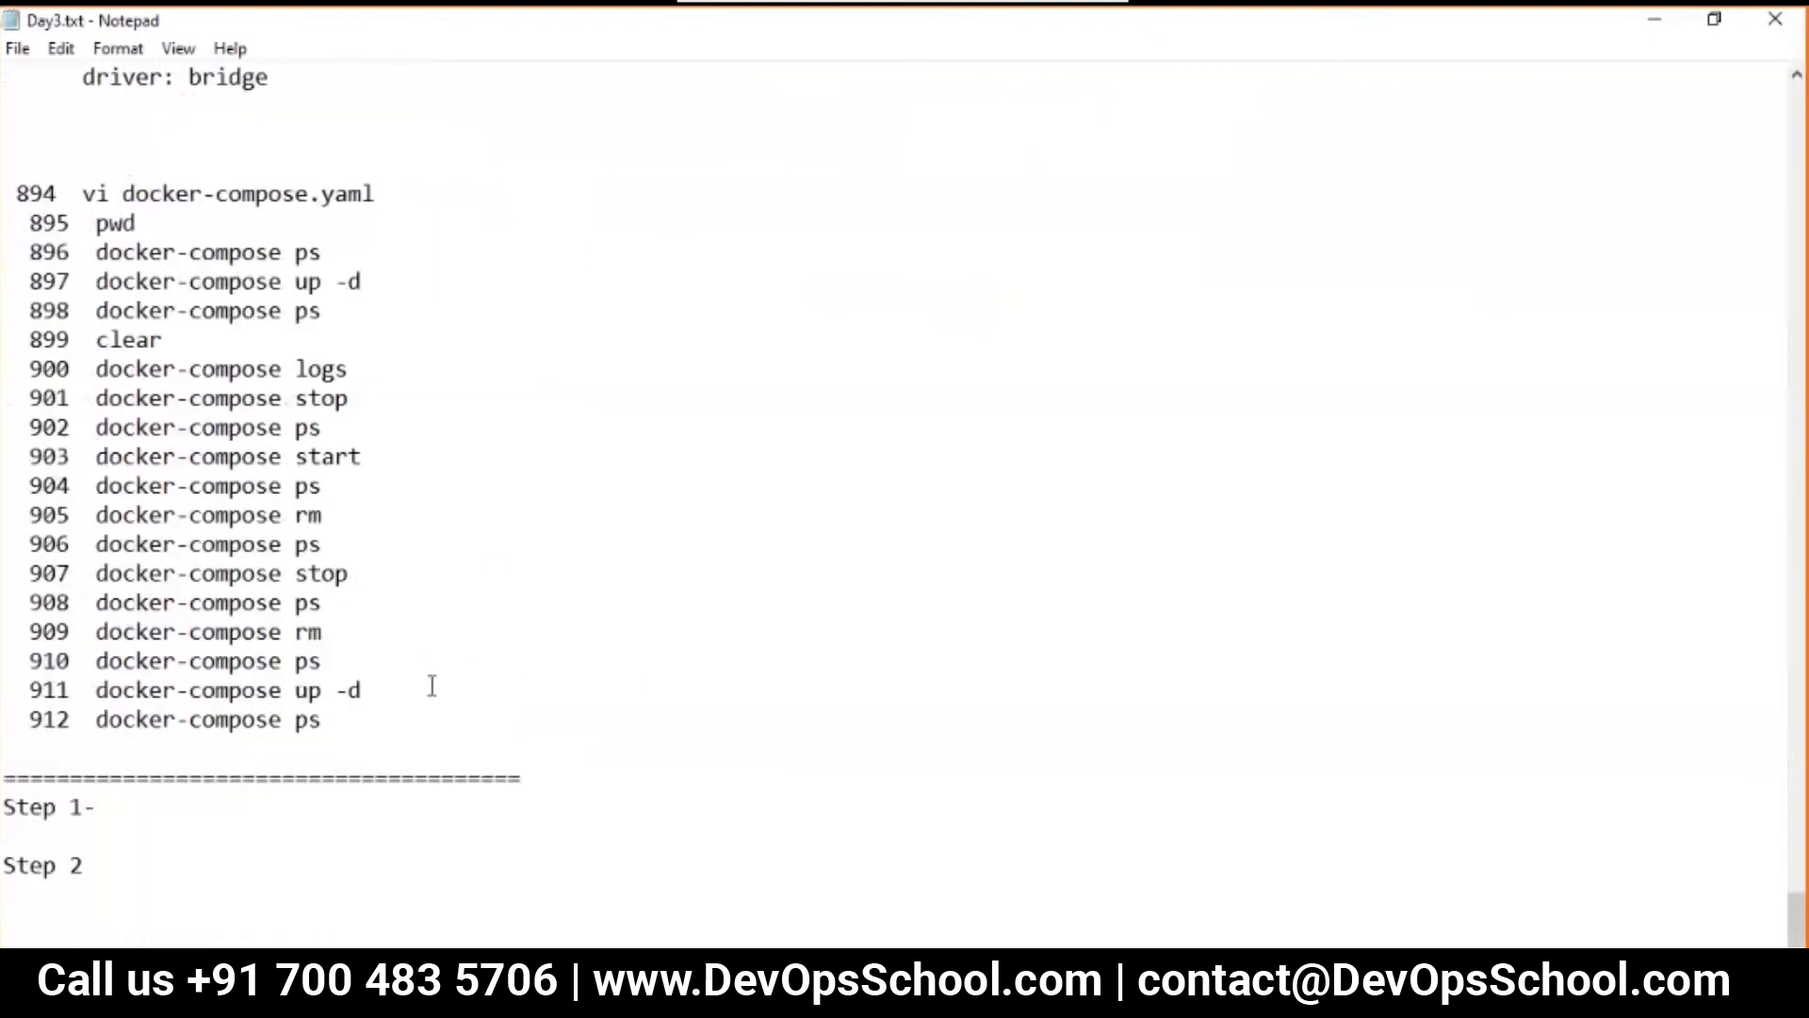
Add the devopsschool Dockerfile sample lab URL to Step 1 and 'Work with docker-compose...' to Step 2.
type("https://www.devopsschool.com/tutorial/docker/dockerfile/dockerfile-example-sample-lab.html")
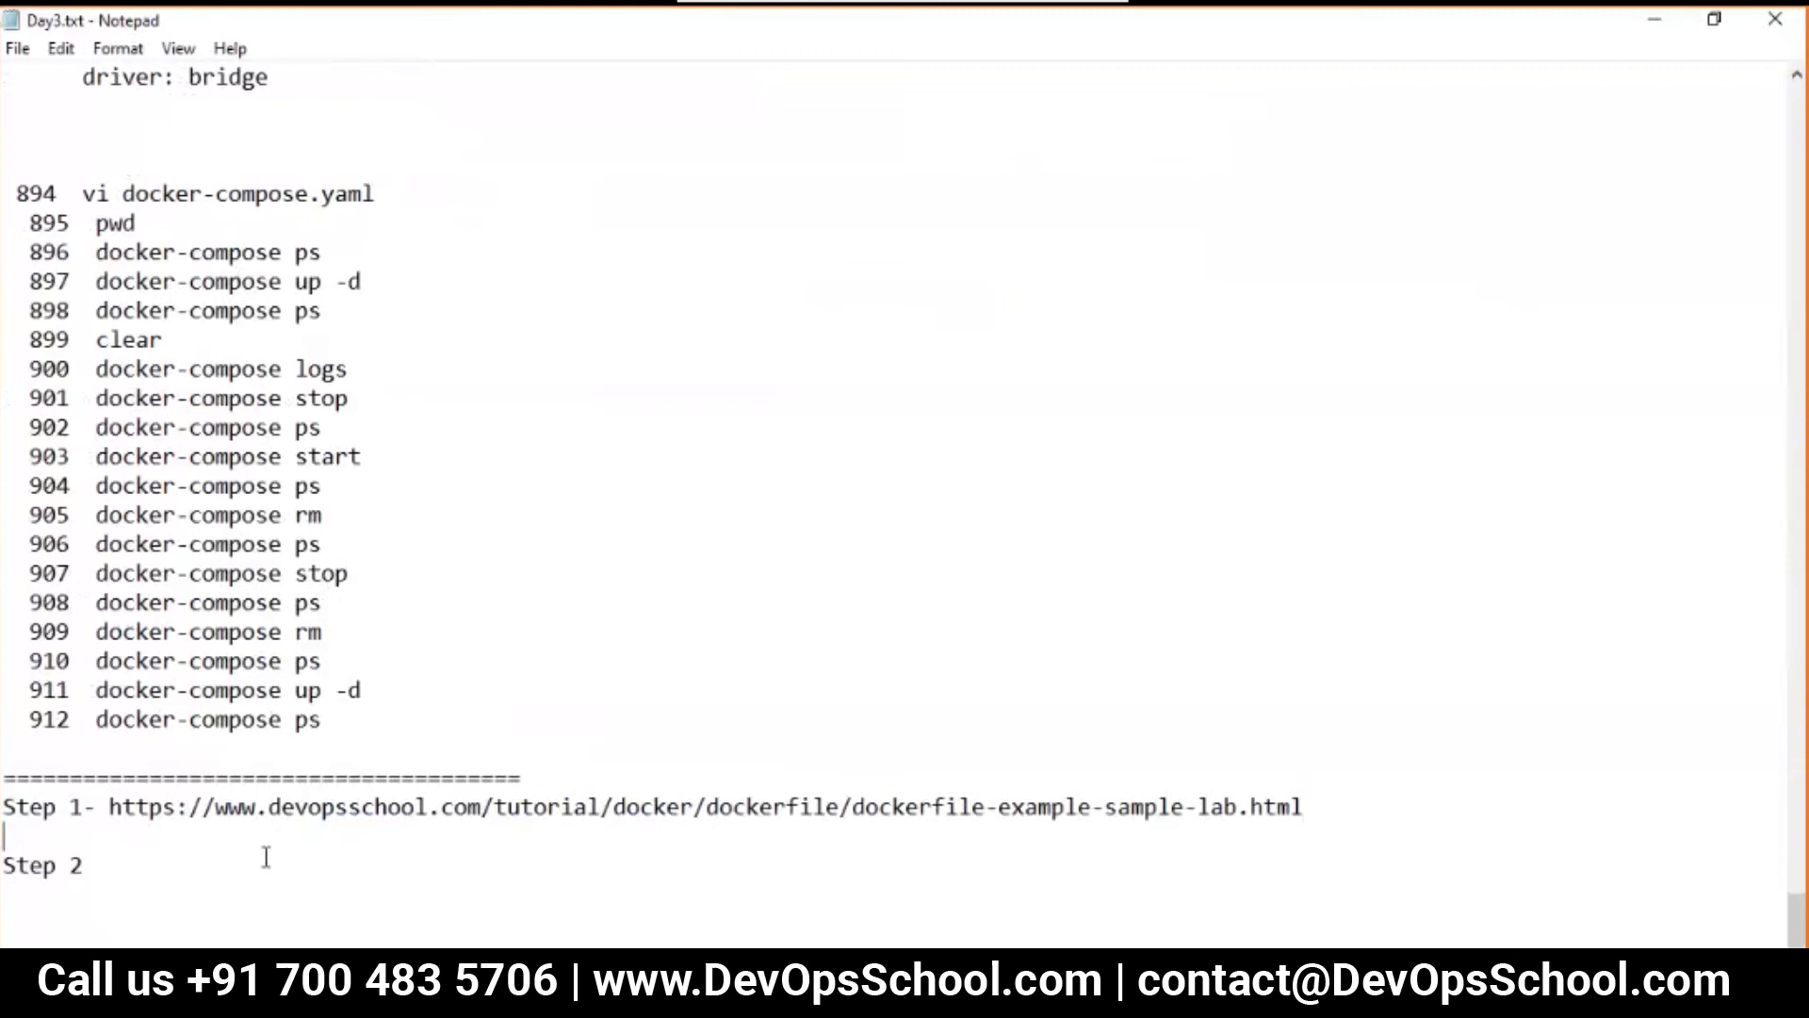
type("-")
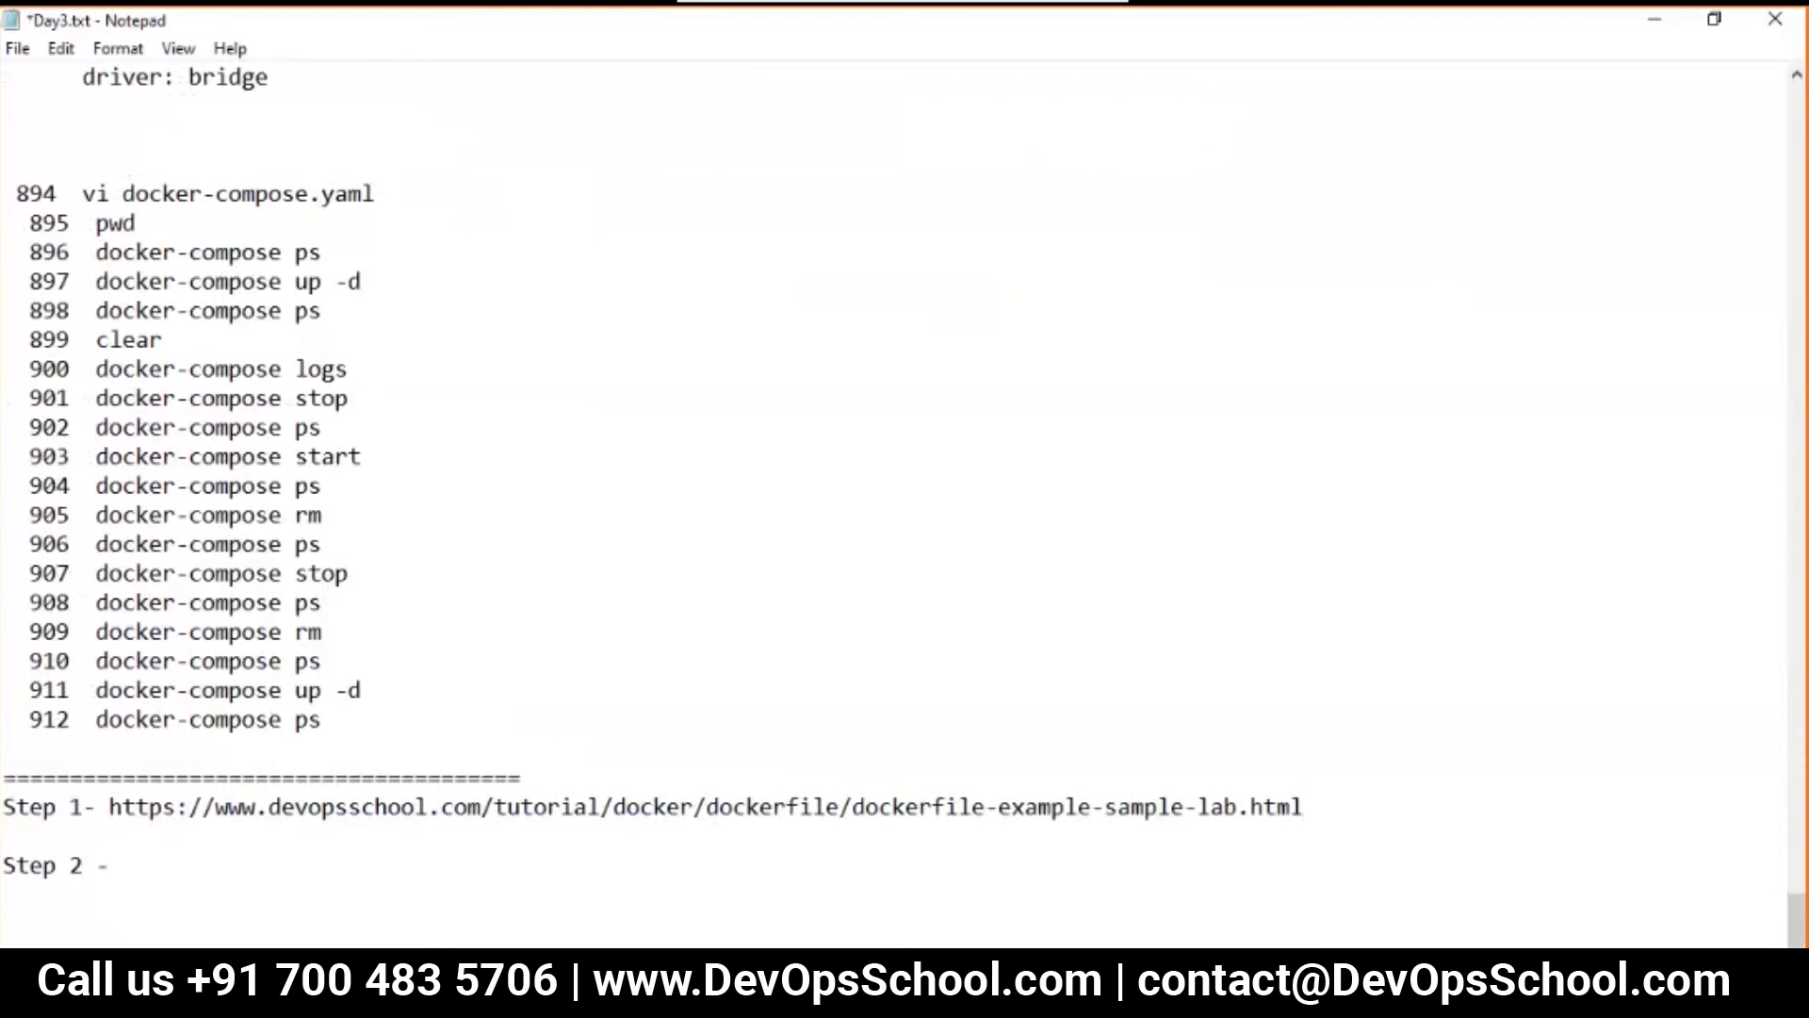
type("Work")
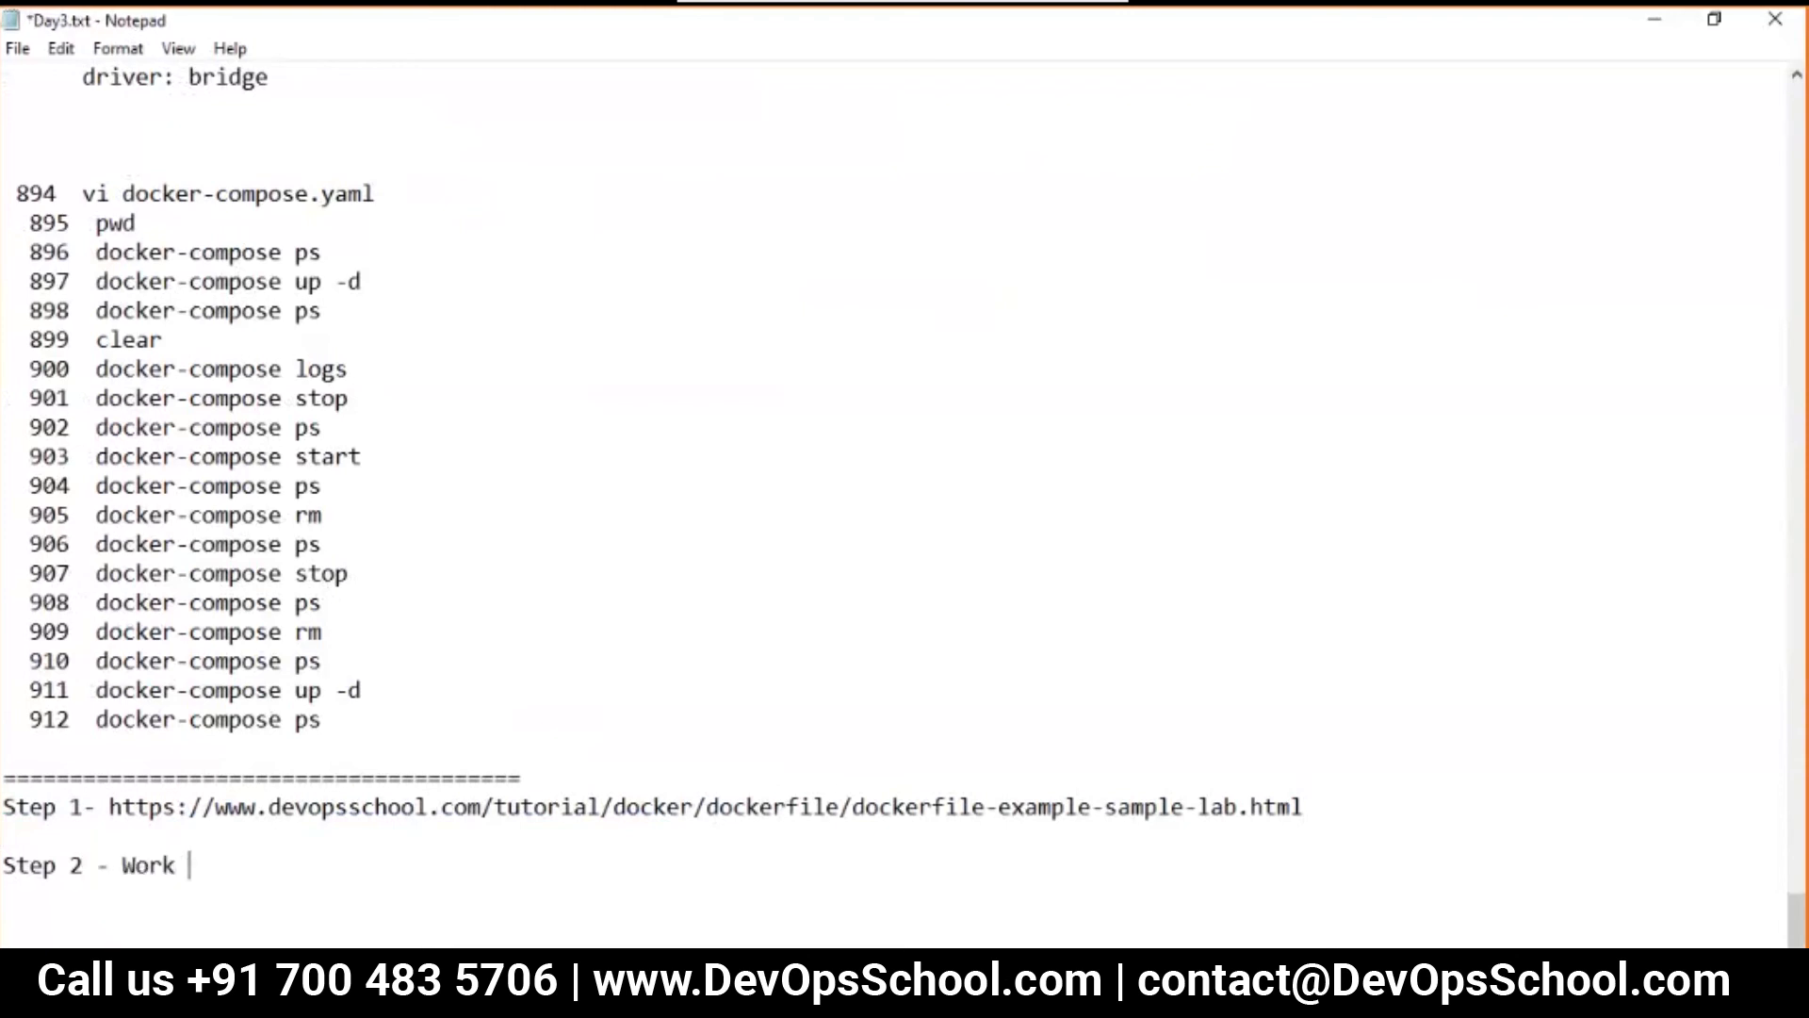
type("with docker-c")
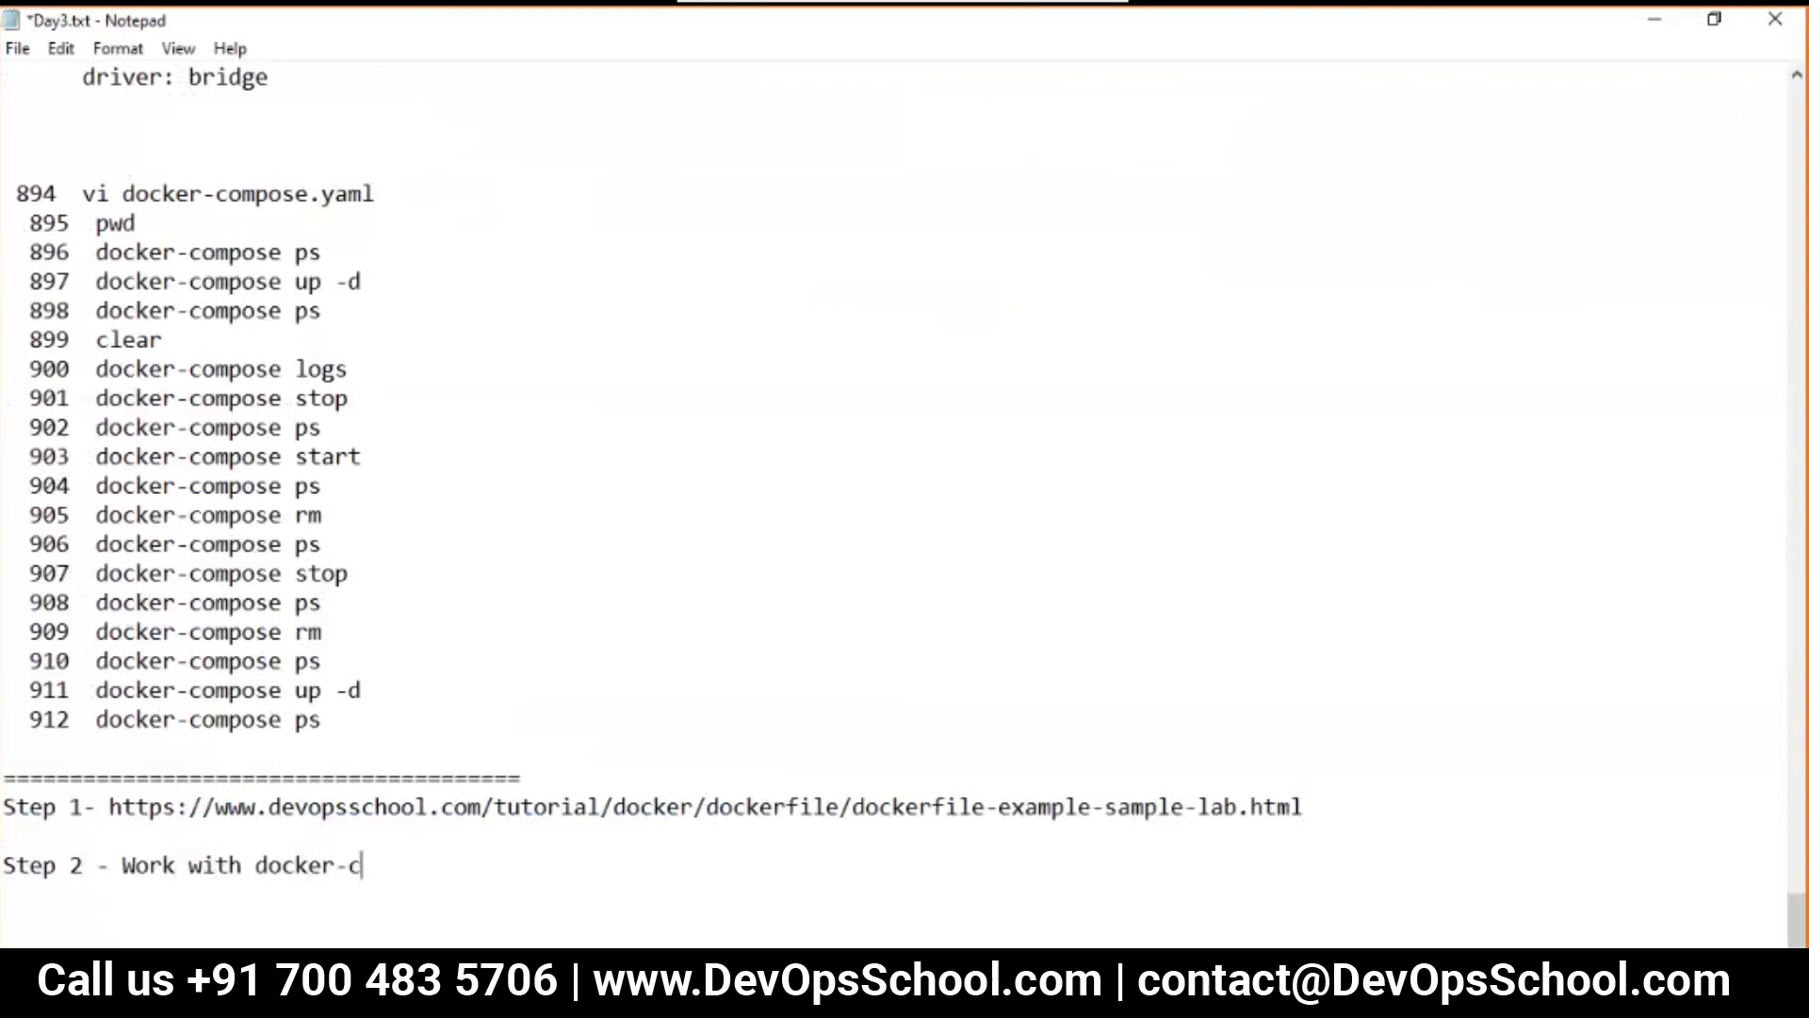
type("ompose...")
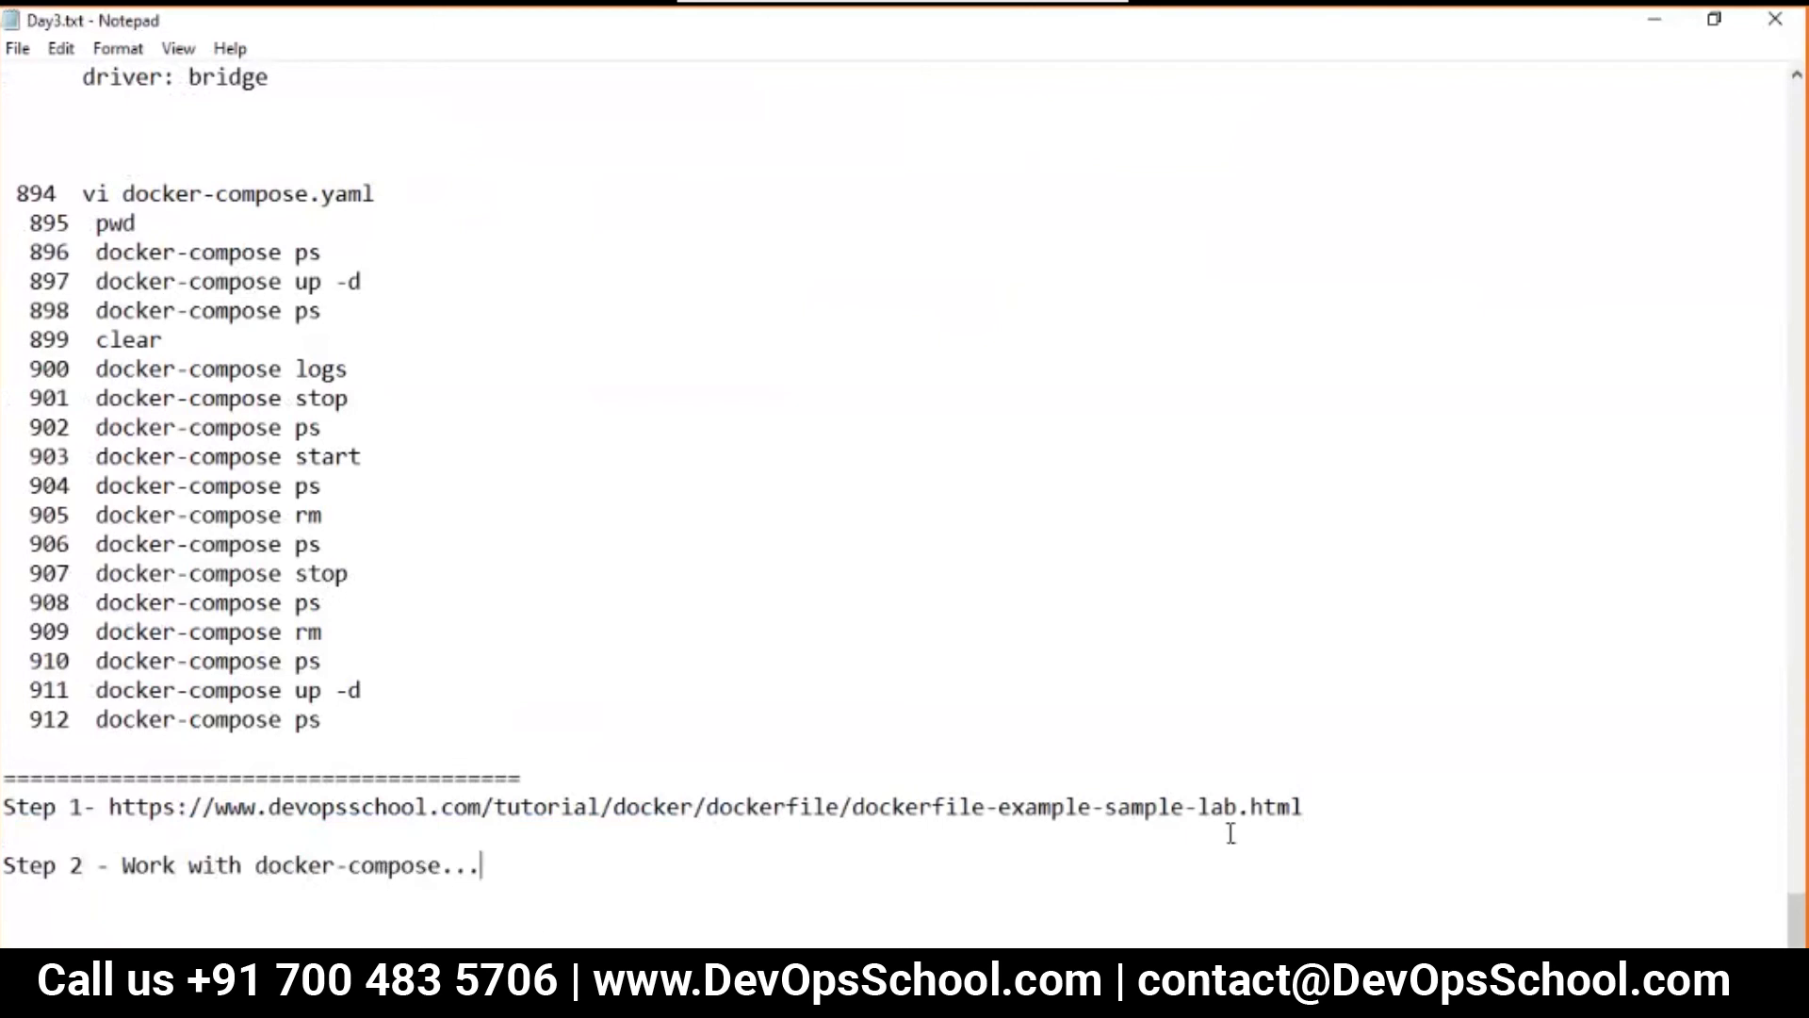
type("-")
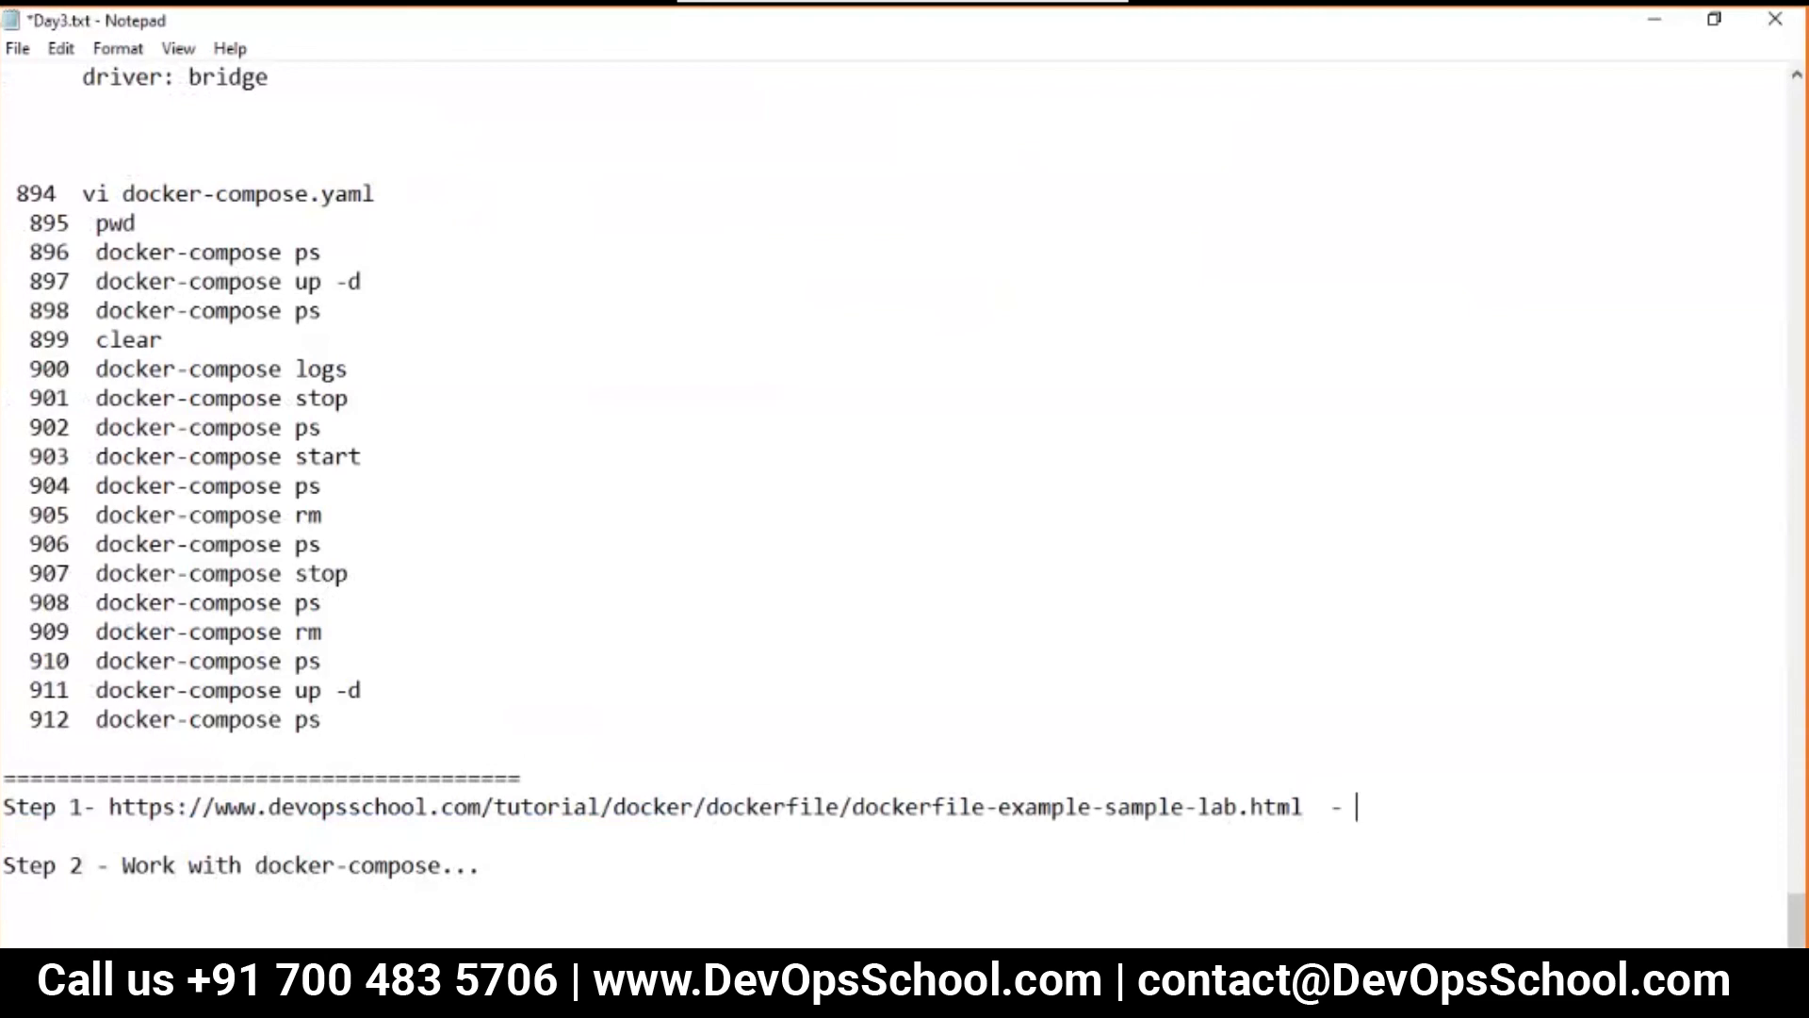
type("30")
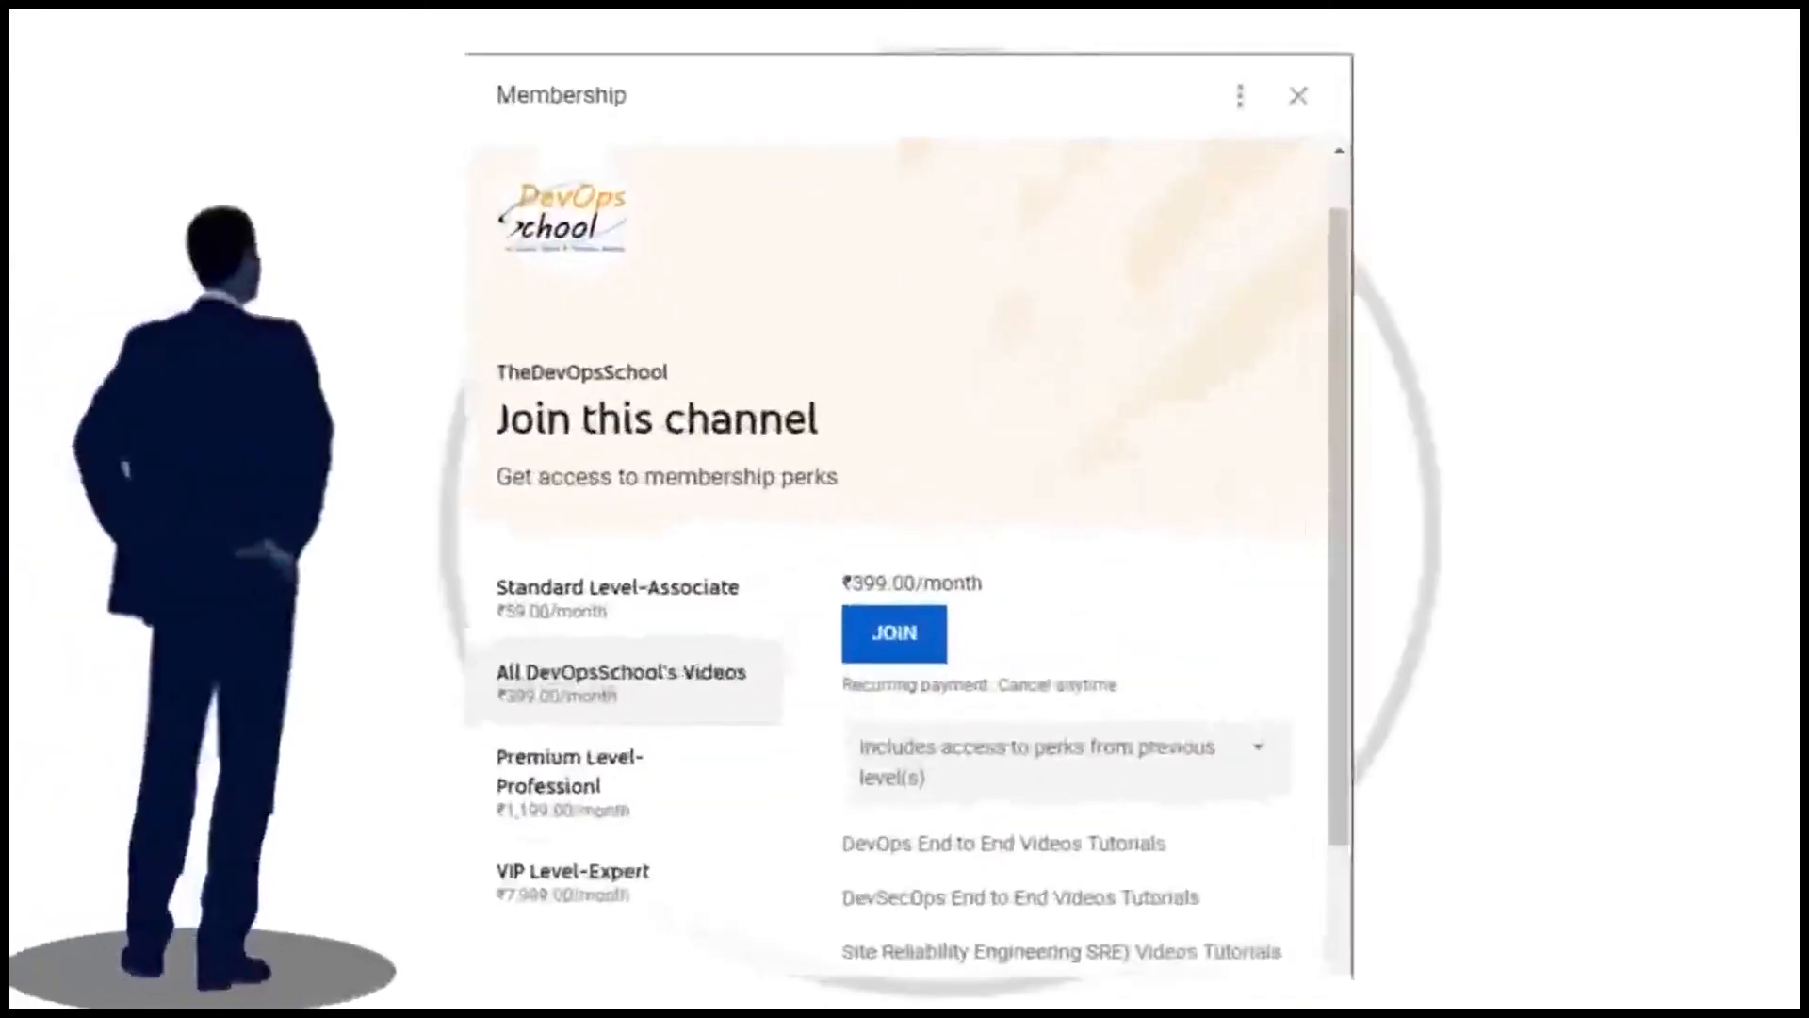
left_click(1299, 96)
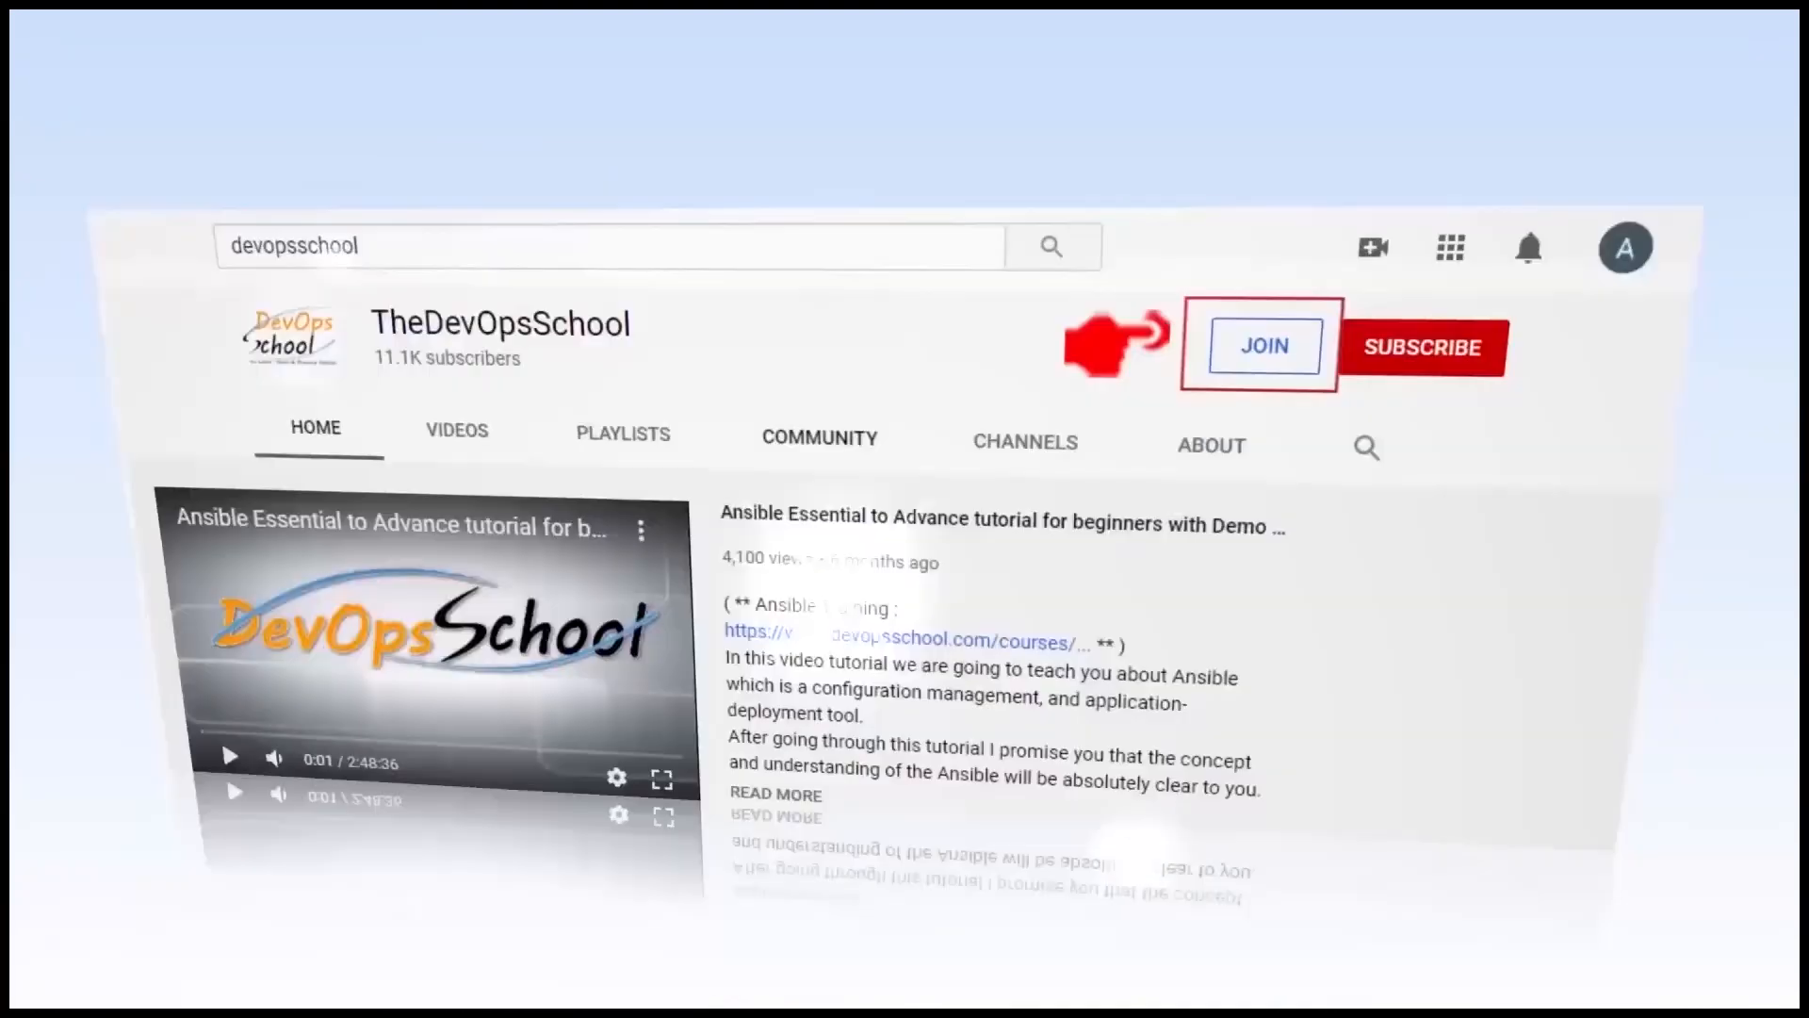
left_click(1263, 346)
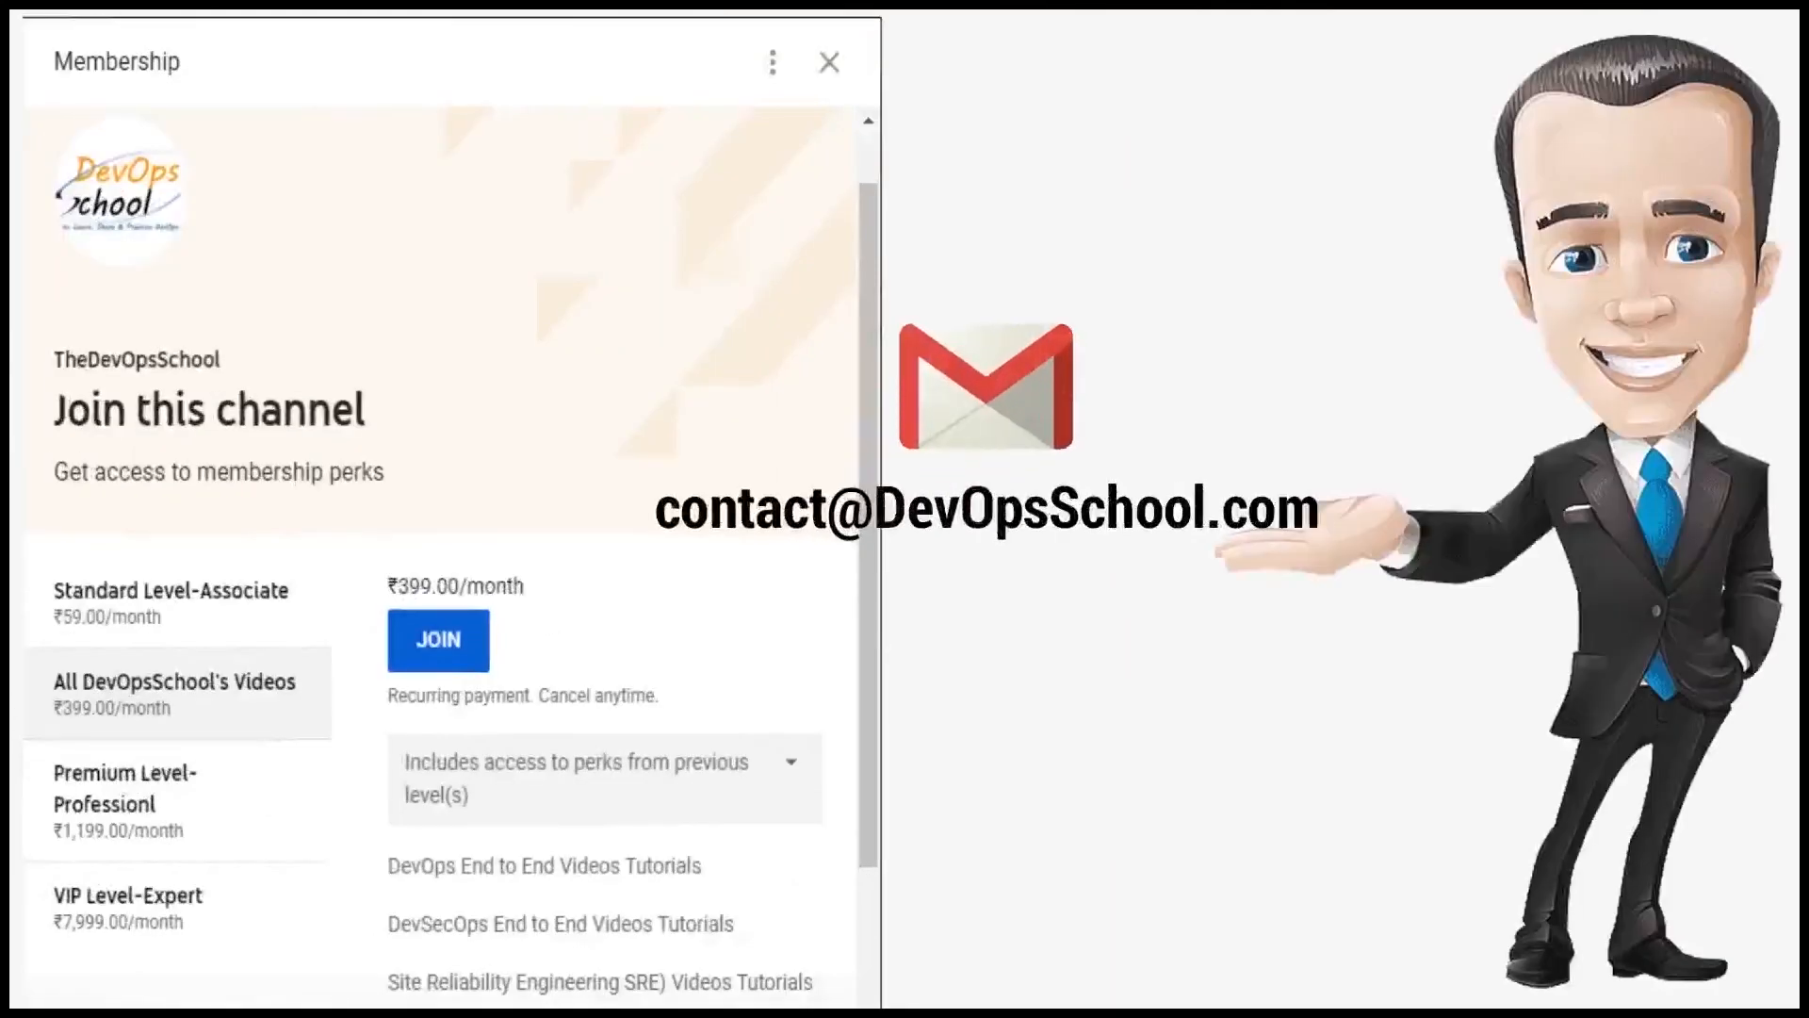
left_click(828, 63)
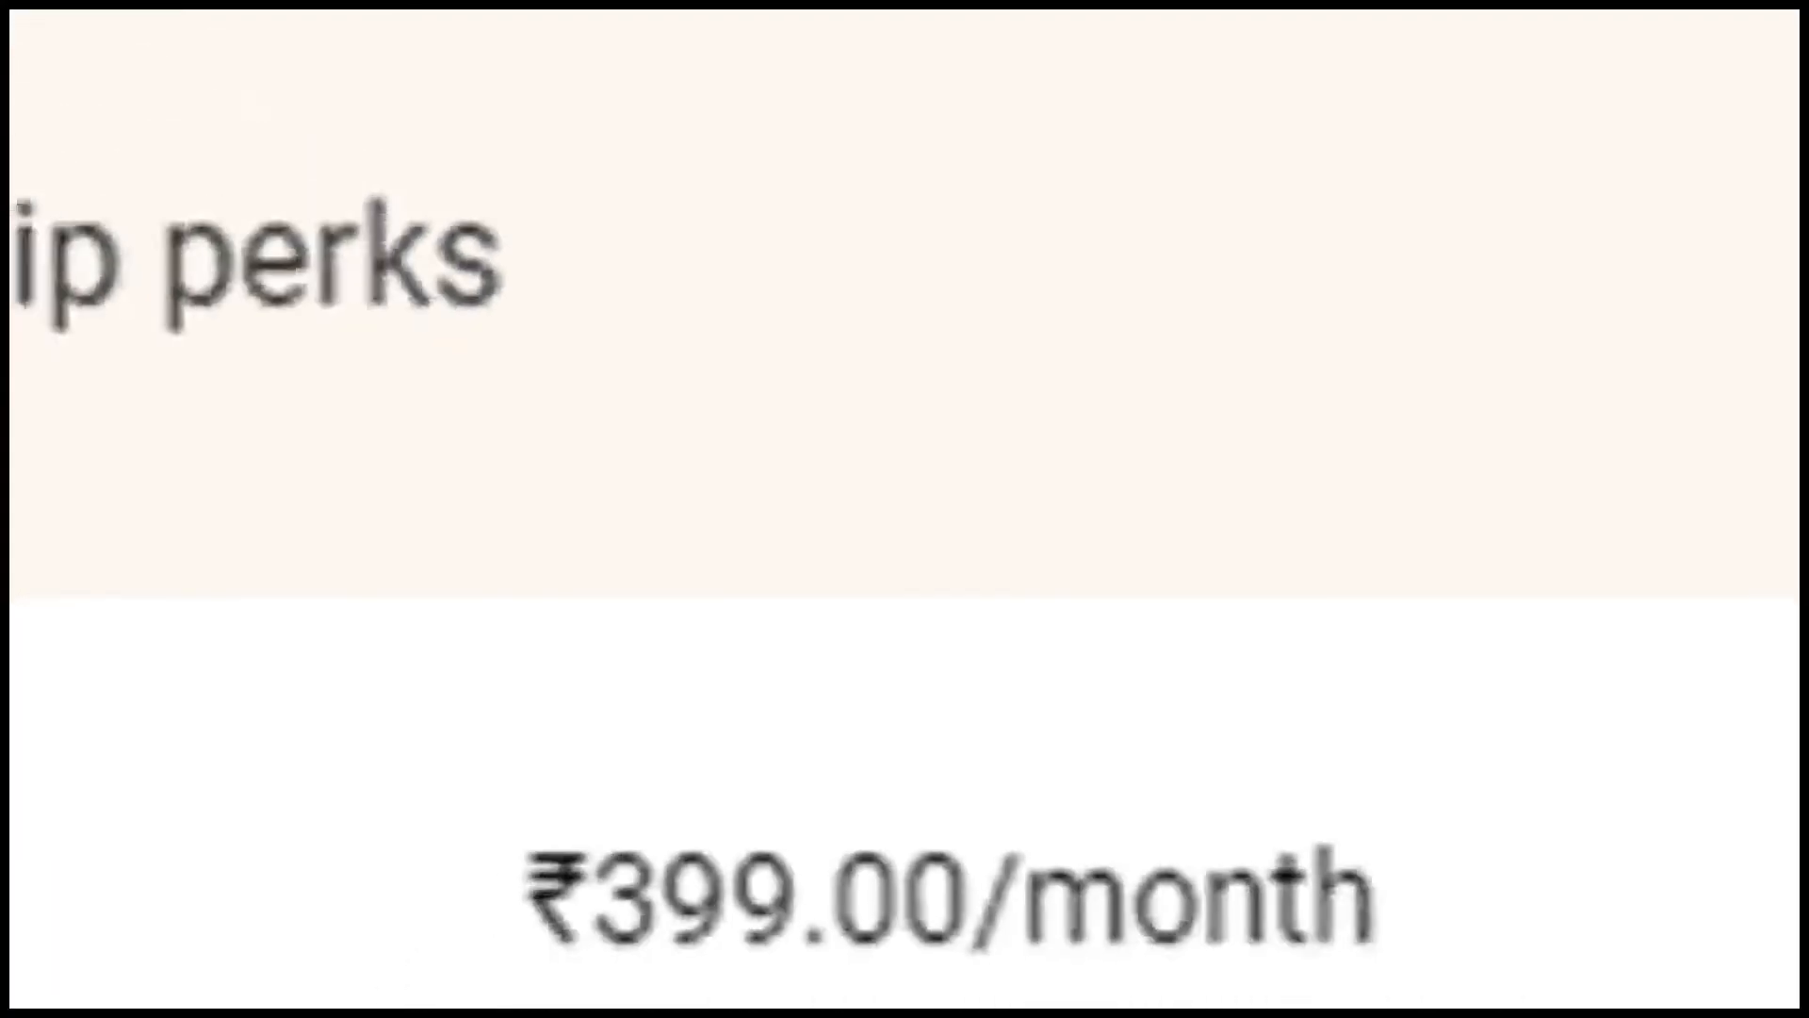
left_click(891, 635)
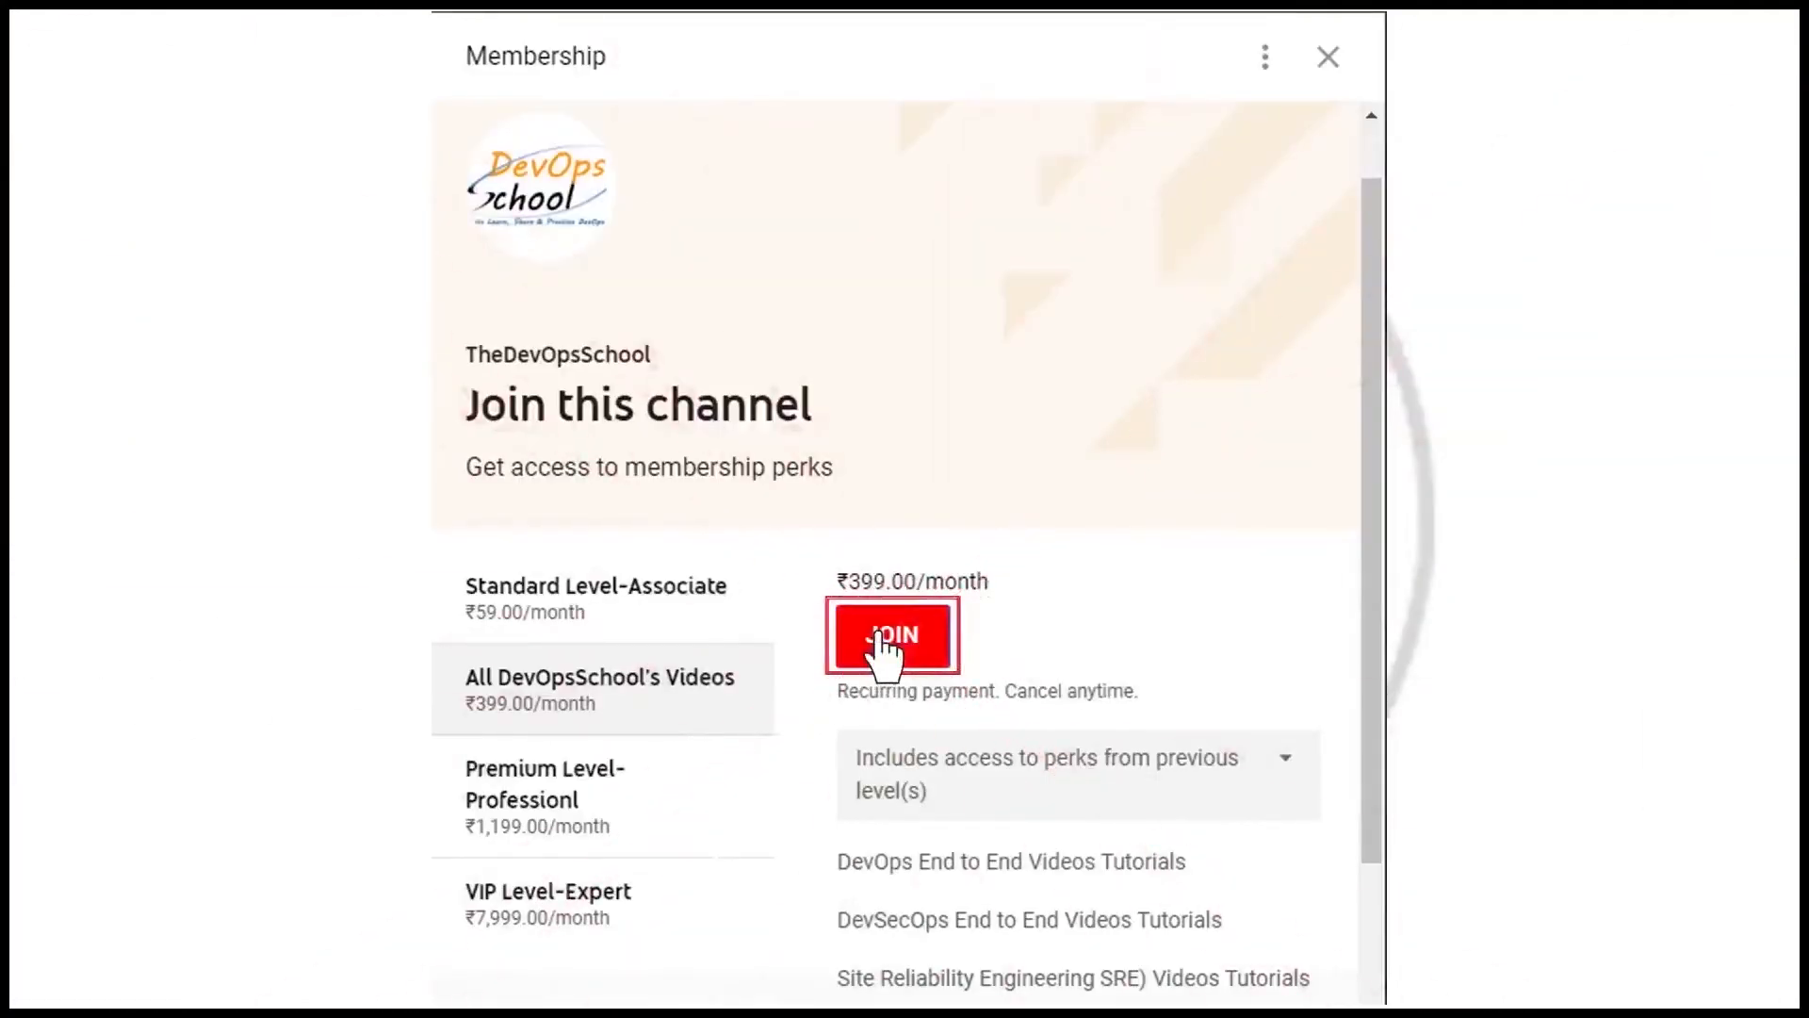